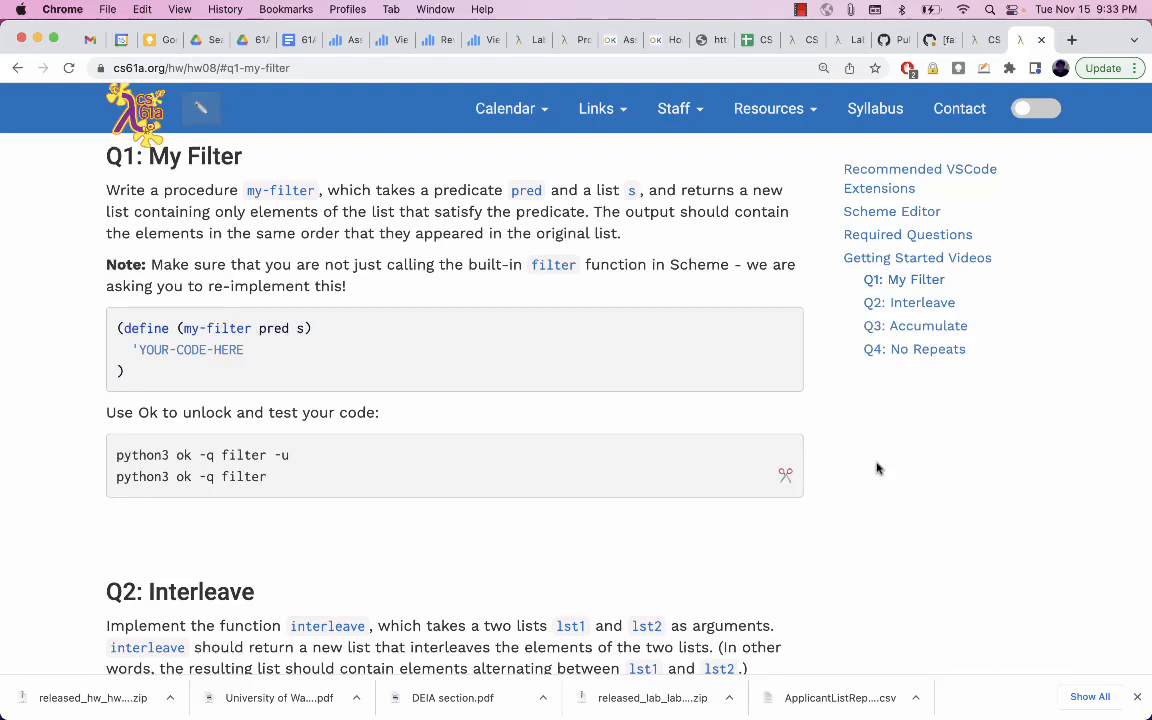
mouse_move(790, 400)
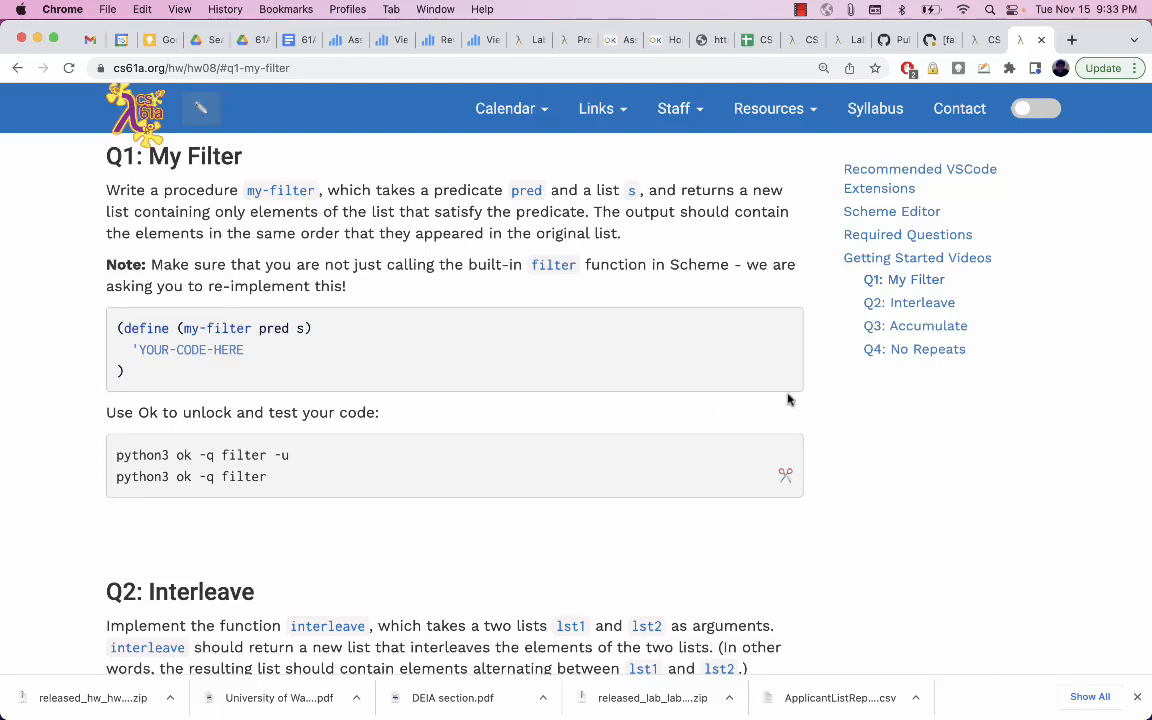
mouse_move(668, 370)
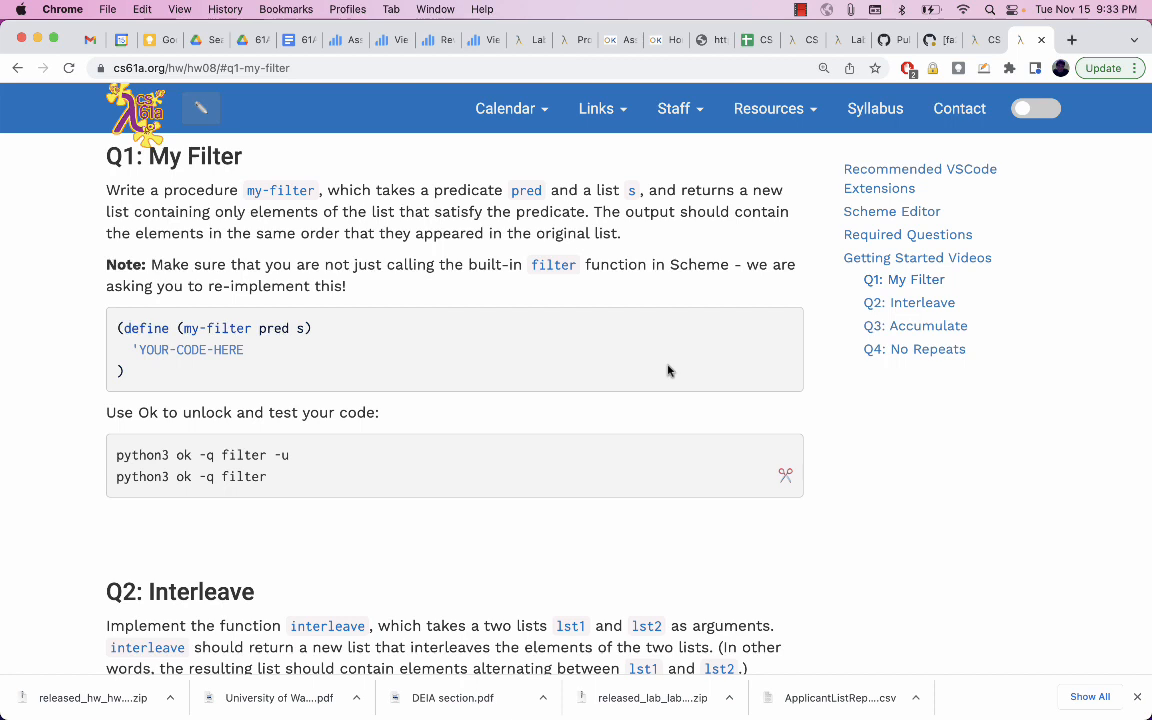
mouse_move(428, 260)
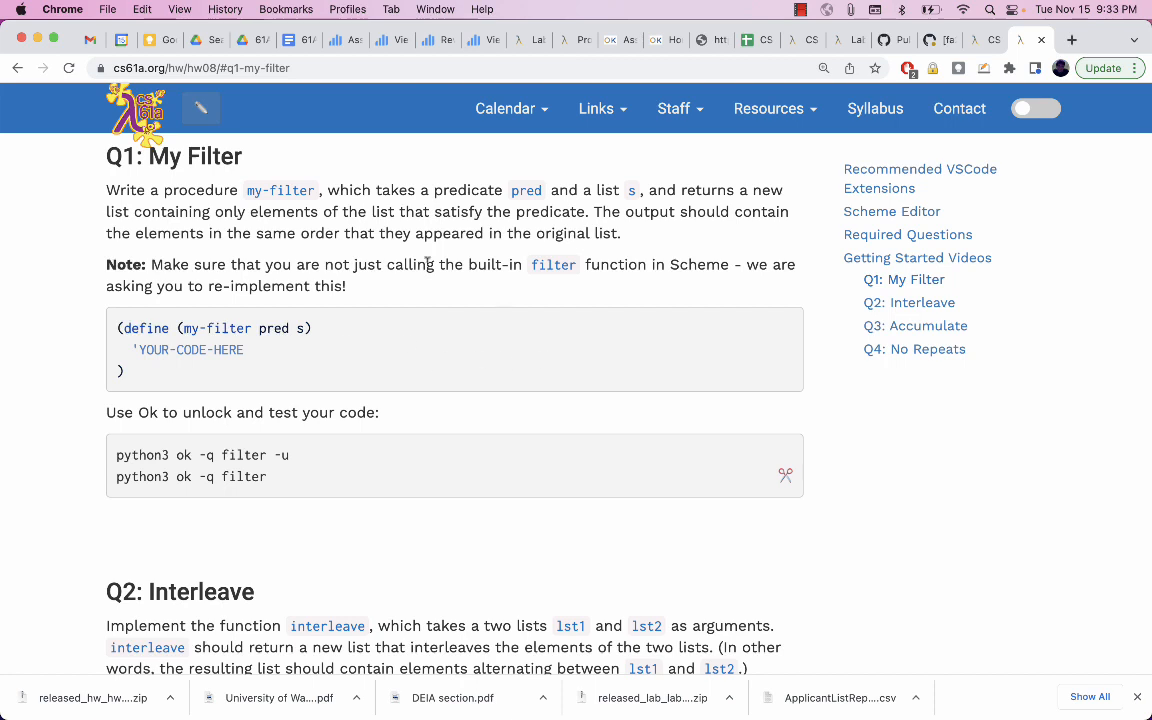
mouse_move(388, 370)
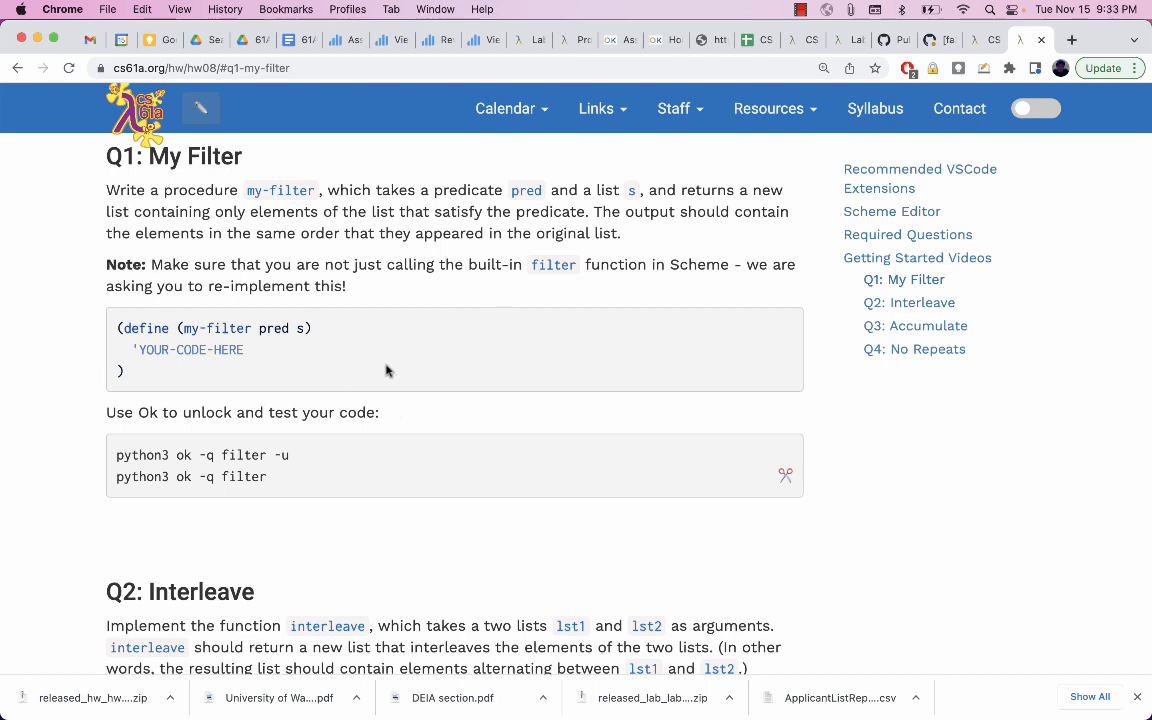
mouse_move(478, 370)
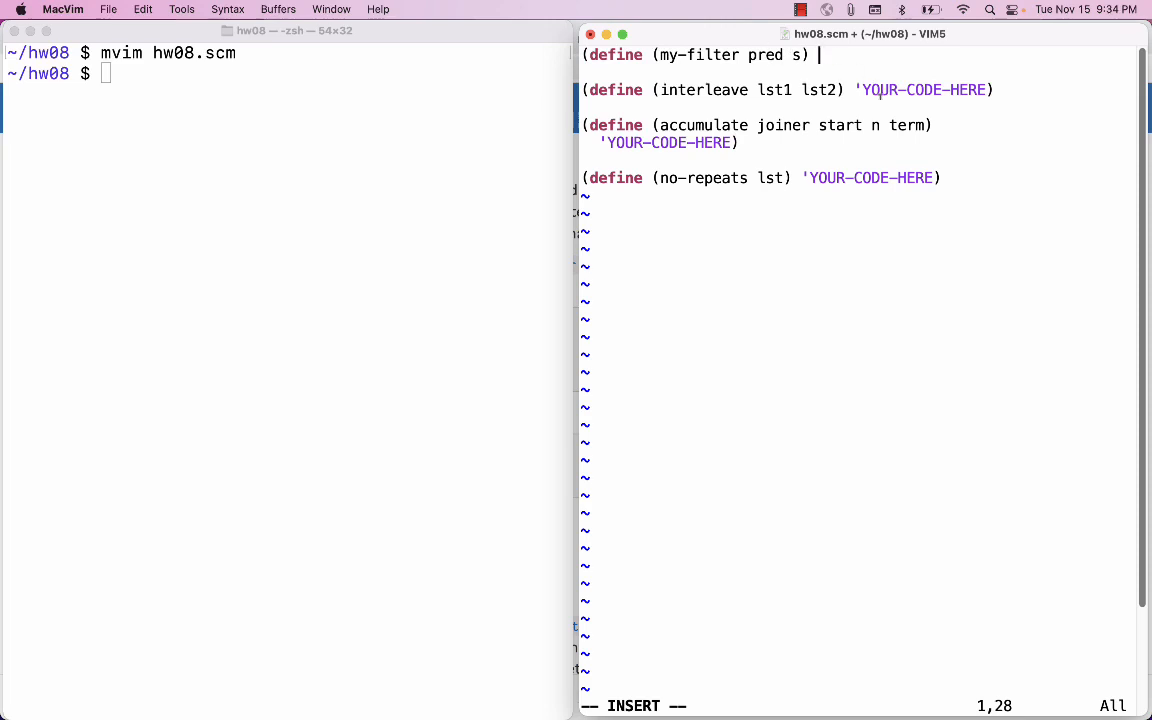
Write my-filter's body as (if (null? s) nil ...) with a placeholder for the non-empty case.
key("Return")
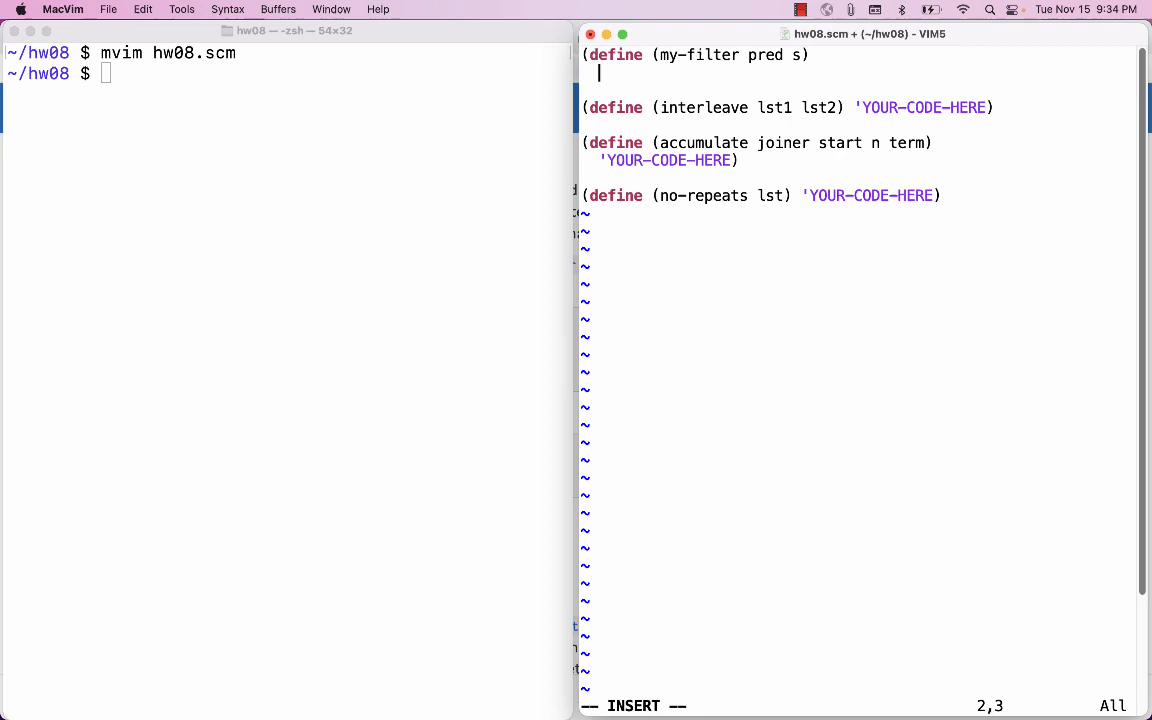
type("(")
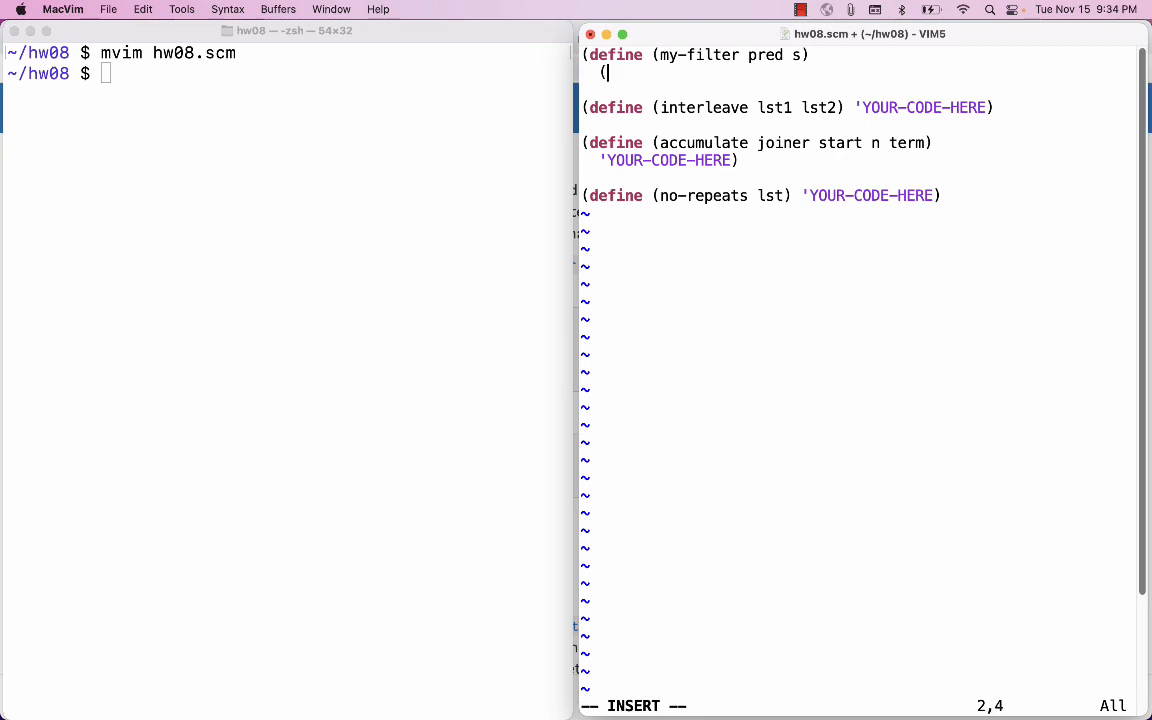
type("if")
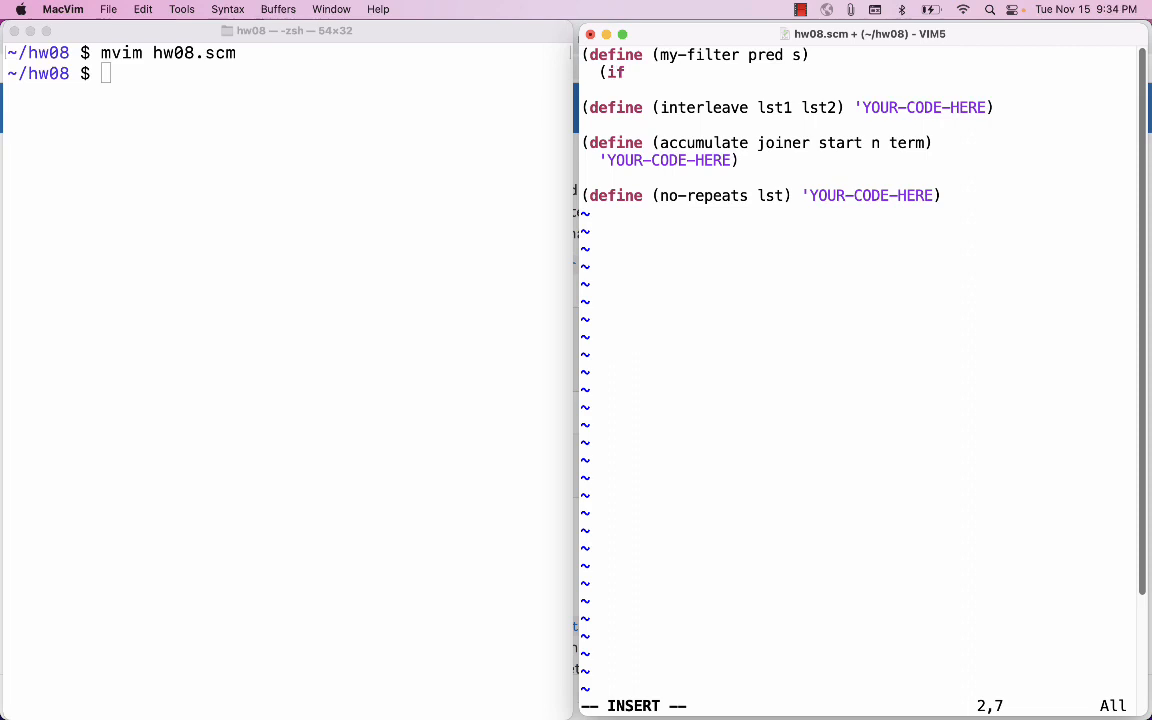
type("(null? s")
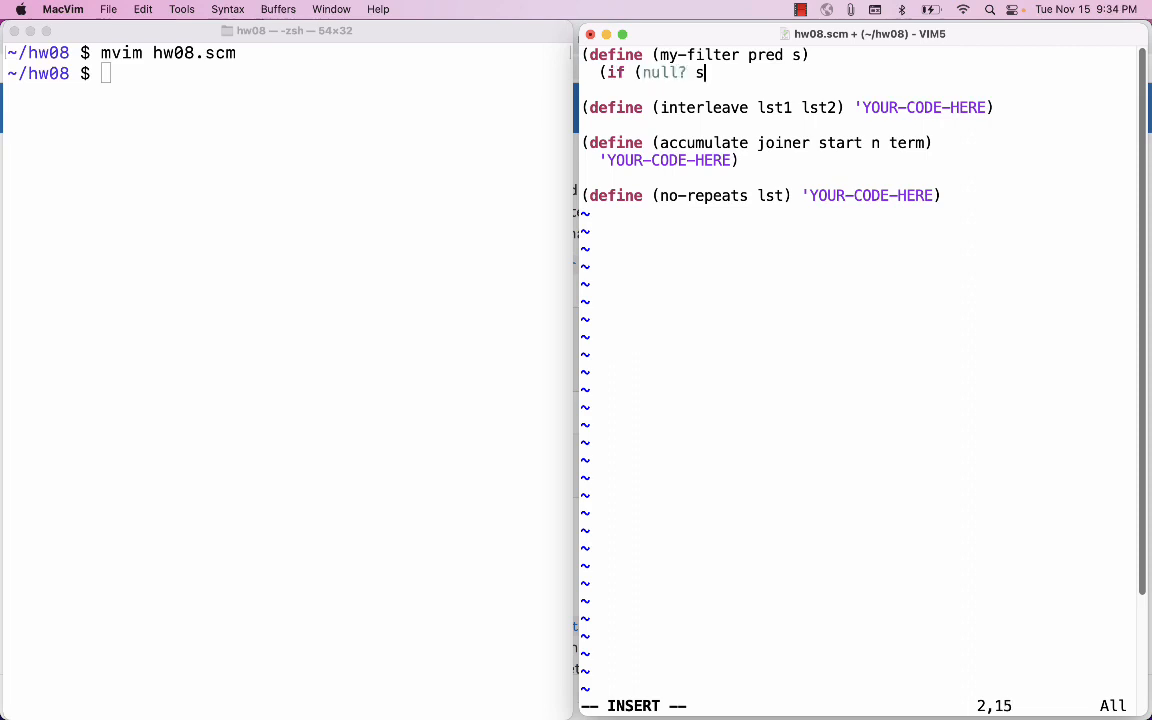
type(")")
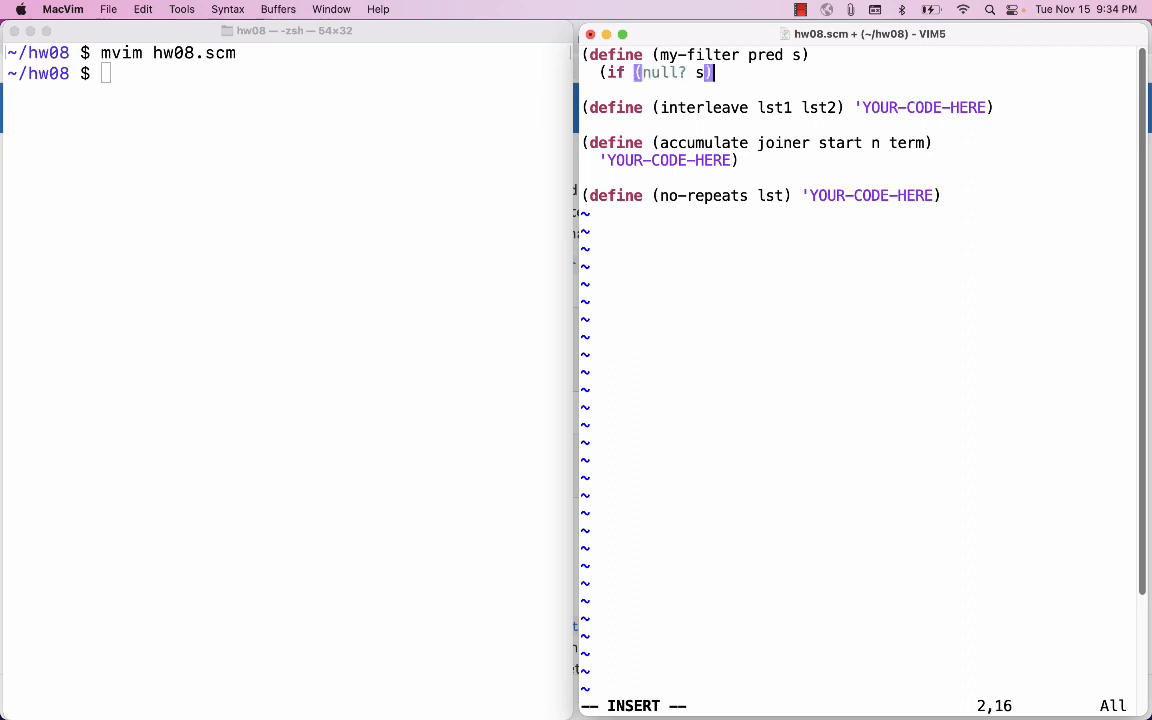
key("Right")
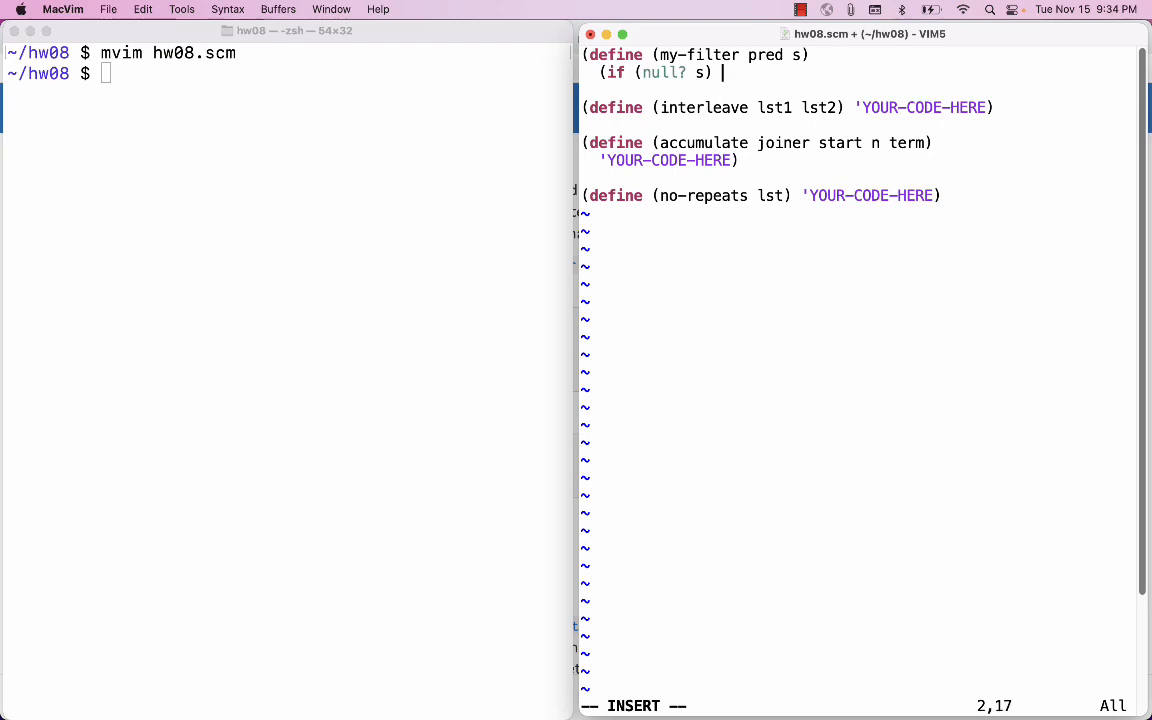
type("s")
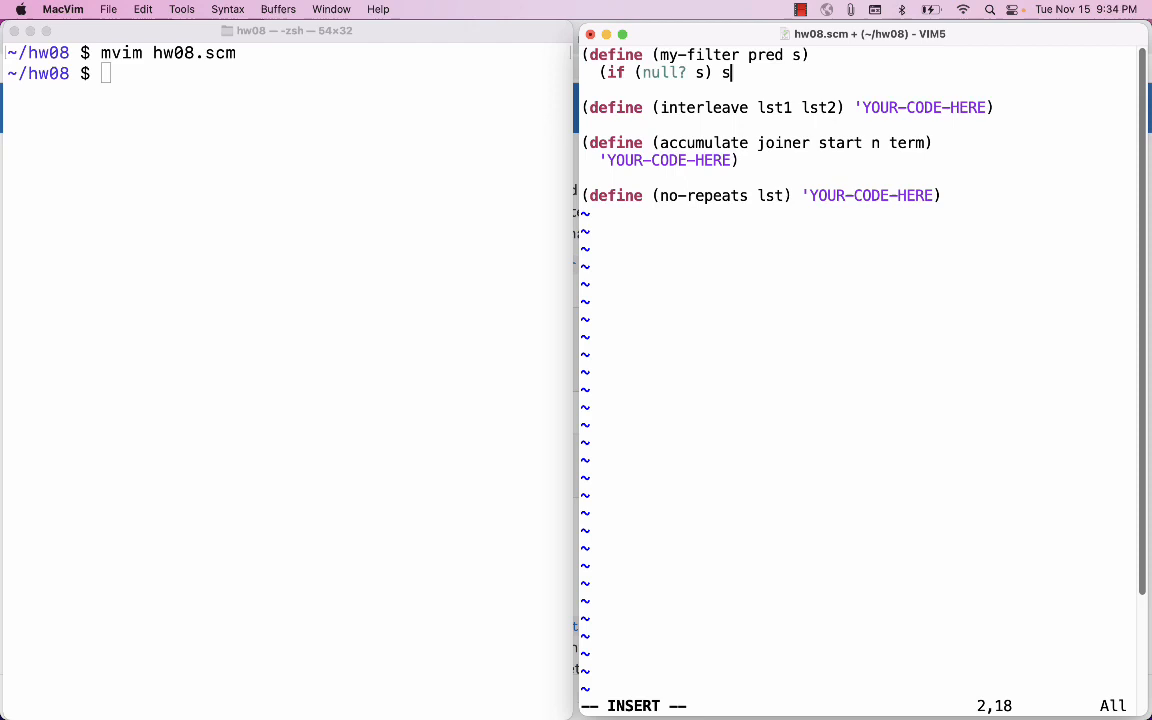
type("n")
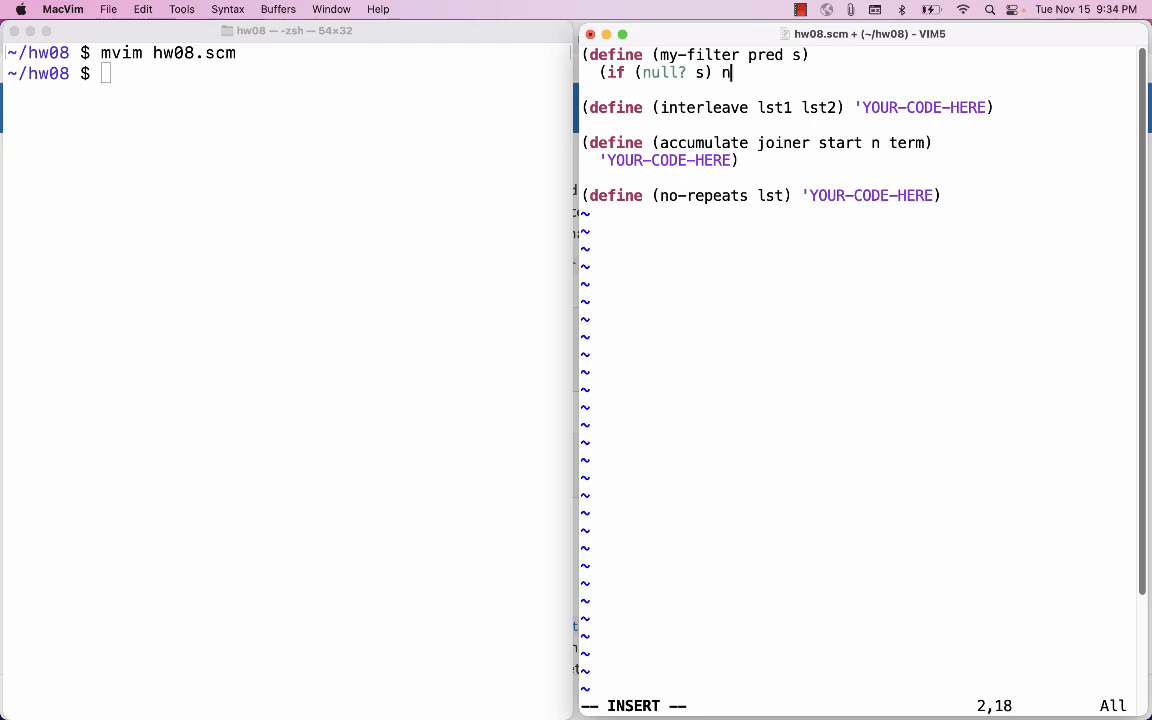
type("il")
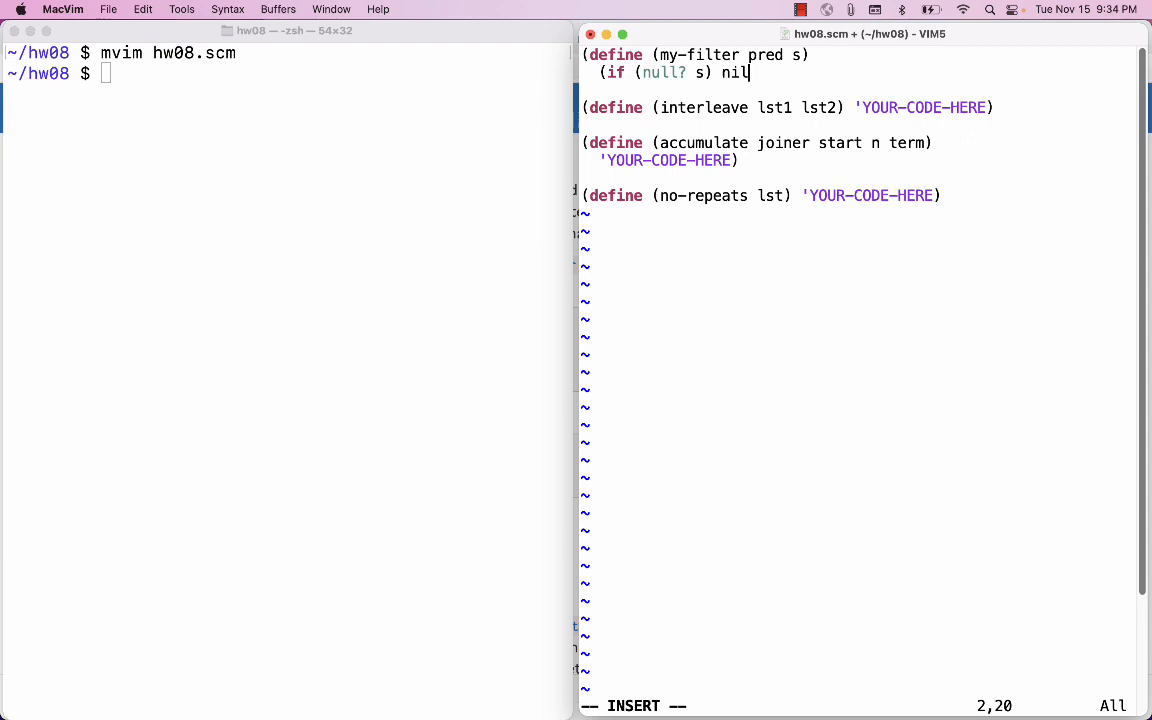
type(")")
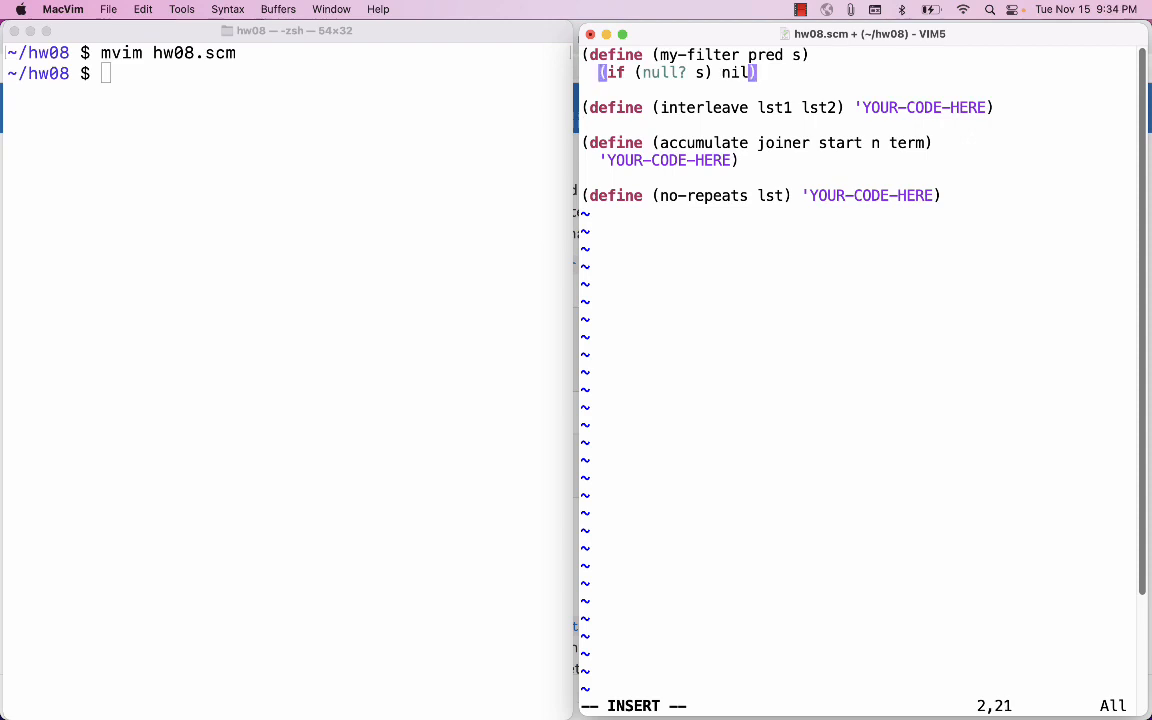
type("...")
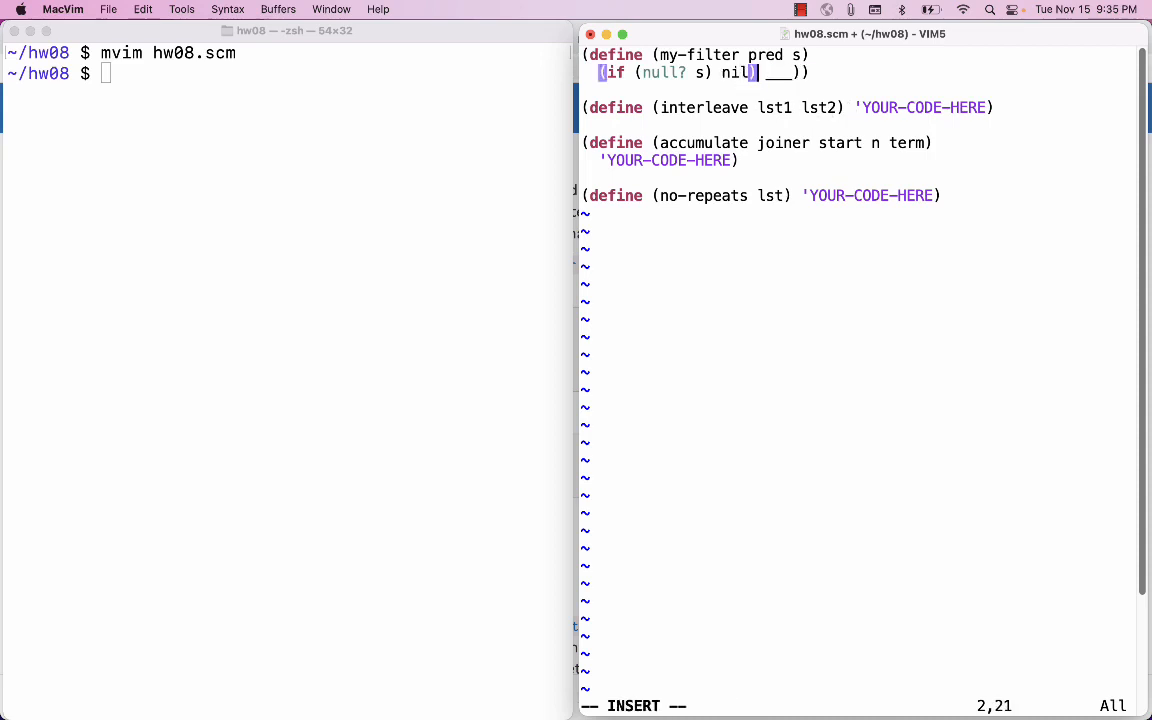
Move the placeholder to its own line and begin a nested (if _ ) there.
key("Return")
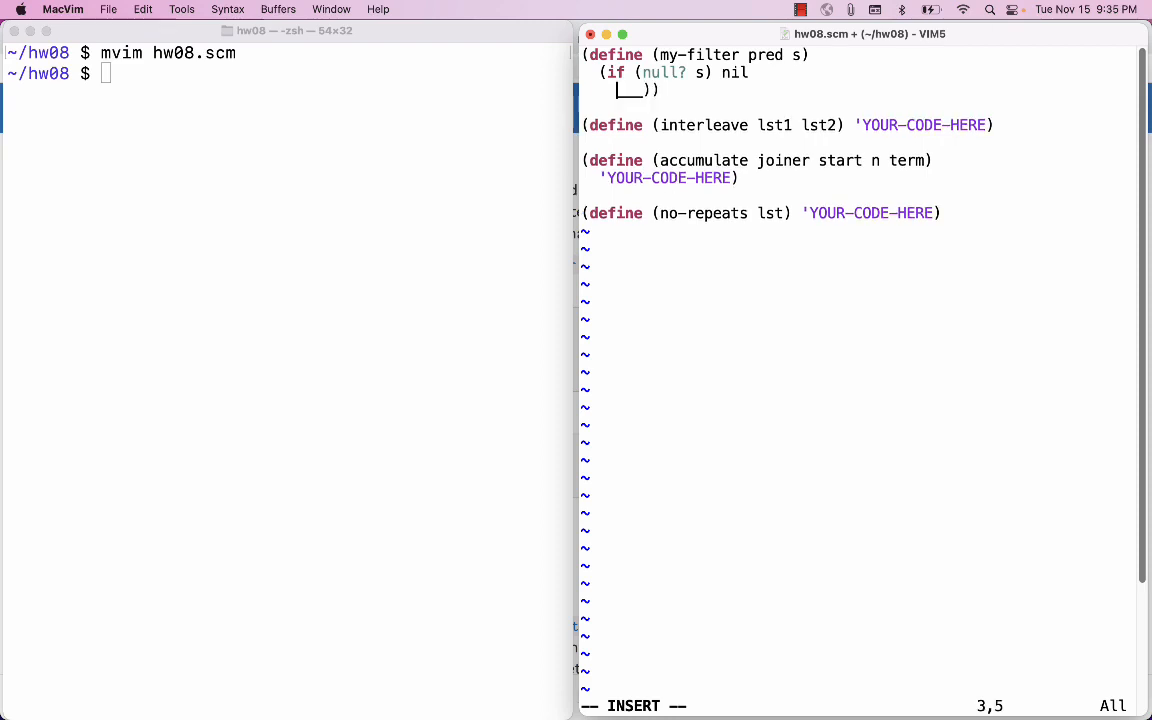
key("Escape")
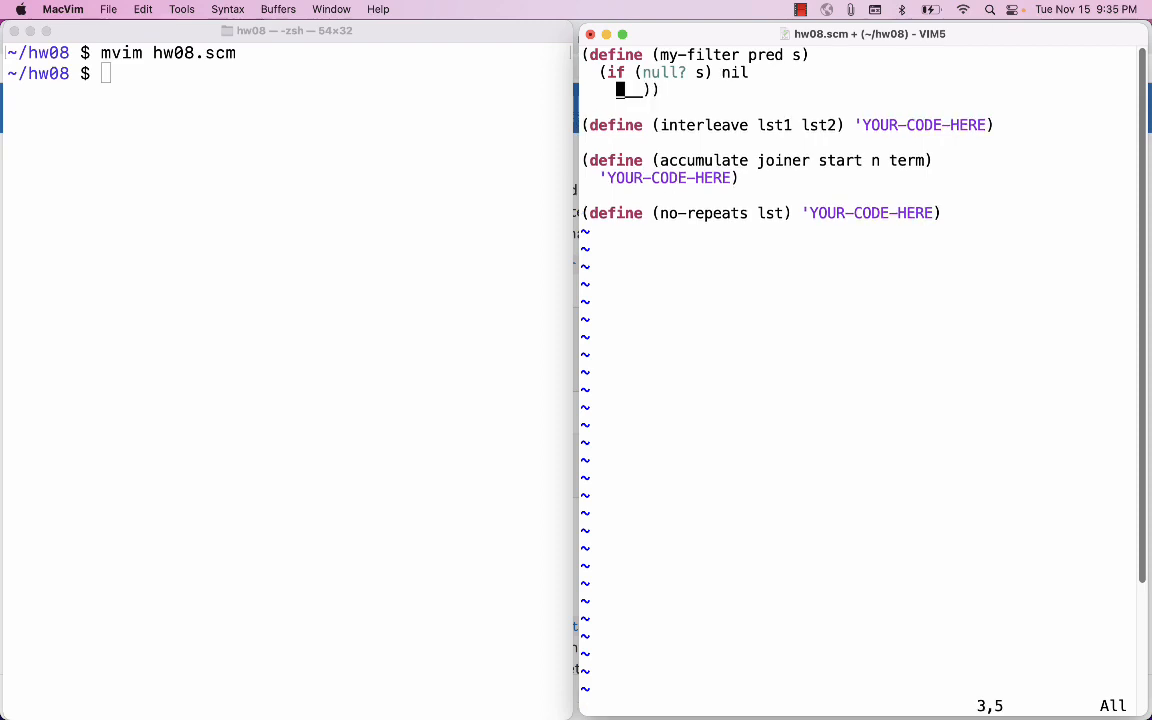
key("i")
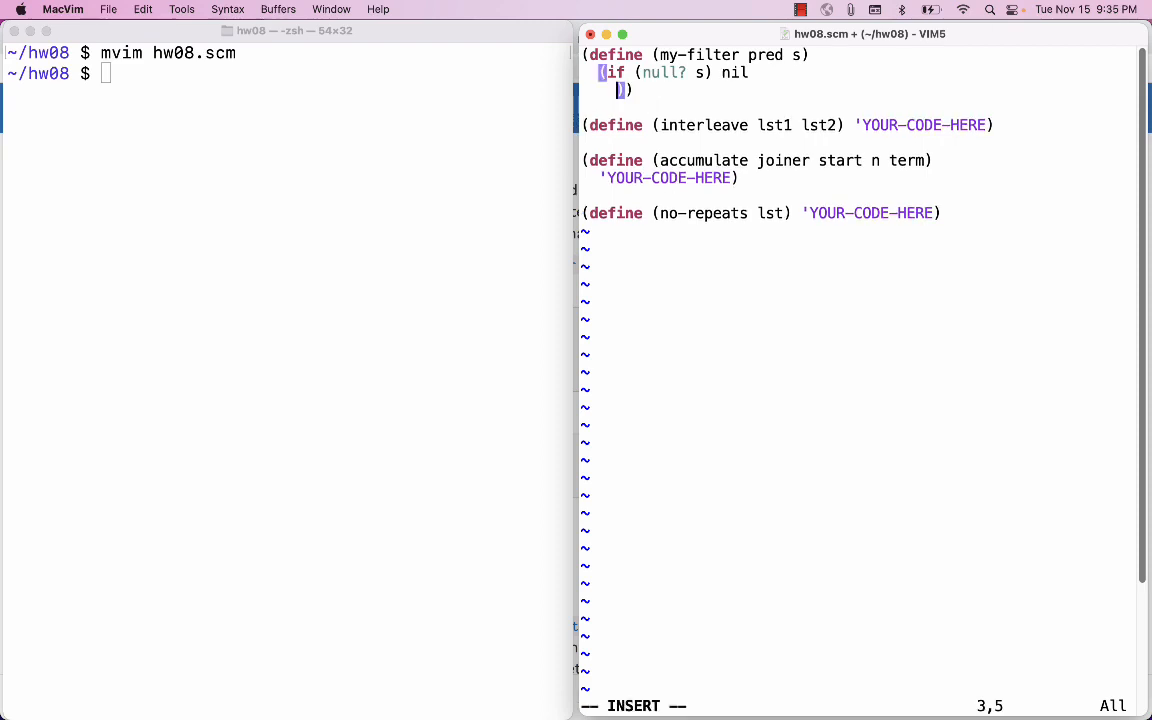
type("if")
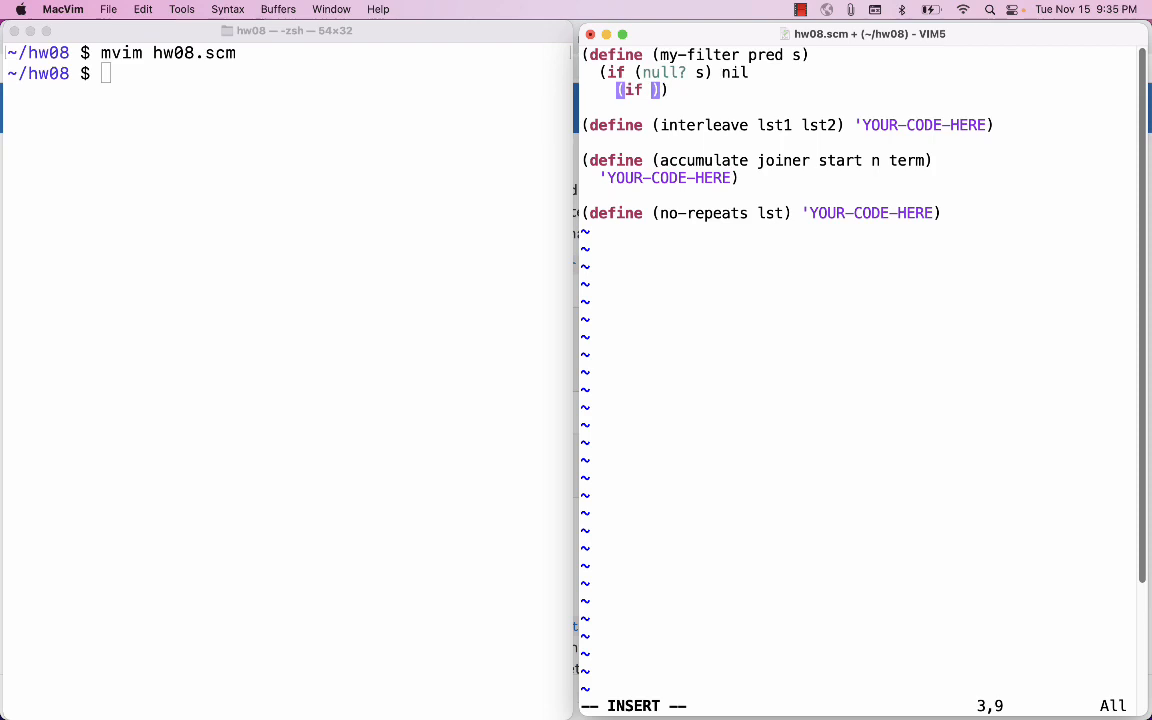
type("_")
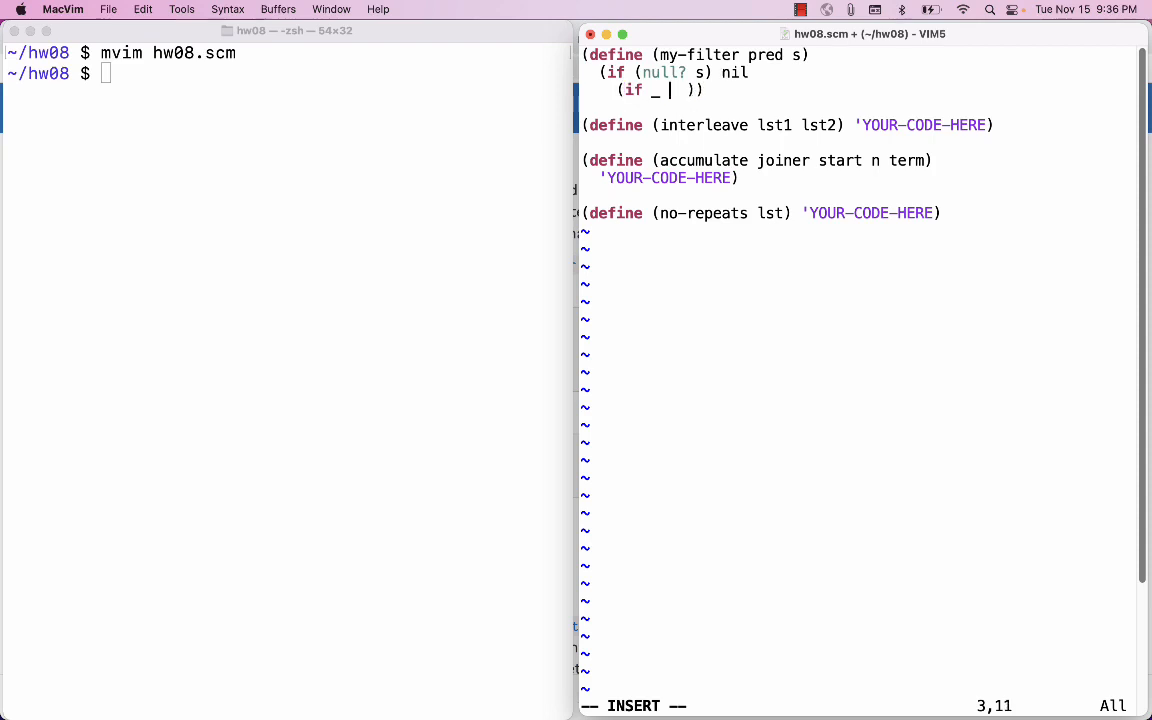
Try (pred (car s)) as the condition, then reduce the nested if to three ___ blanks.
type("pred")
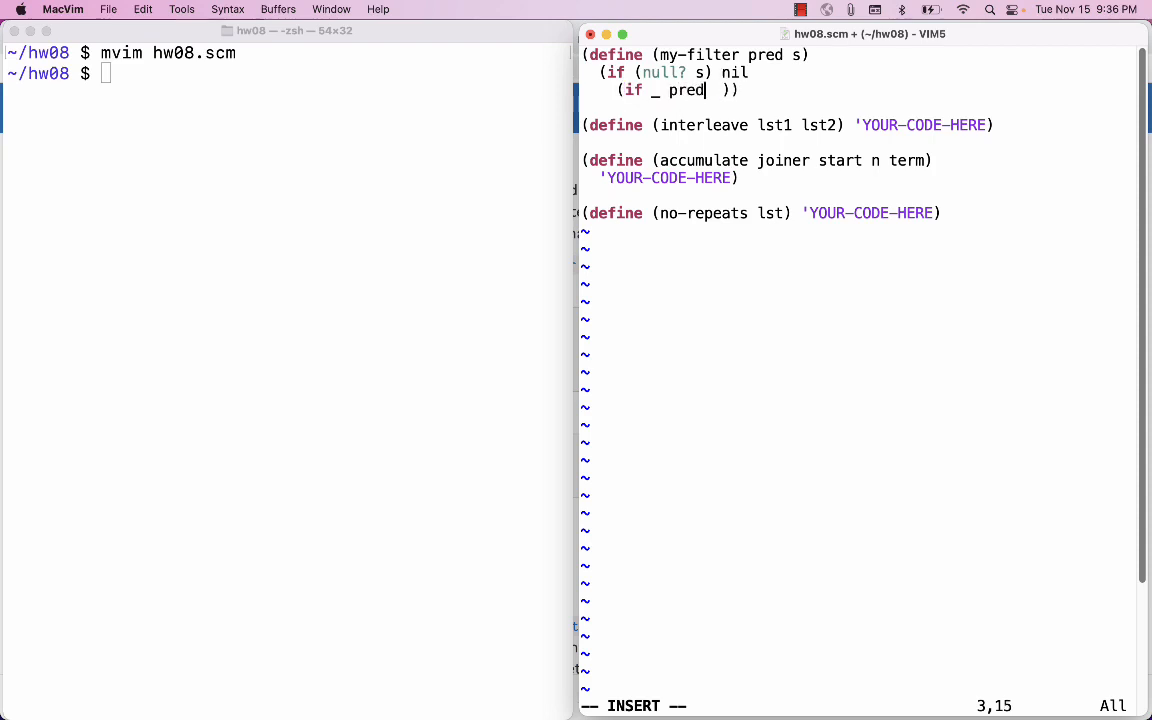
type("(car")
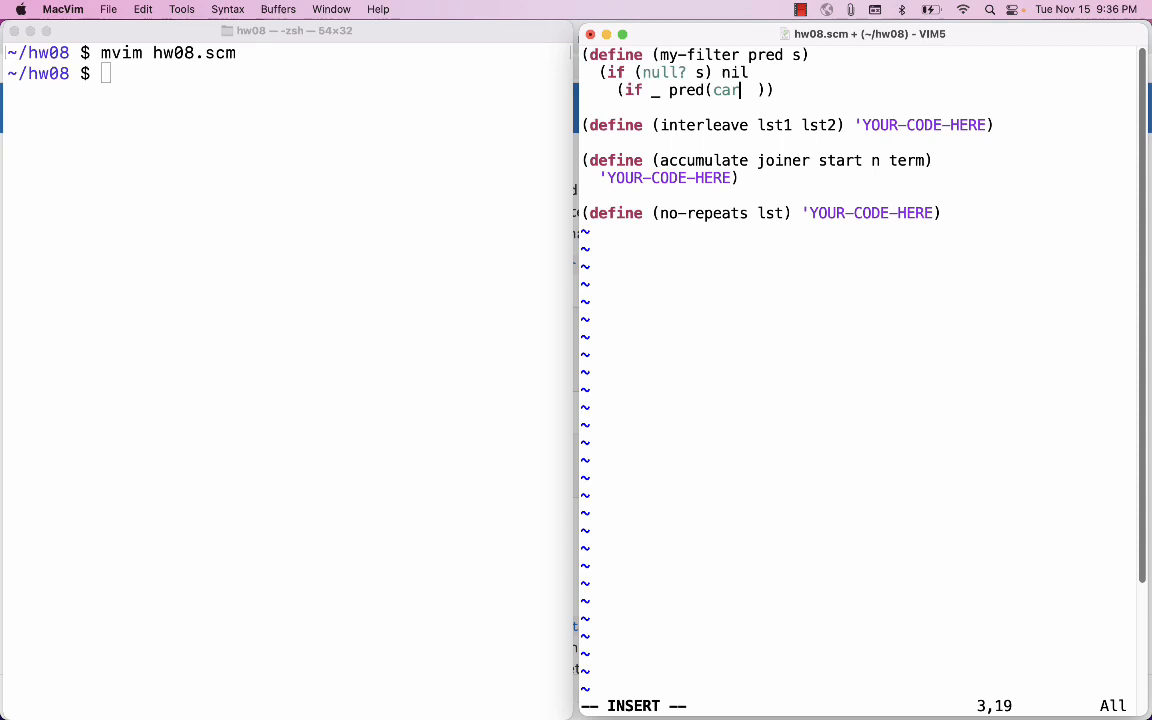
type("(s))")
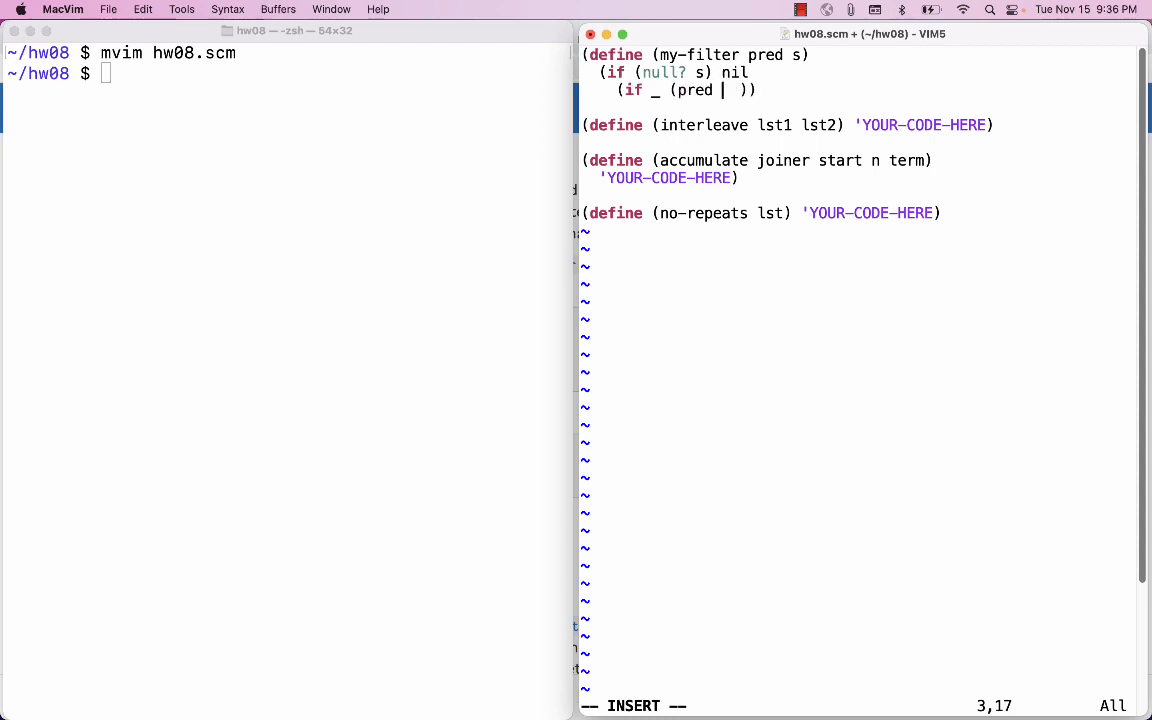
type("....")
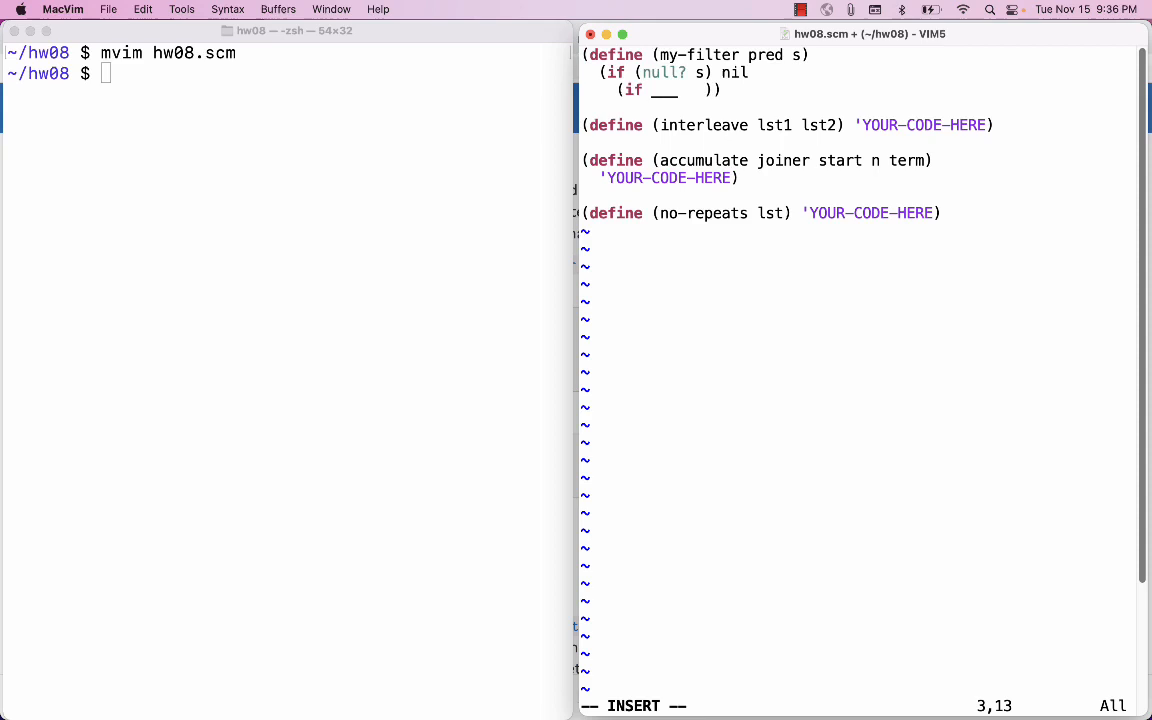
type("___")
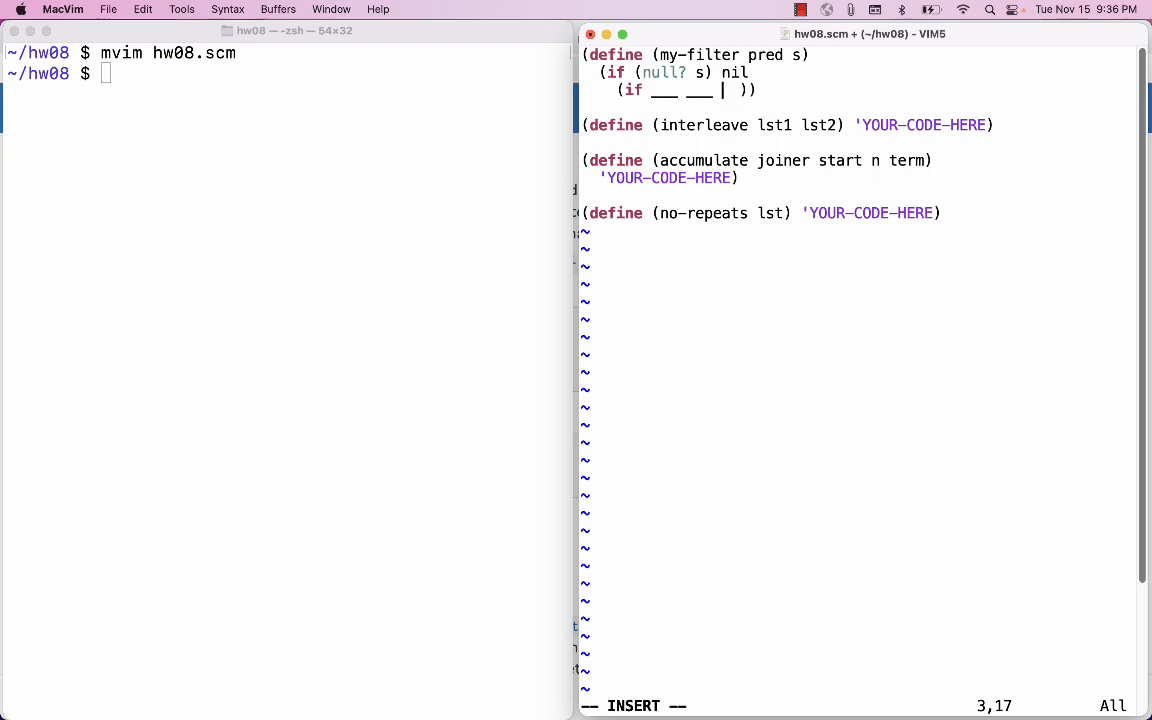
type("___")
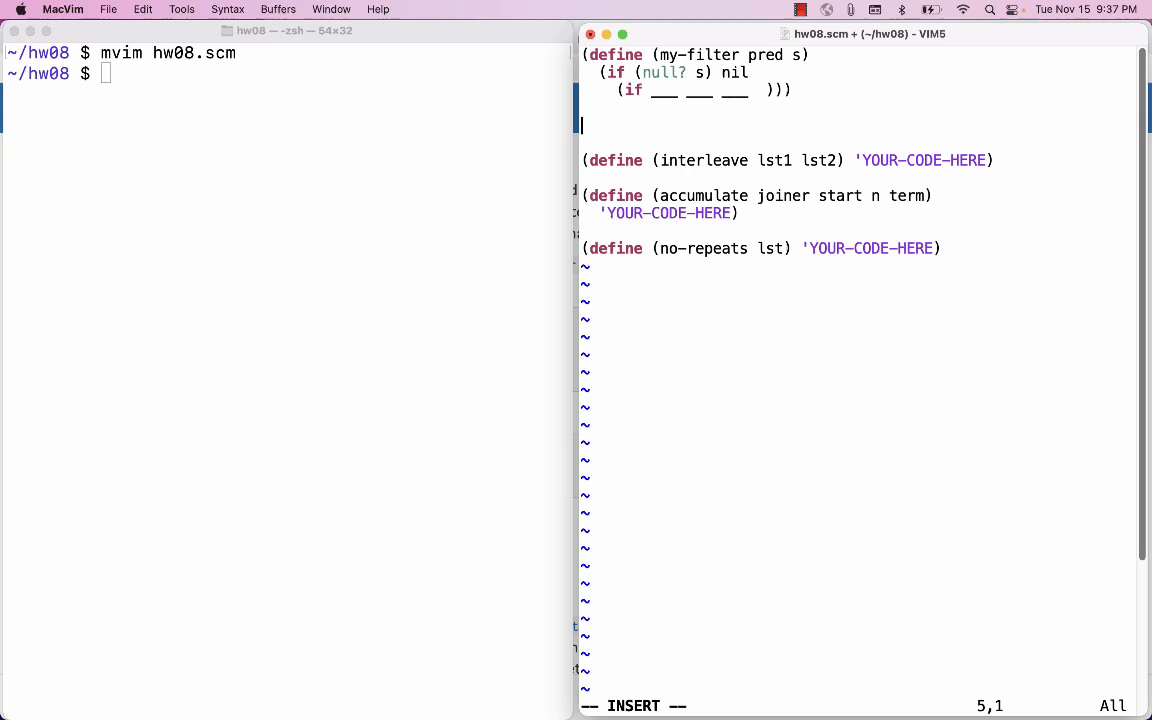
Add a (cons __<element>__ __<rest>__) template line.
type("(c")
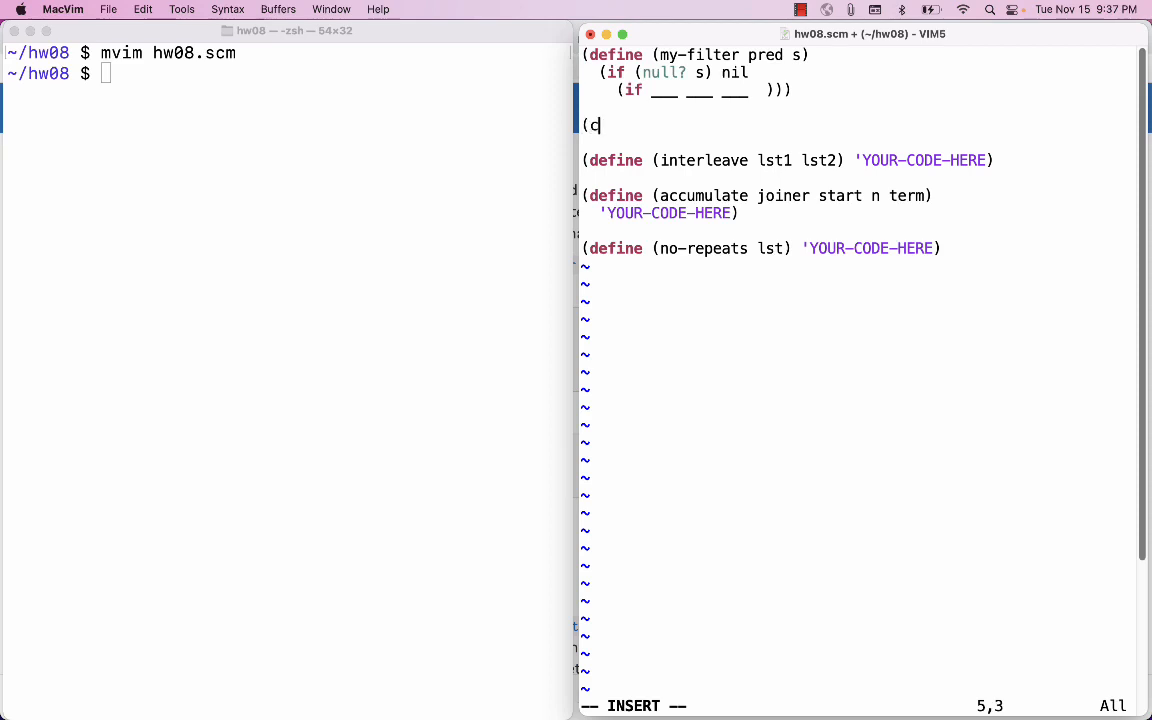
type("ons")
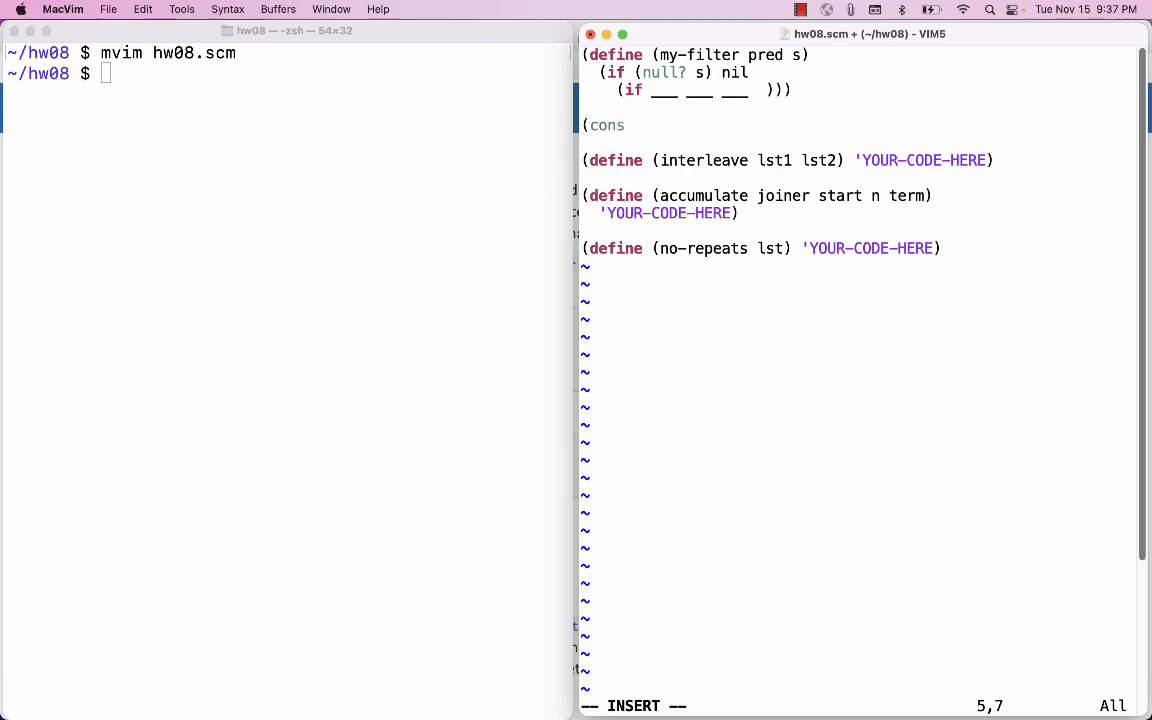
type("___")
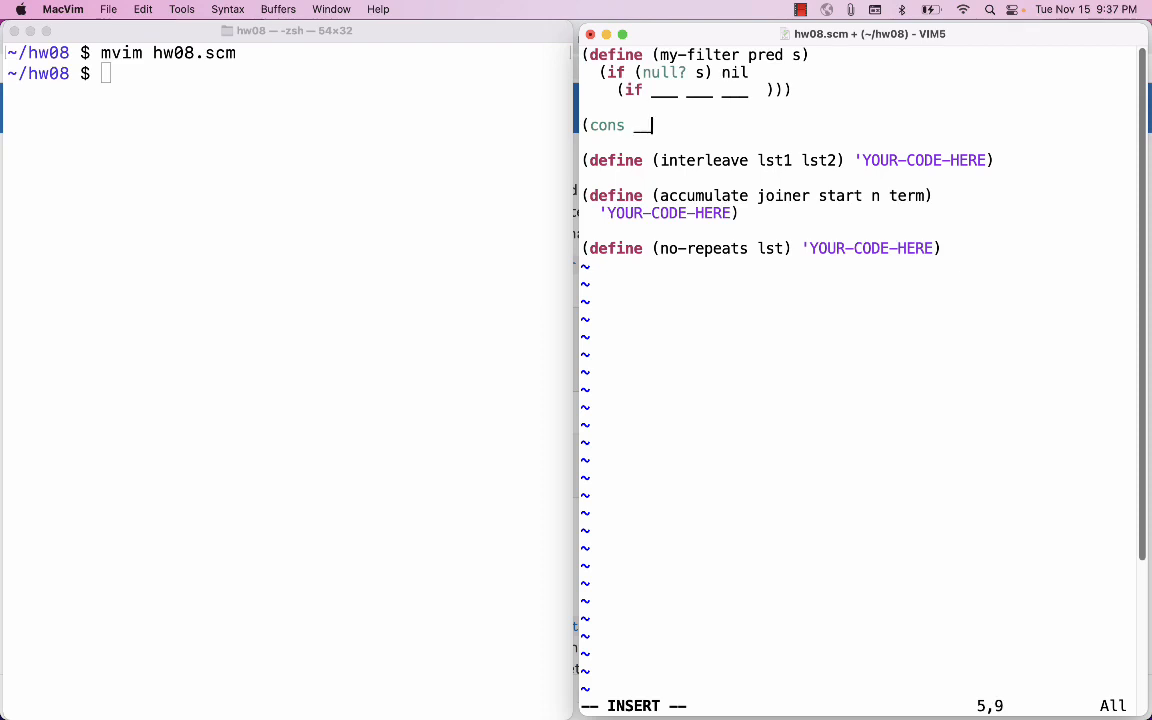
type("<element>")
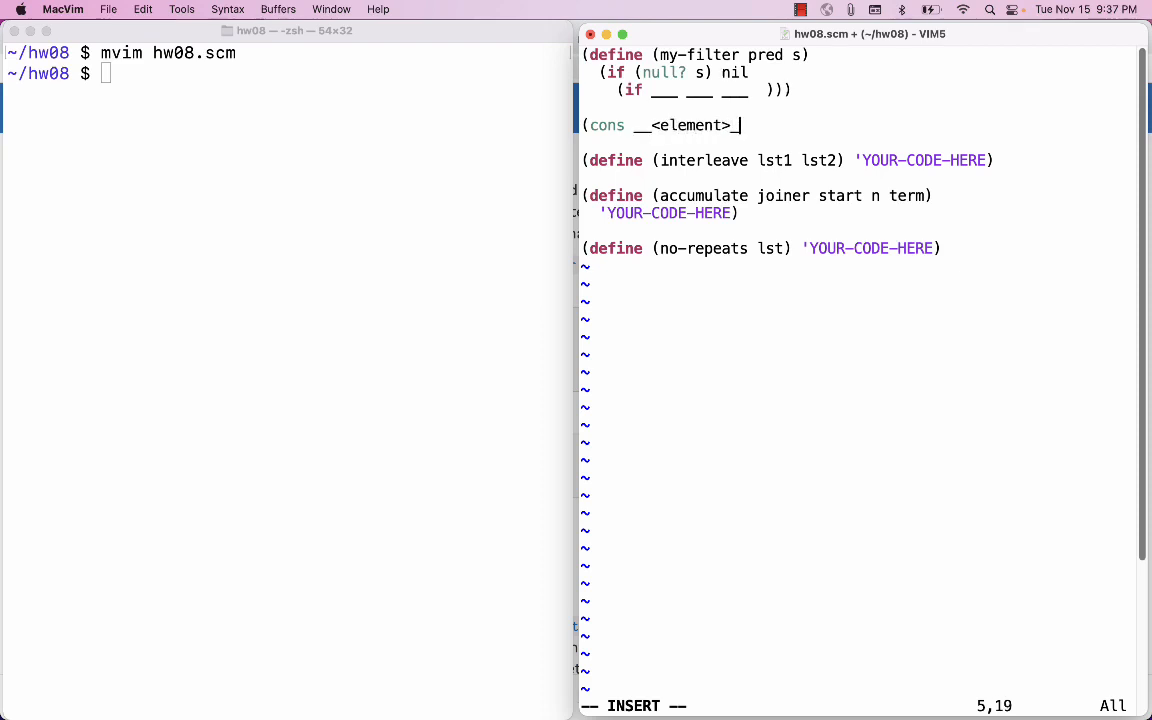
type("__")
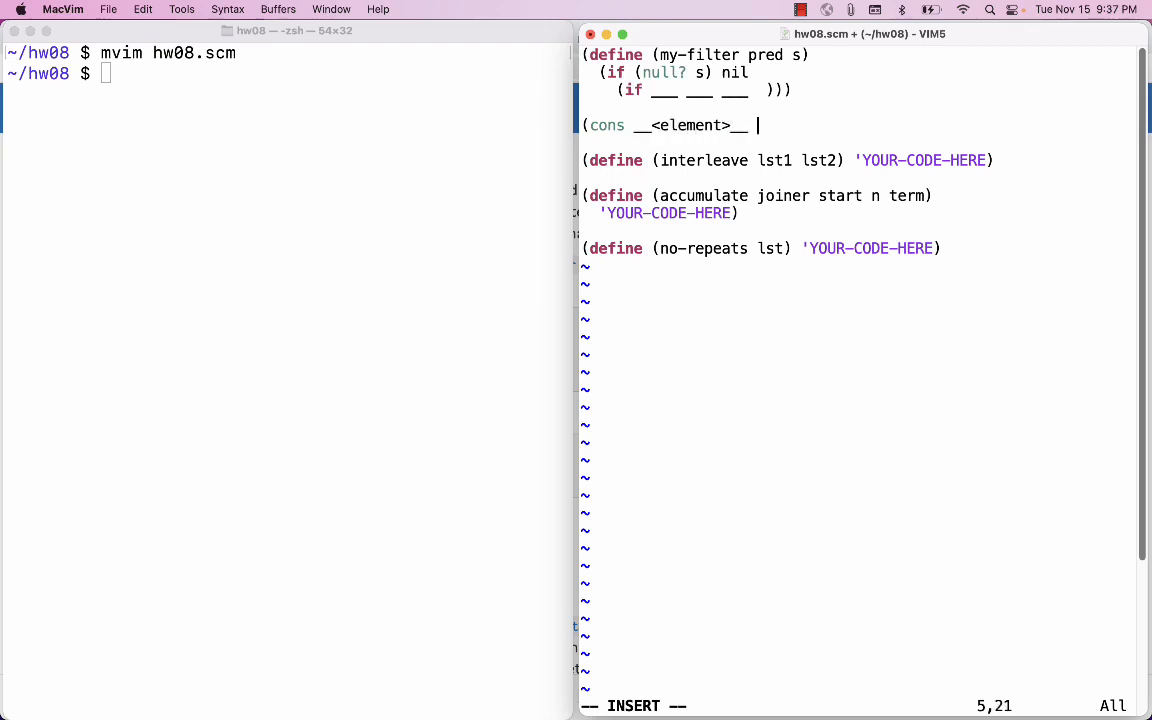
type("__<rest>")
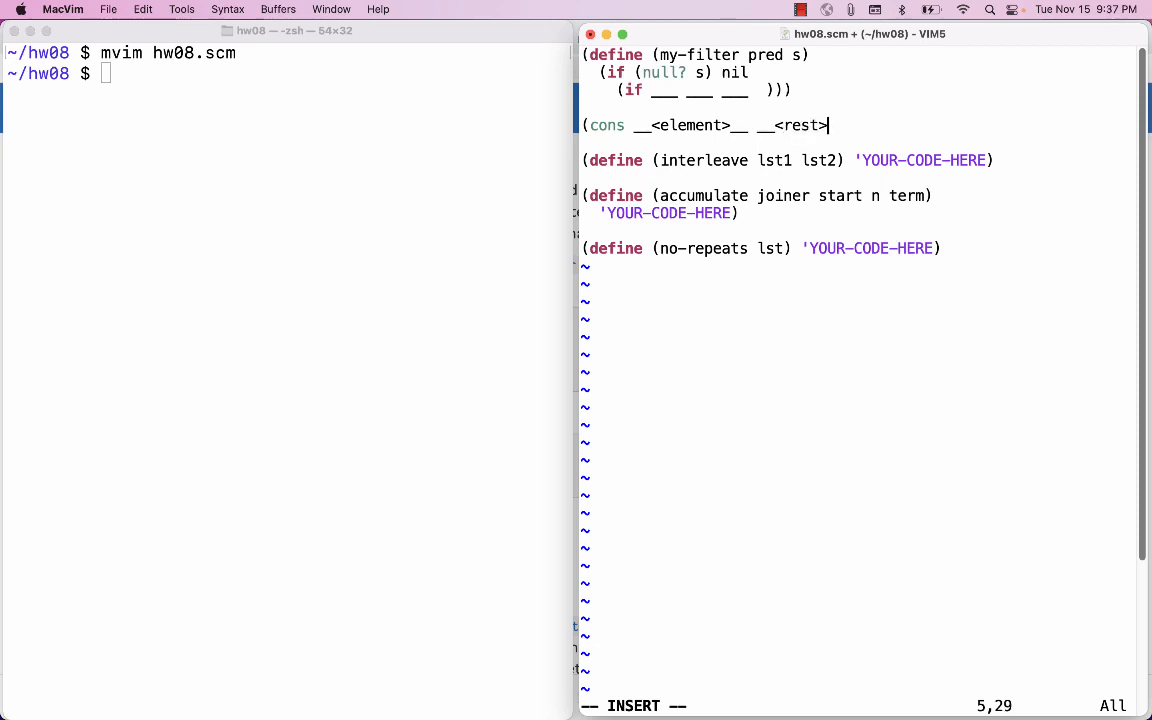
type("_)")
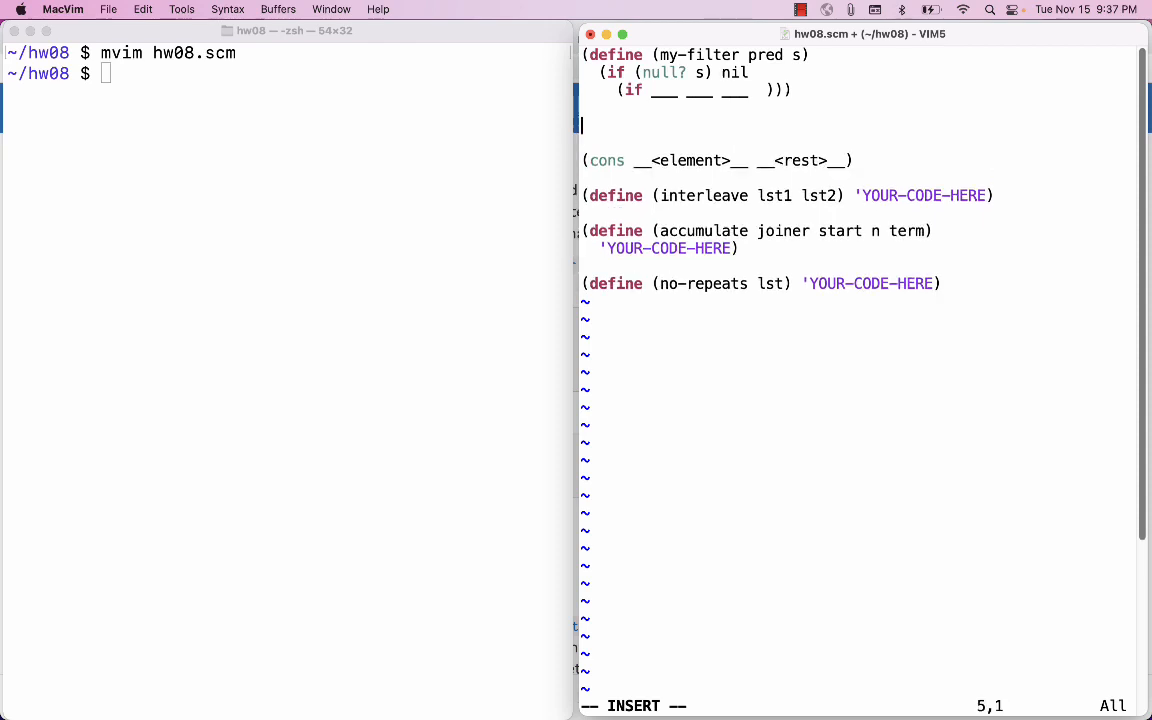
Add the example (my-filter even? '(2 3 4 5 6)) extending the list to include 6.
type("(my")
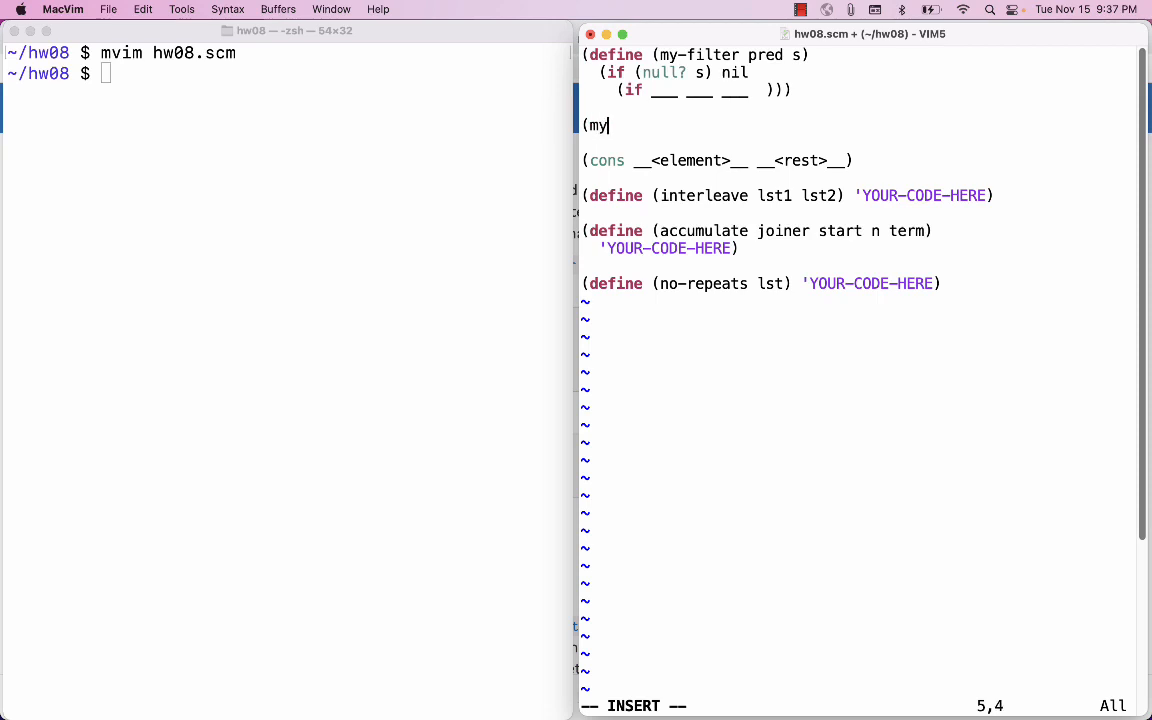
type("-filter evel")
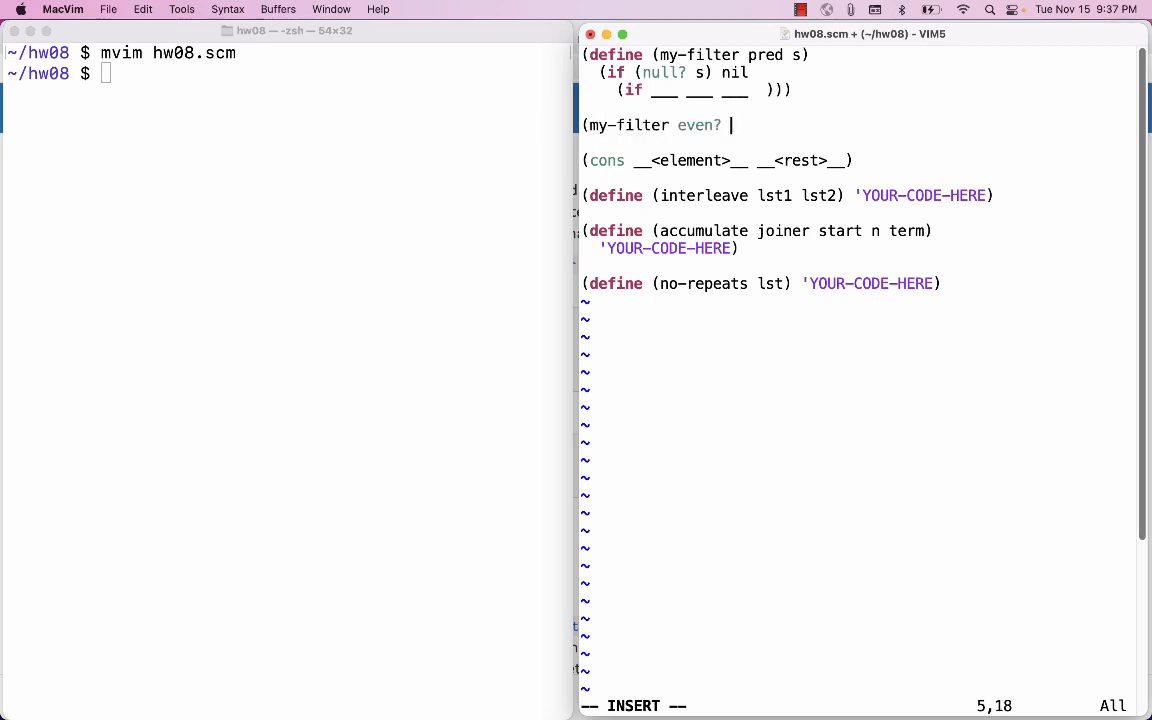
type("'(2 3 4 5)")
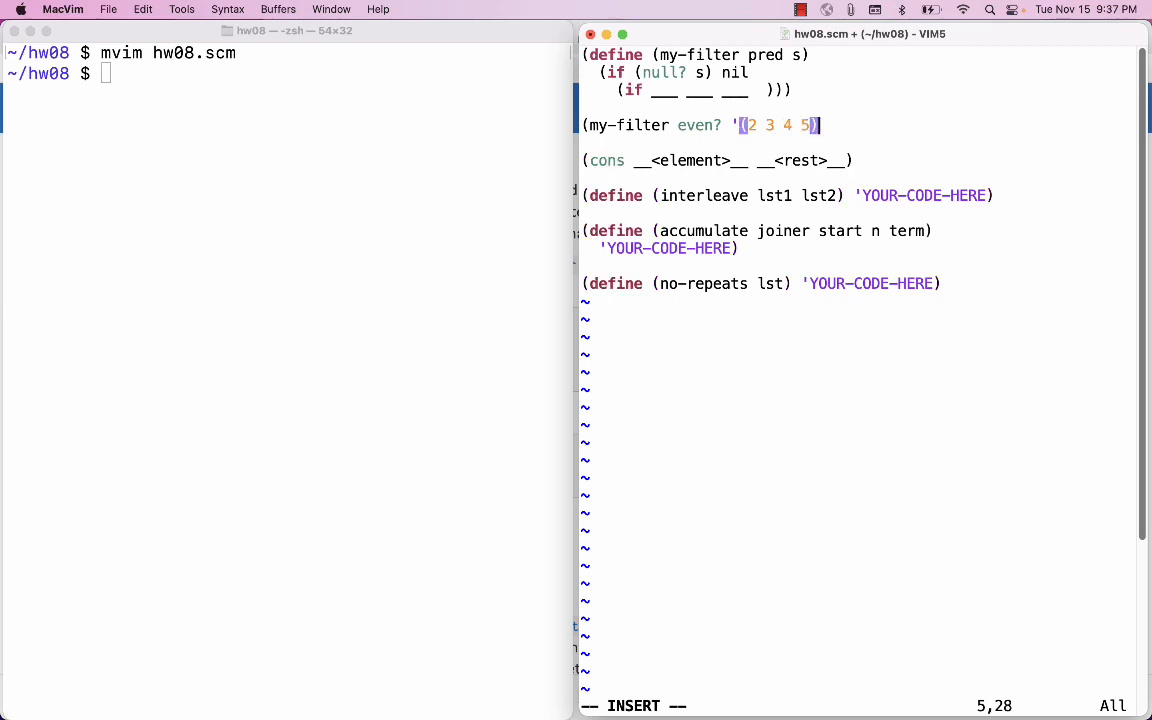
key("BackSpace")
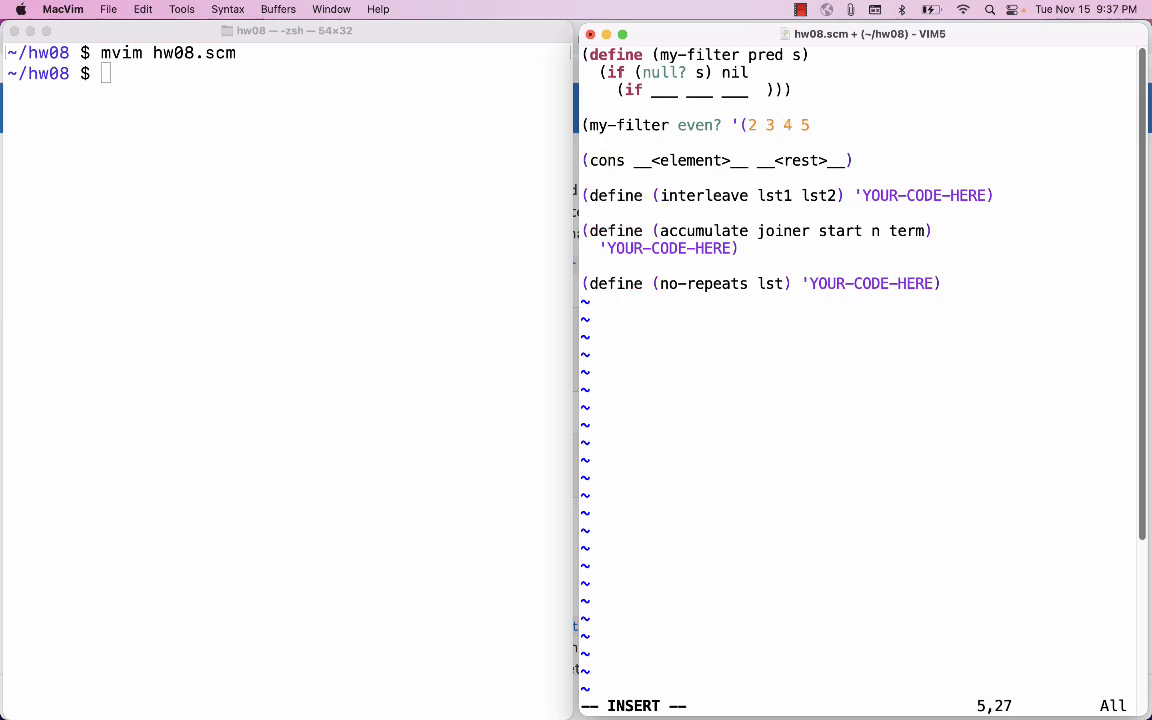
type("6)) => (2 4 6)")
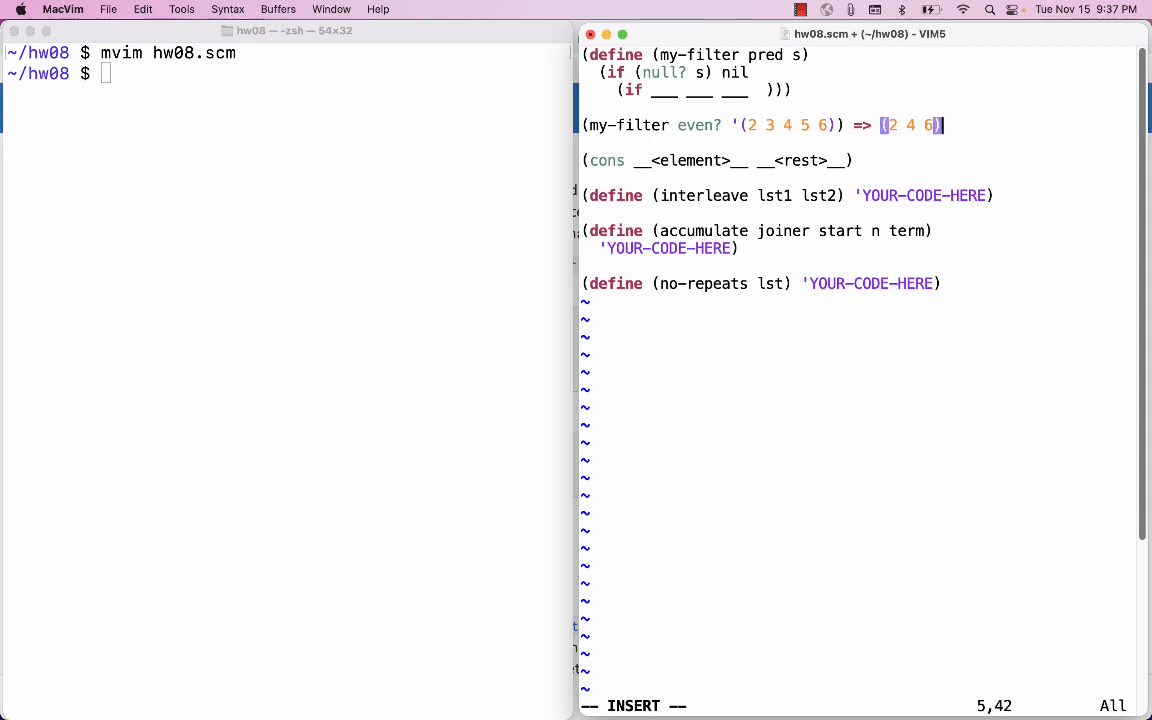
key("Return")
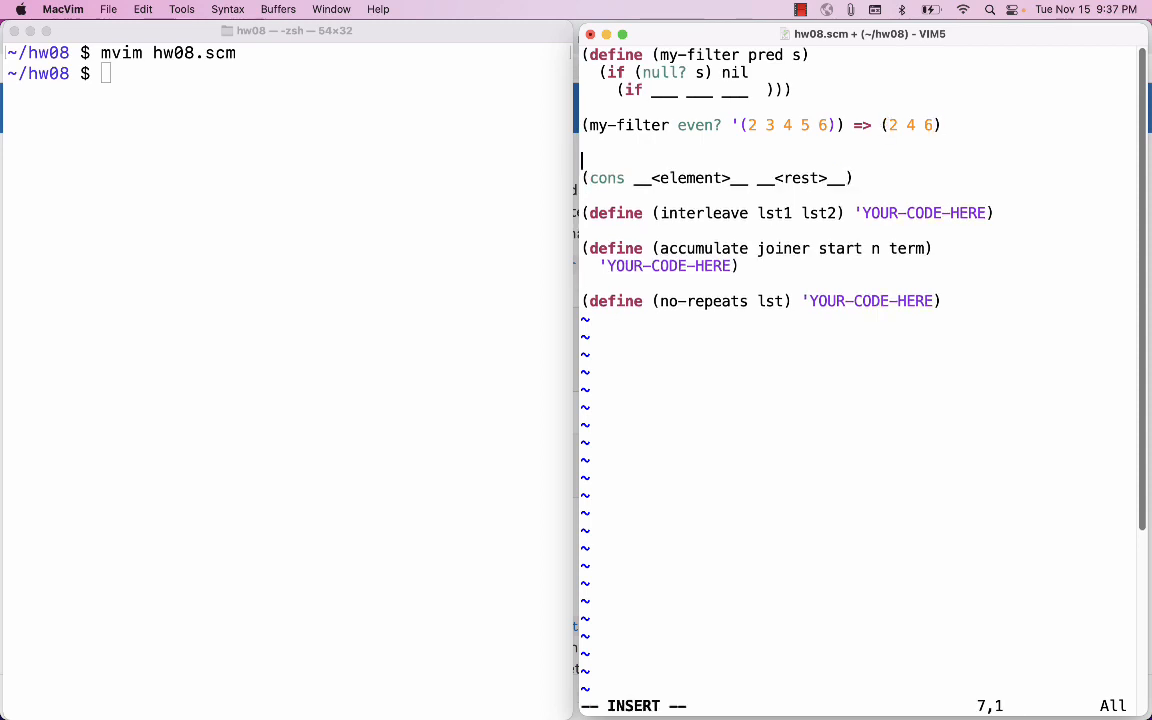
Write the result breakdown (cons 2 (4 6)) on a new line.
type("(cons")
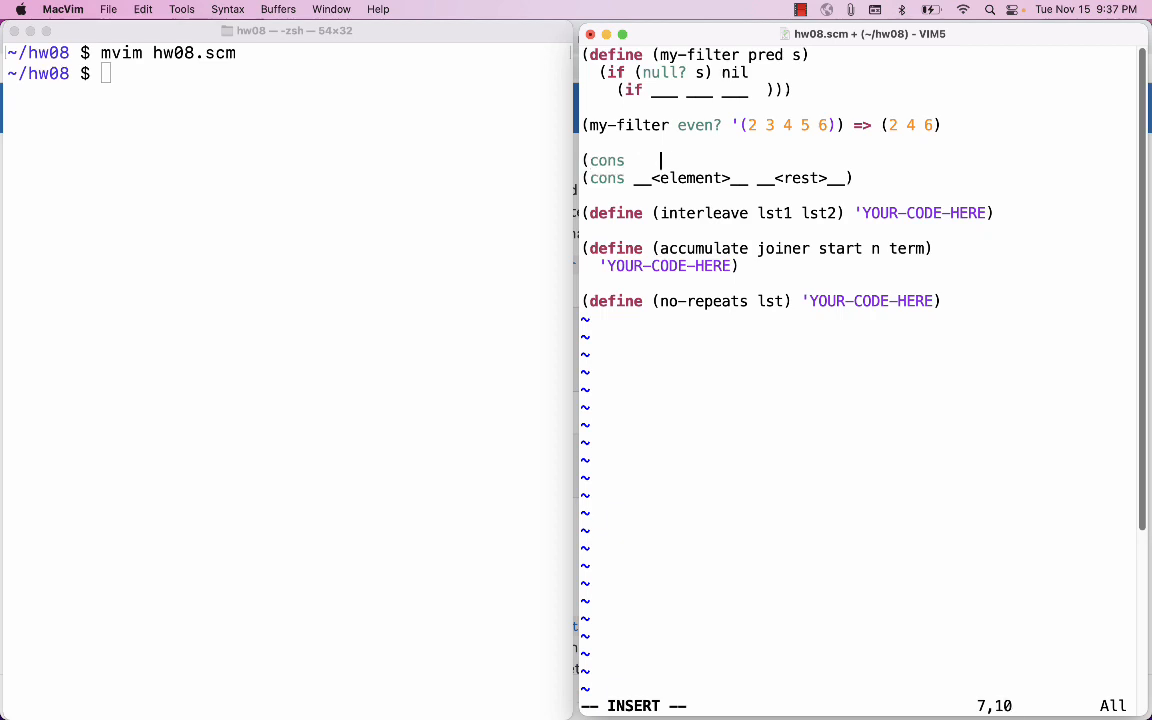
type("2")
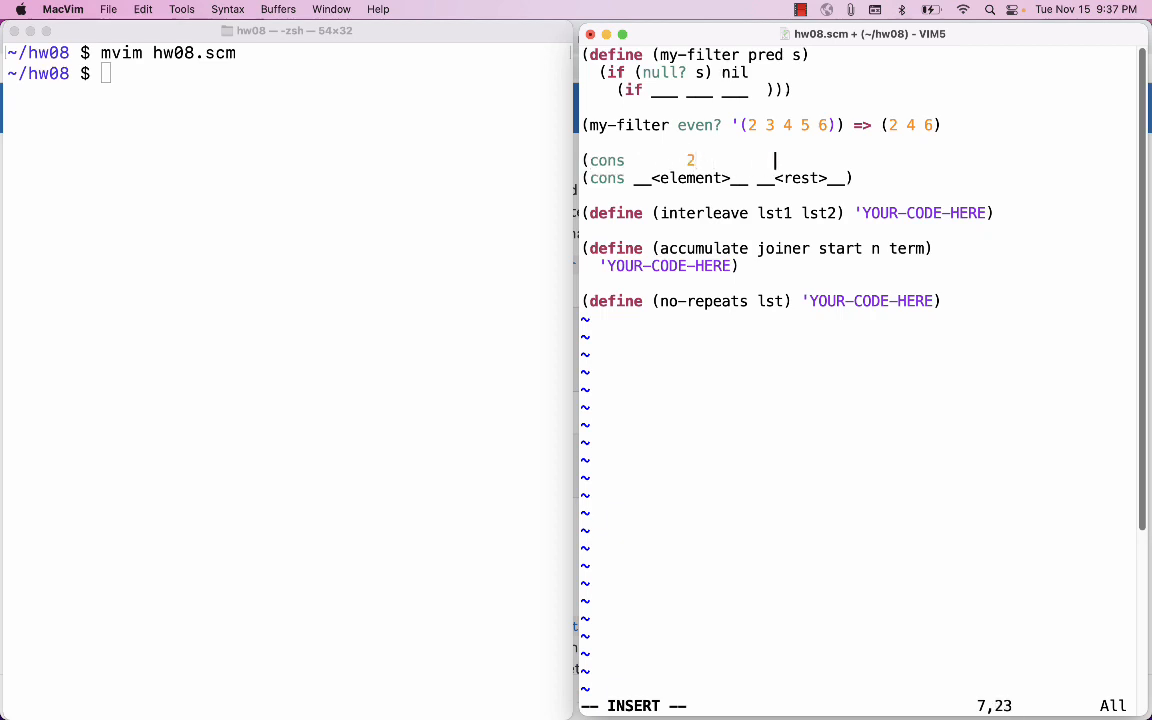
type("(4 6")
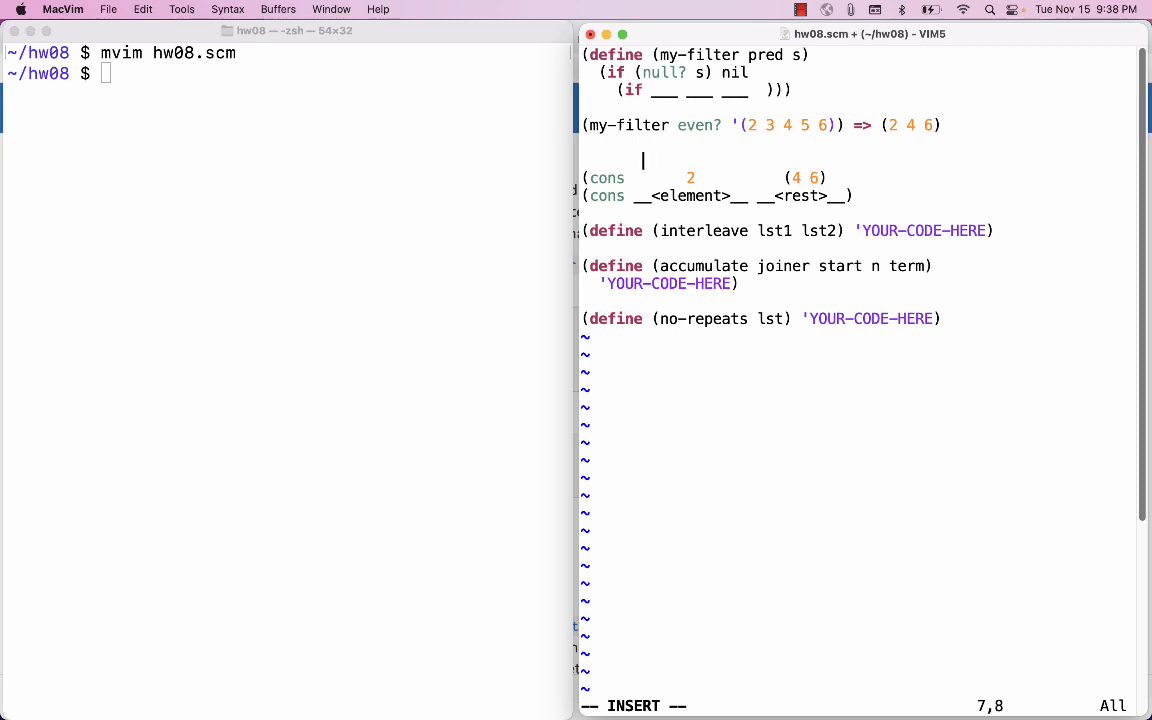
Label 2 as 'car of s' and (4 6) as 'filtered cdr of s', replacing a 'first element' draft.
type("first element")
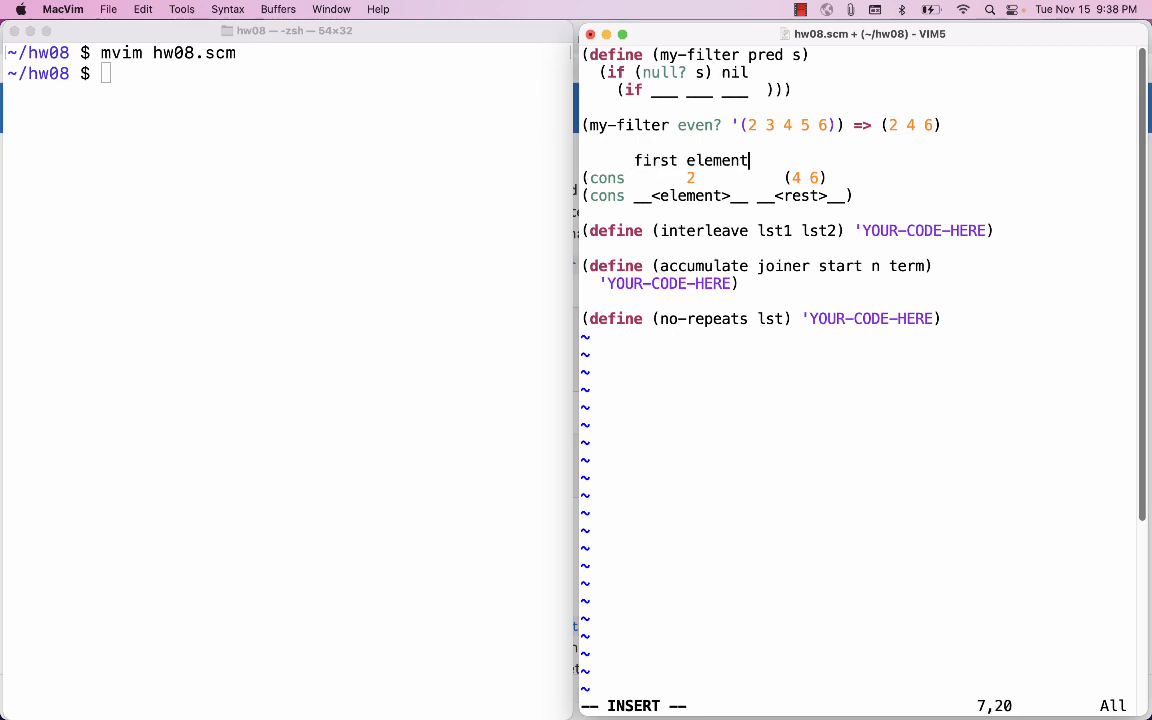
type("fo")
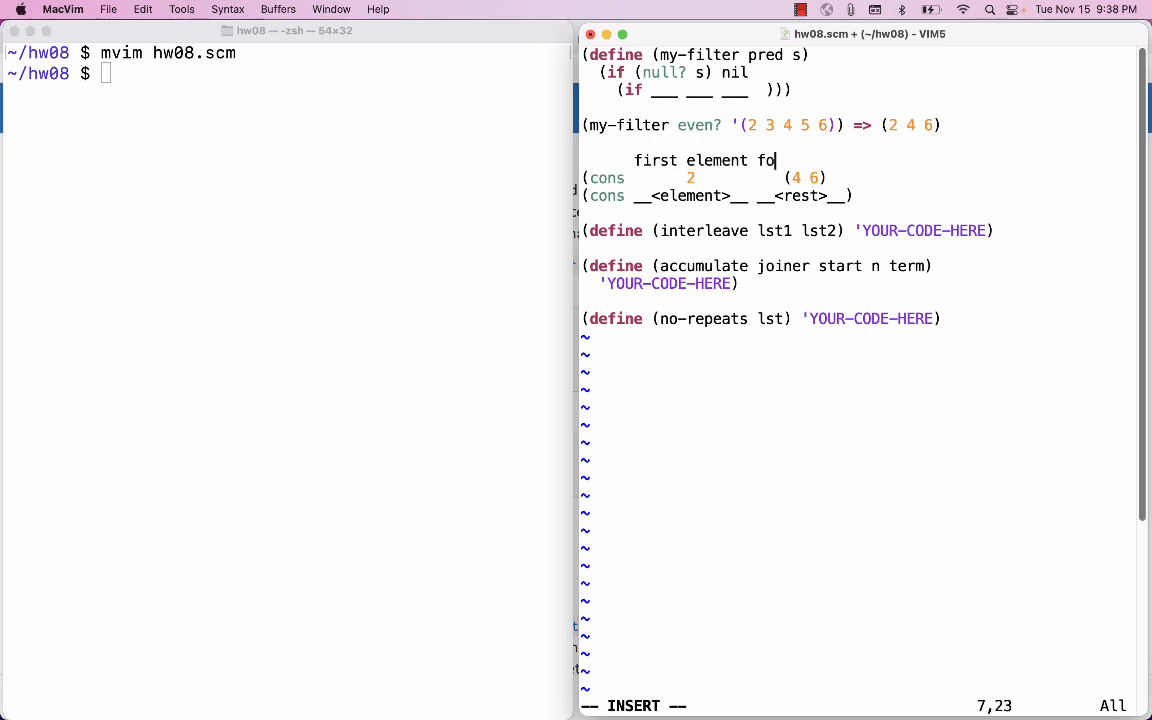
key("BackSpace")
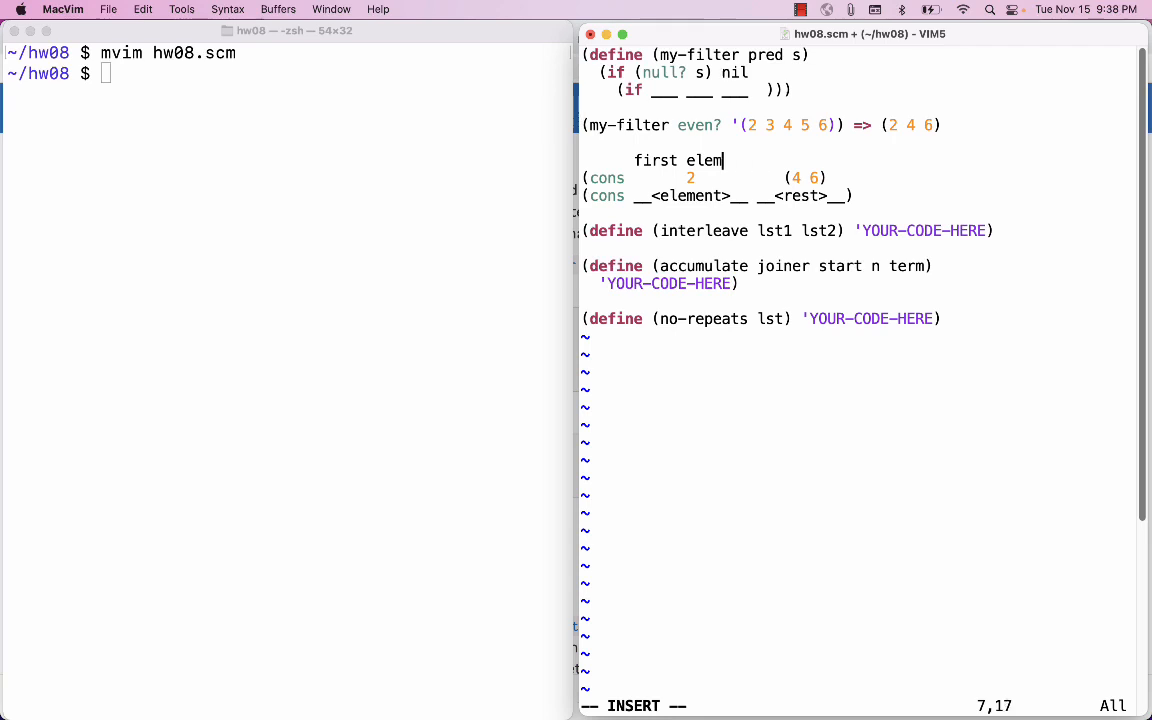
type("car of")
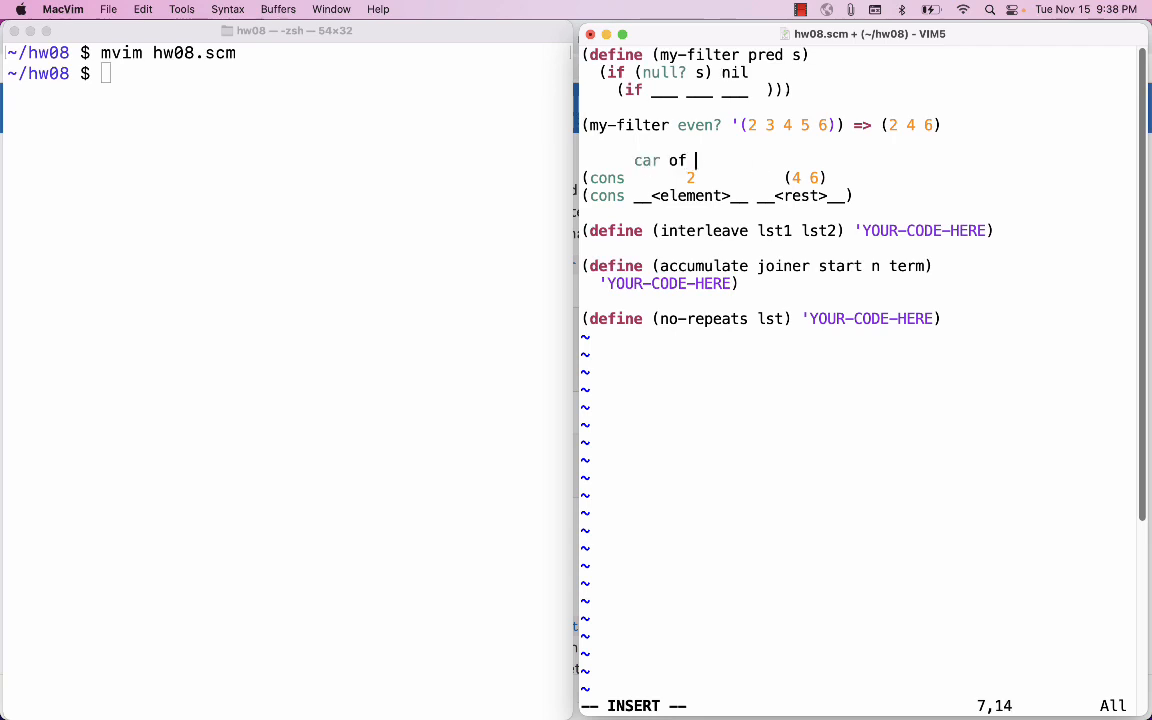
type("s")
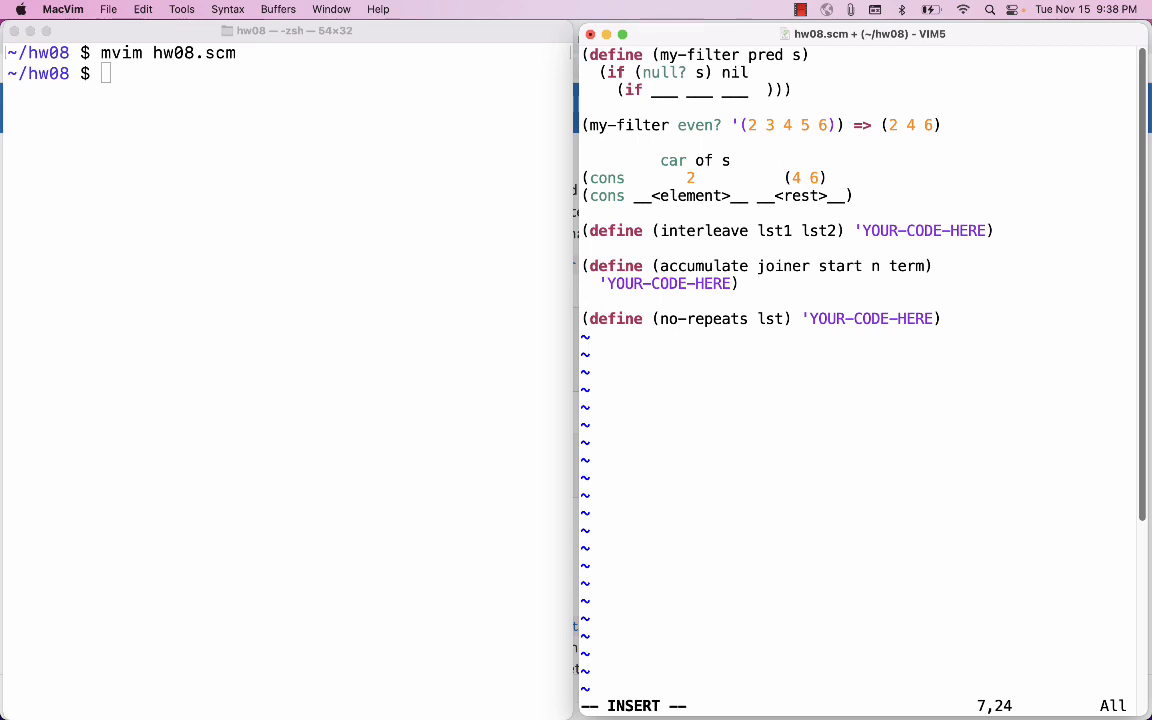
type("filtered cd")
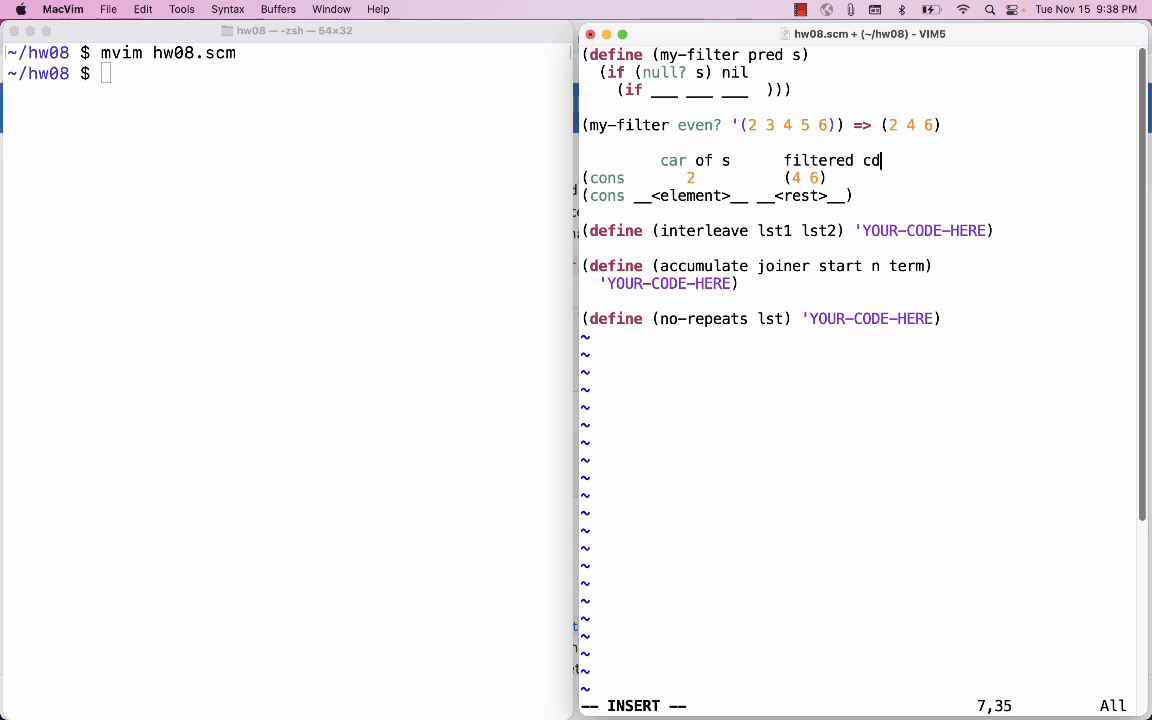
type("r of s")
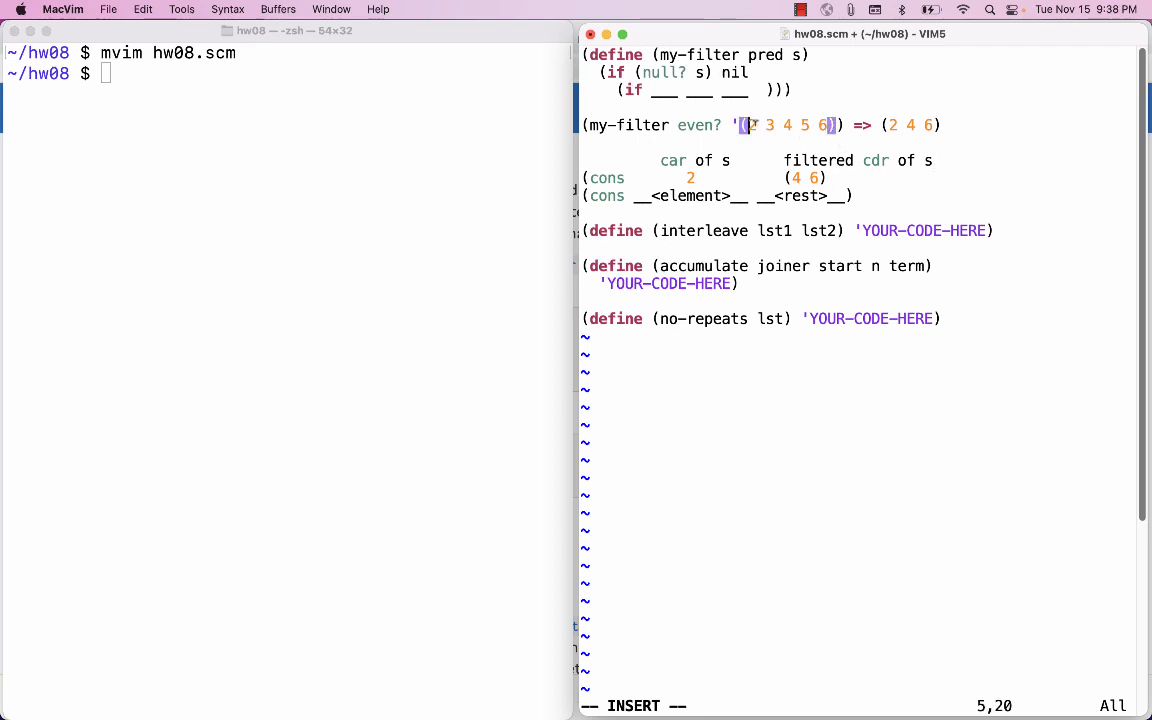
key("v")
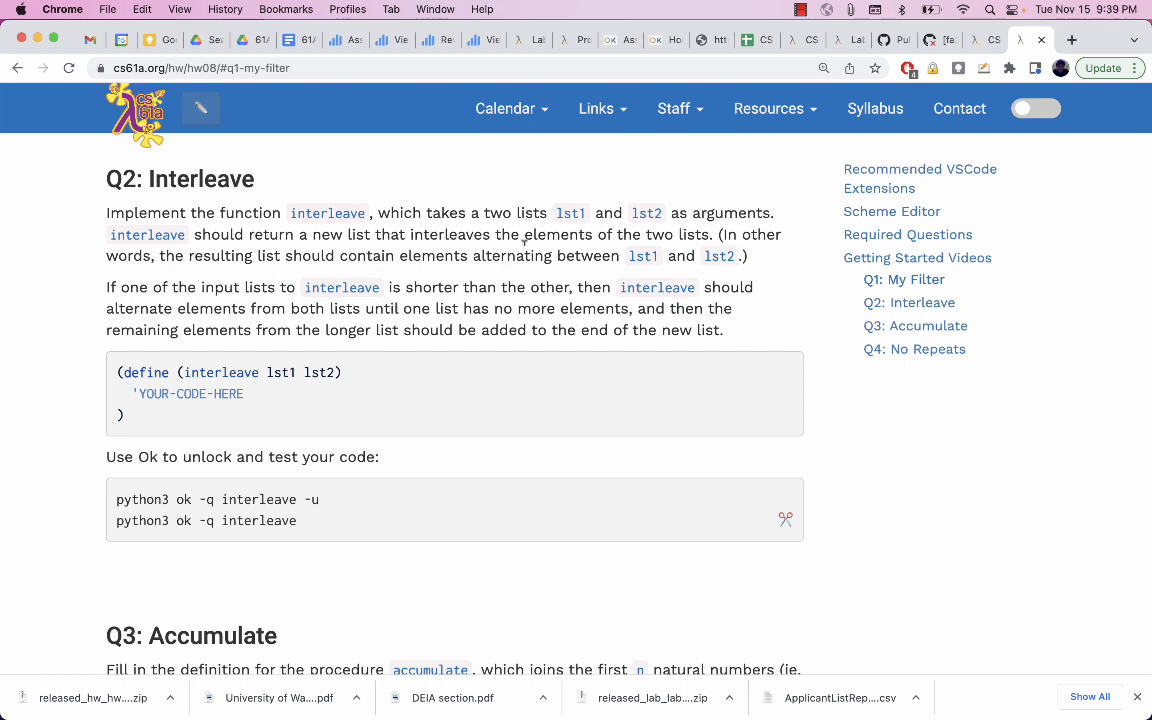
mouse_move(696, 282)
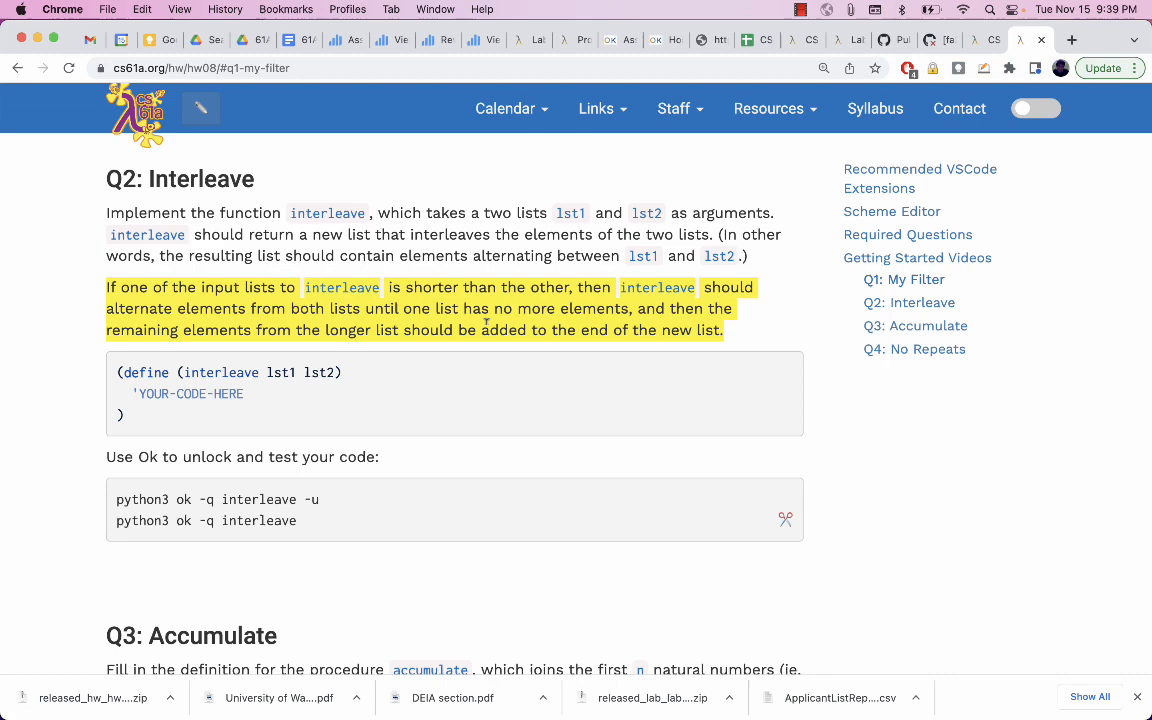
mouse_move(756, 340)
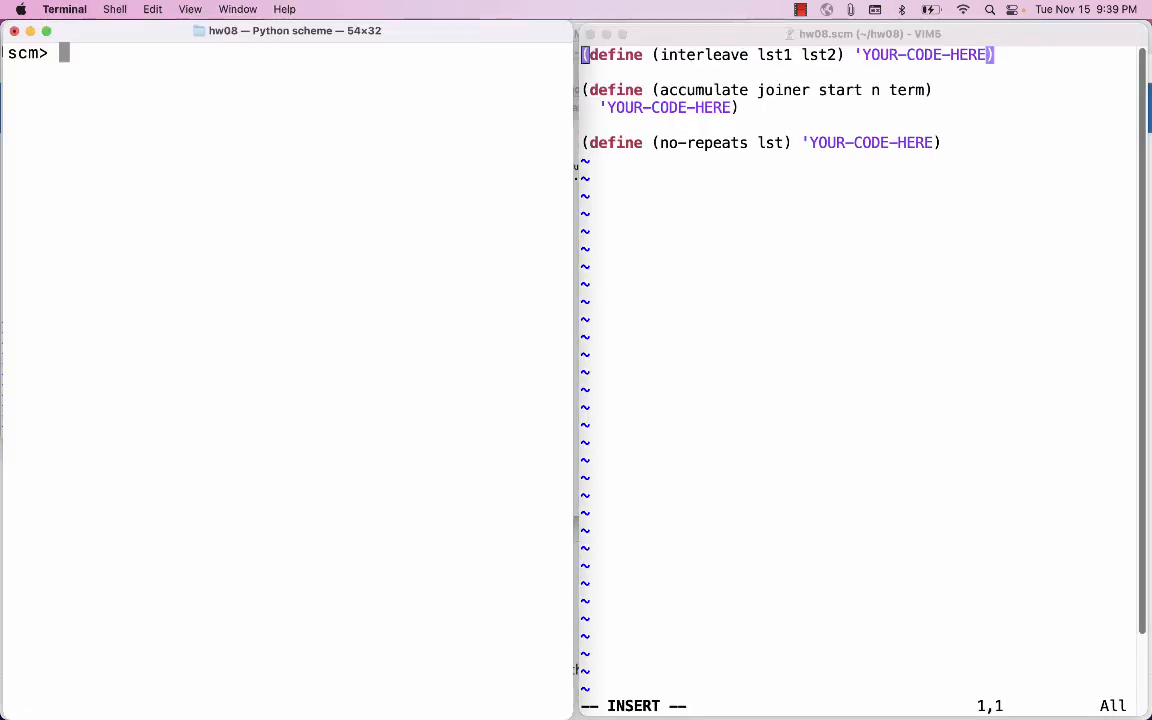
Define lst1 as '(1 3 5) and lst2 as '(2 4 6) at the scm> prompt.
type("(define")
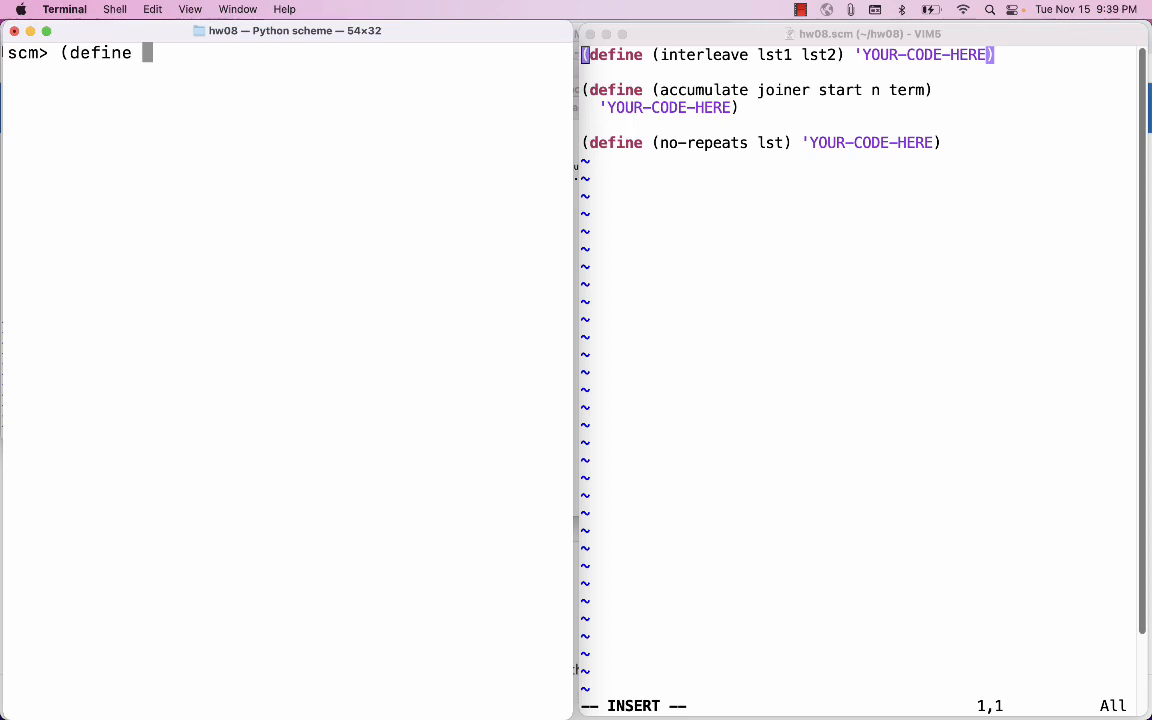
type("lst1")
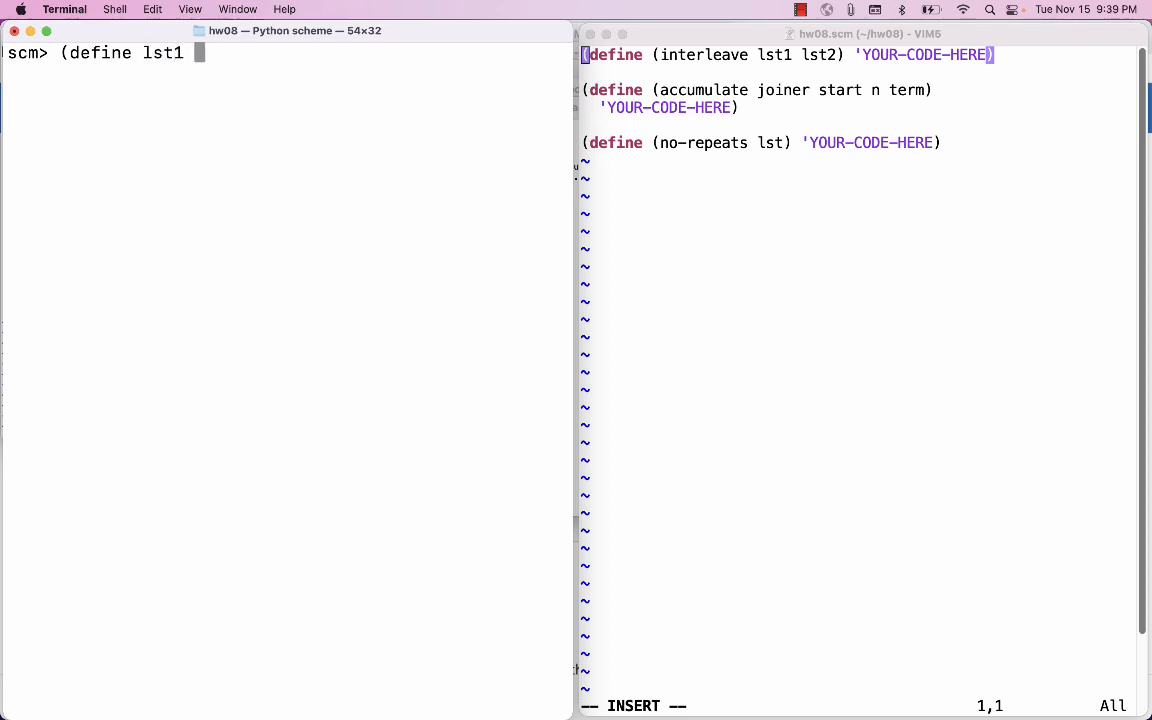
type("'(1 3 5")
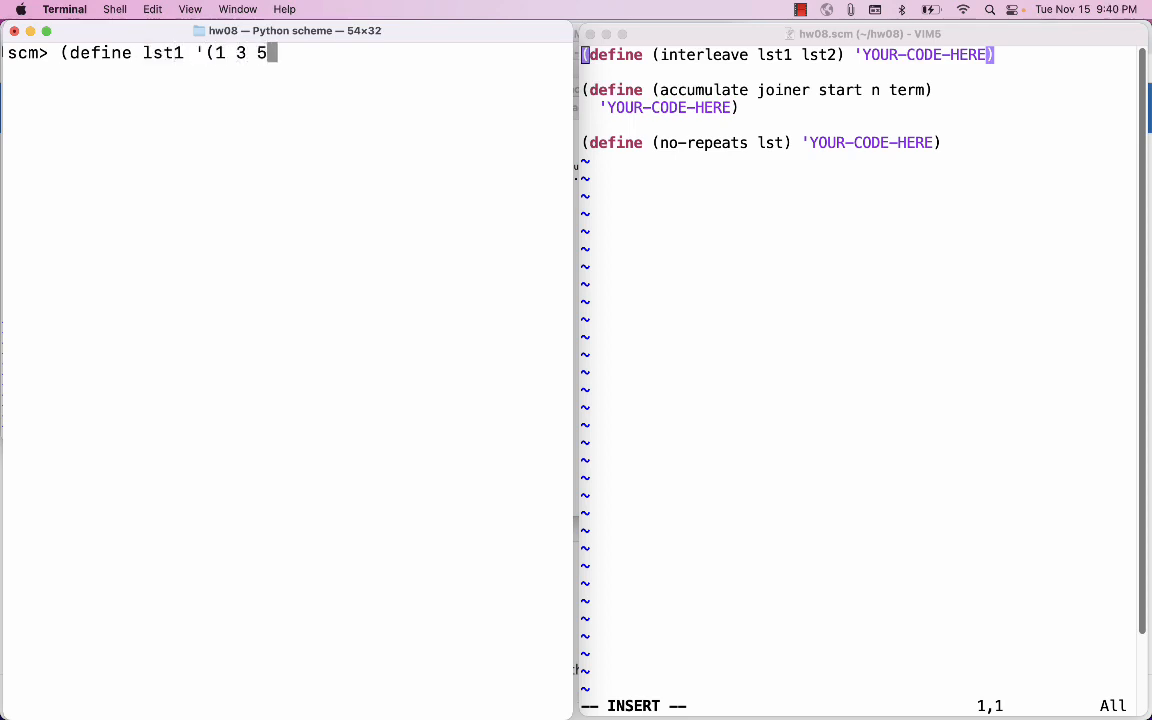
key("Return")
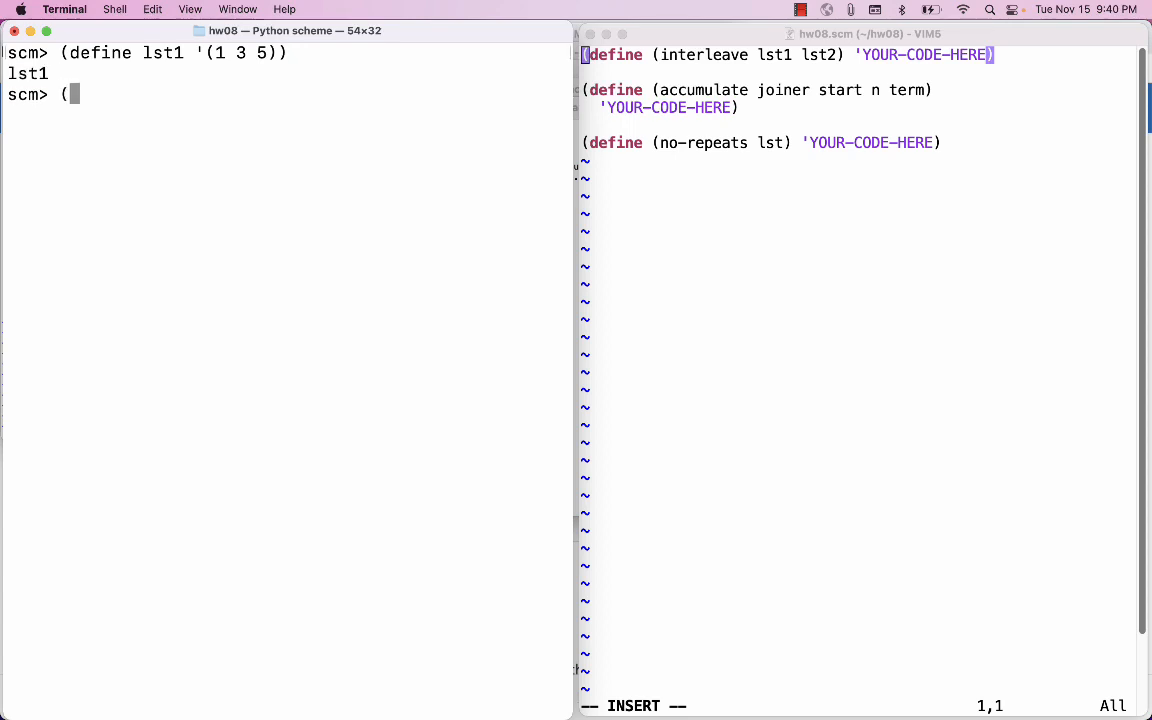
type("de")
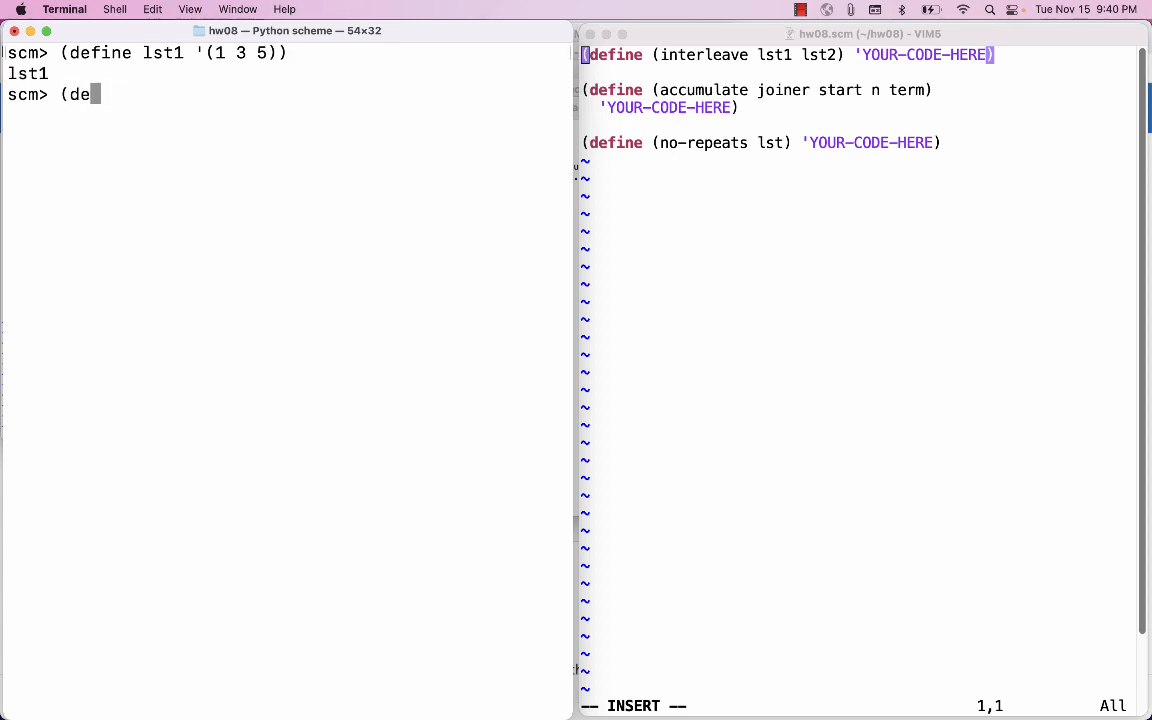
type("fine lst2")
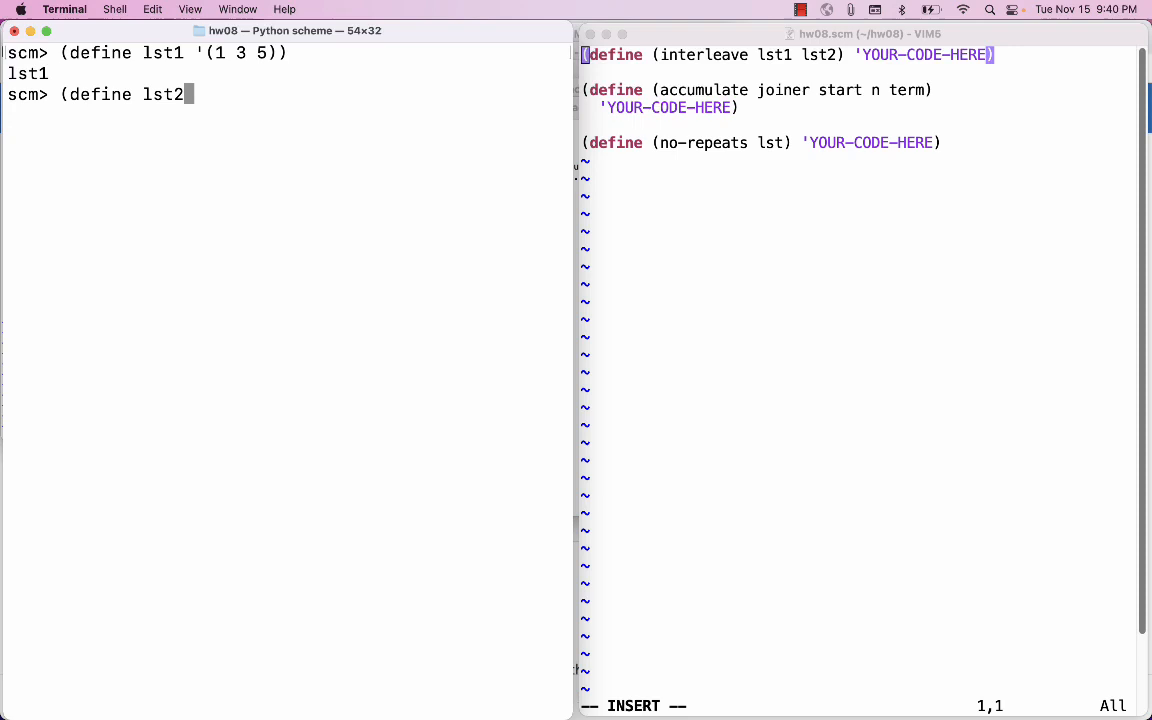
type("'(2 4 6))")
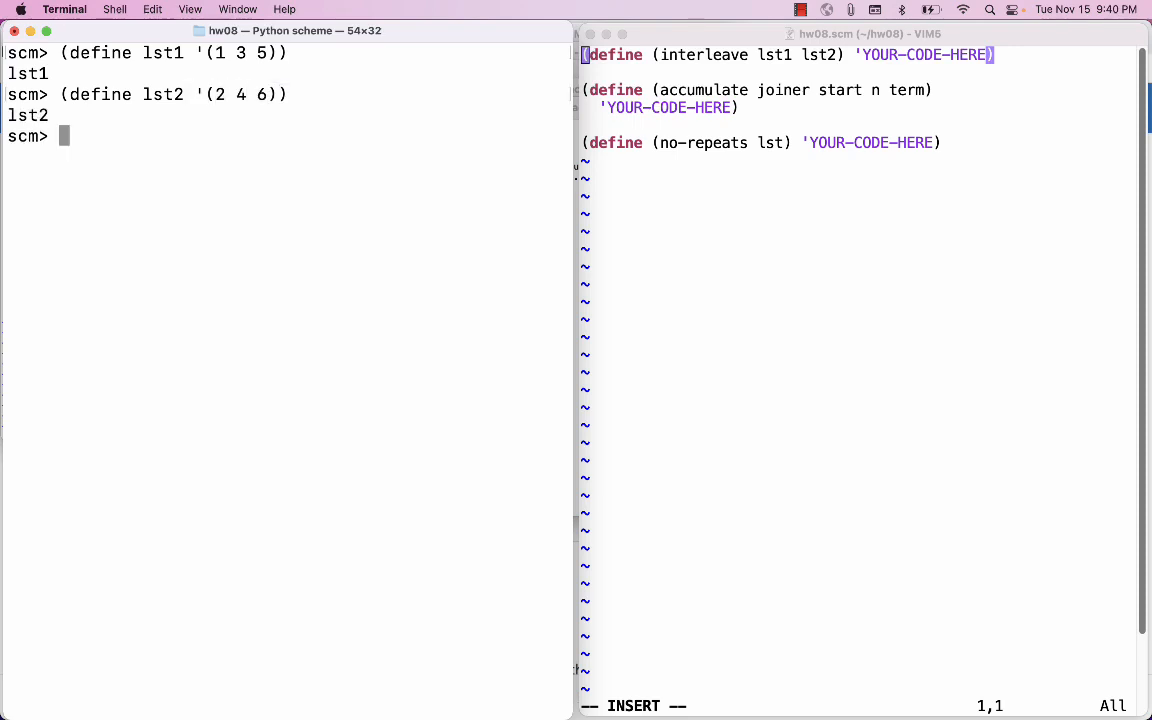
mouse_move(384, 208)
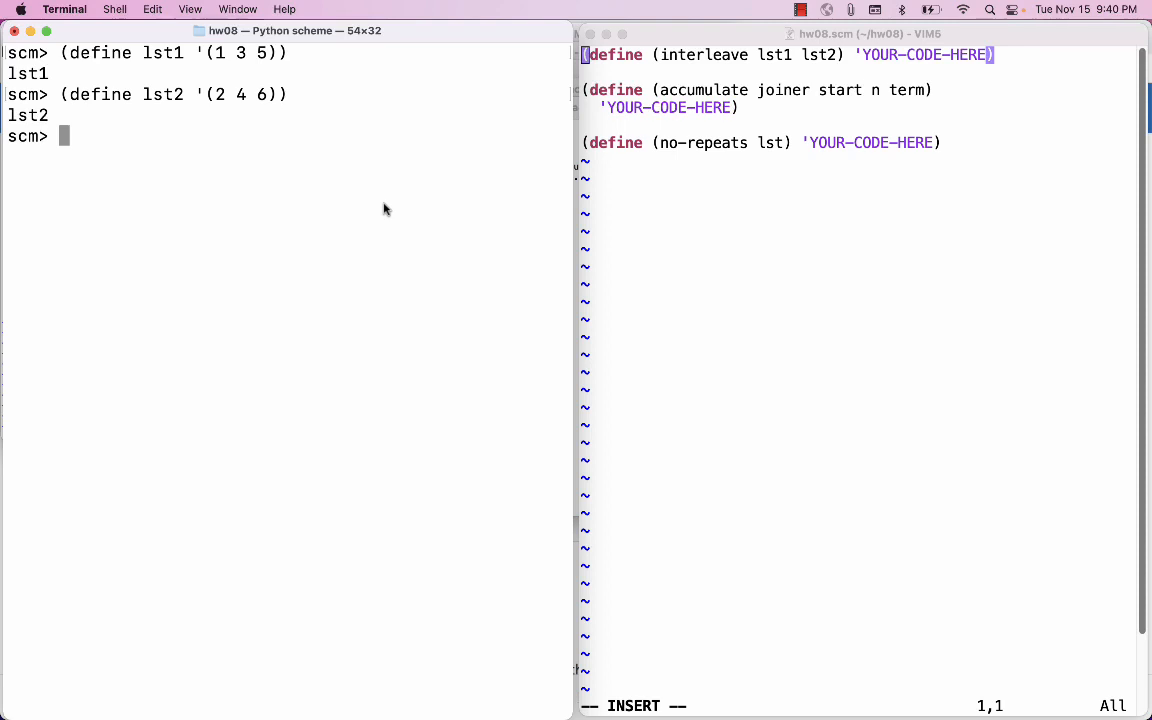
Evaluate '(1 2 3 4 5 6) and (cons 1 (cons 2 '(3 4 5 6))), both giving (1 2 3 4 5 6).
type("'(1 2 3 4 5")
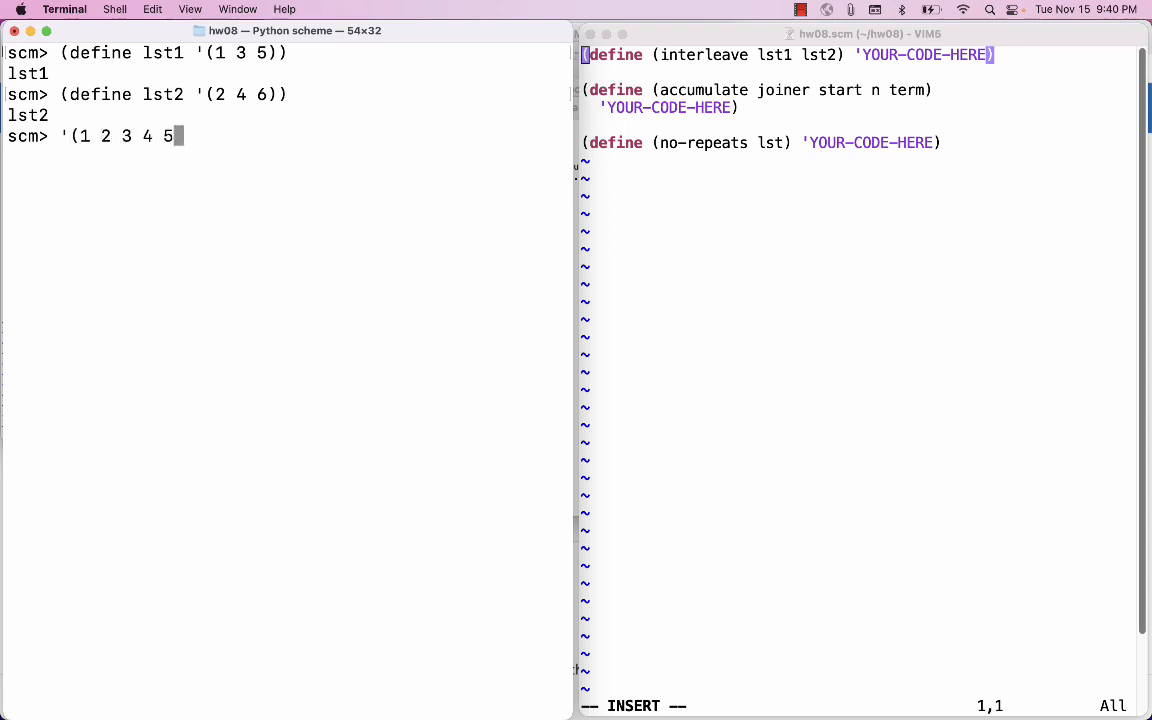
key("Return")
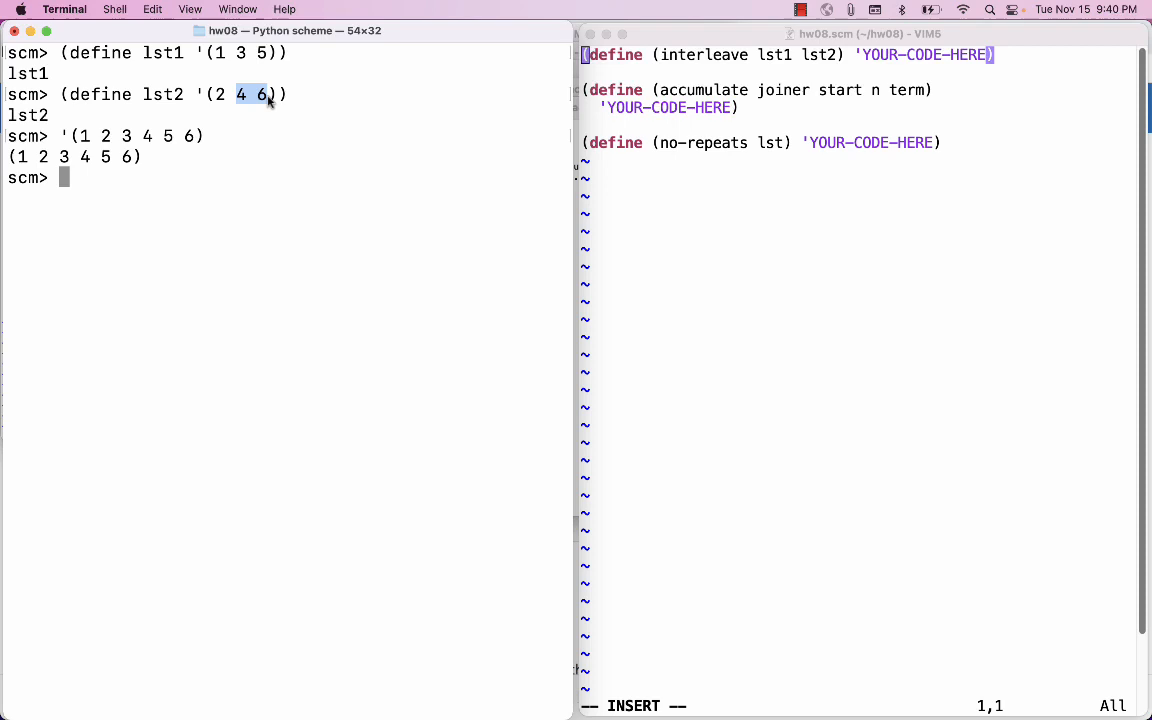
mouse_move(238, 224)
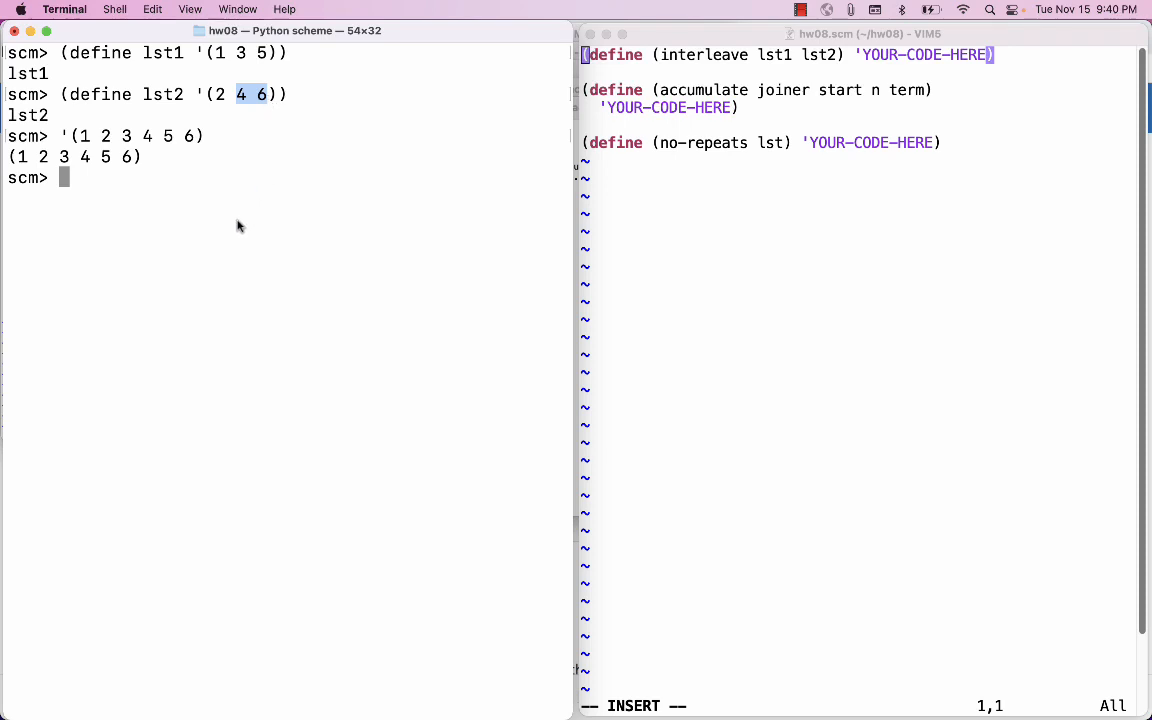
type("(cons 1 (cons 2 '")
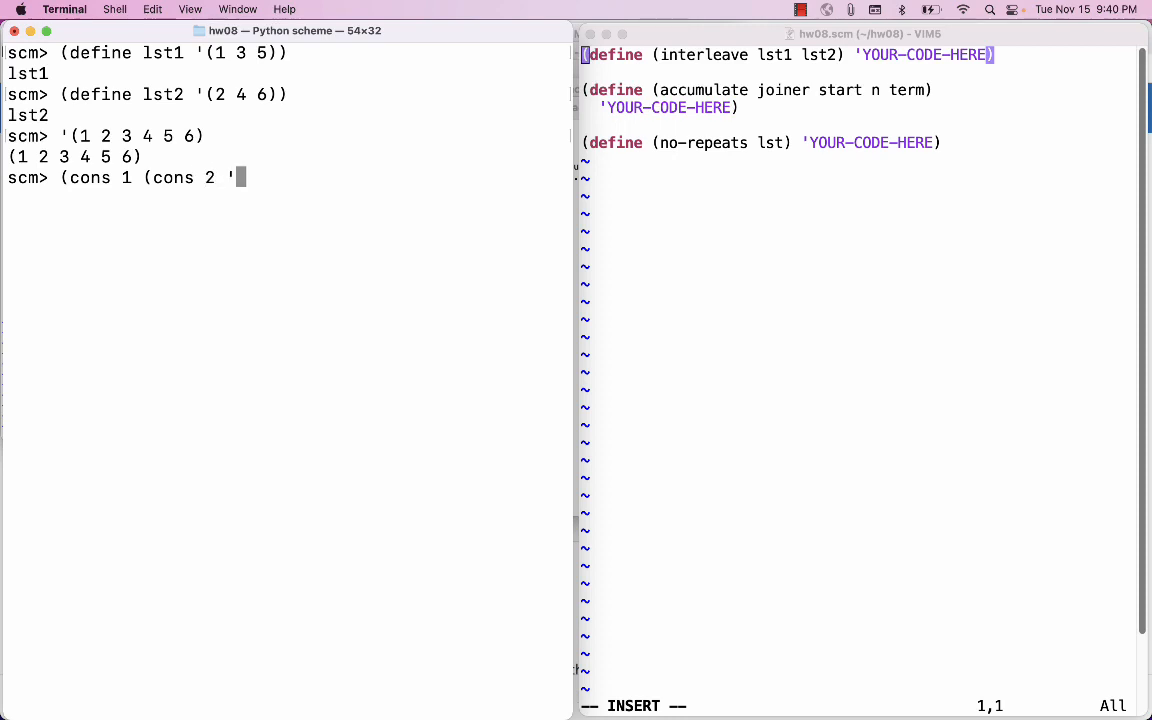
type("(3 4 5 6)")
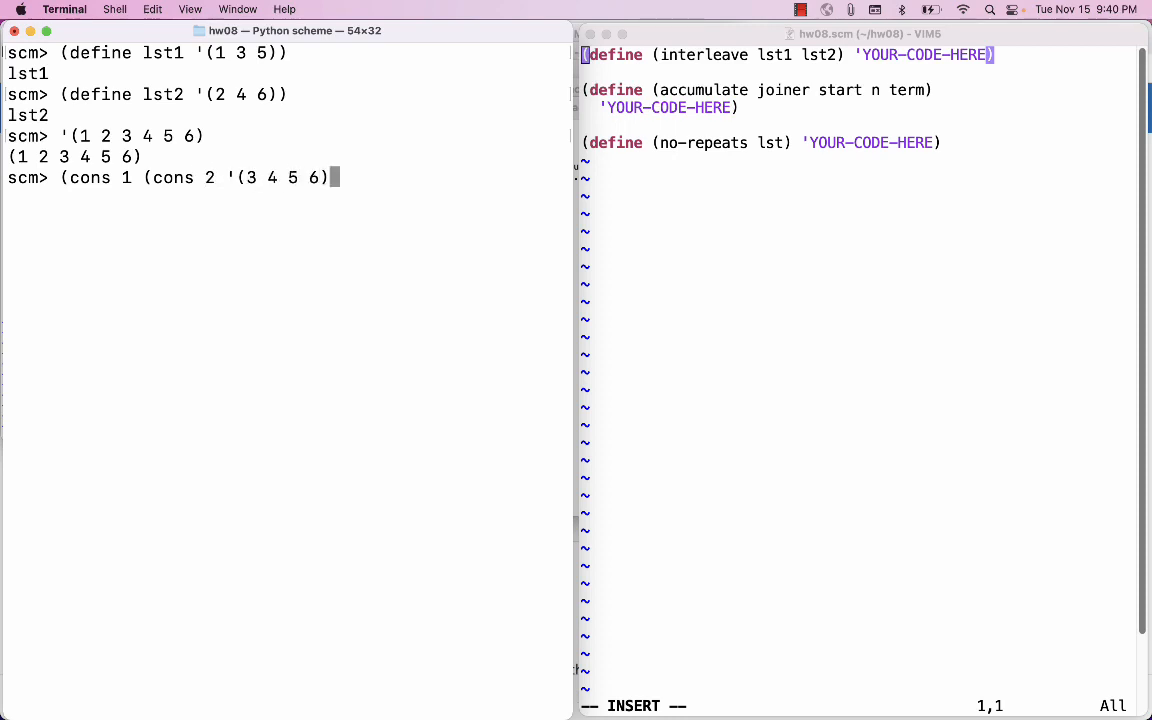
key("Return")
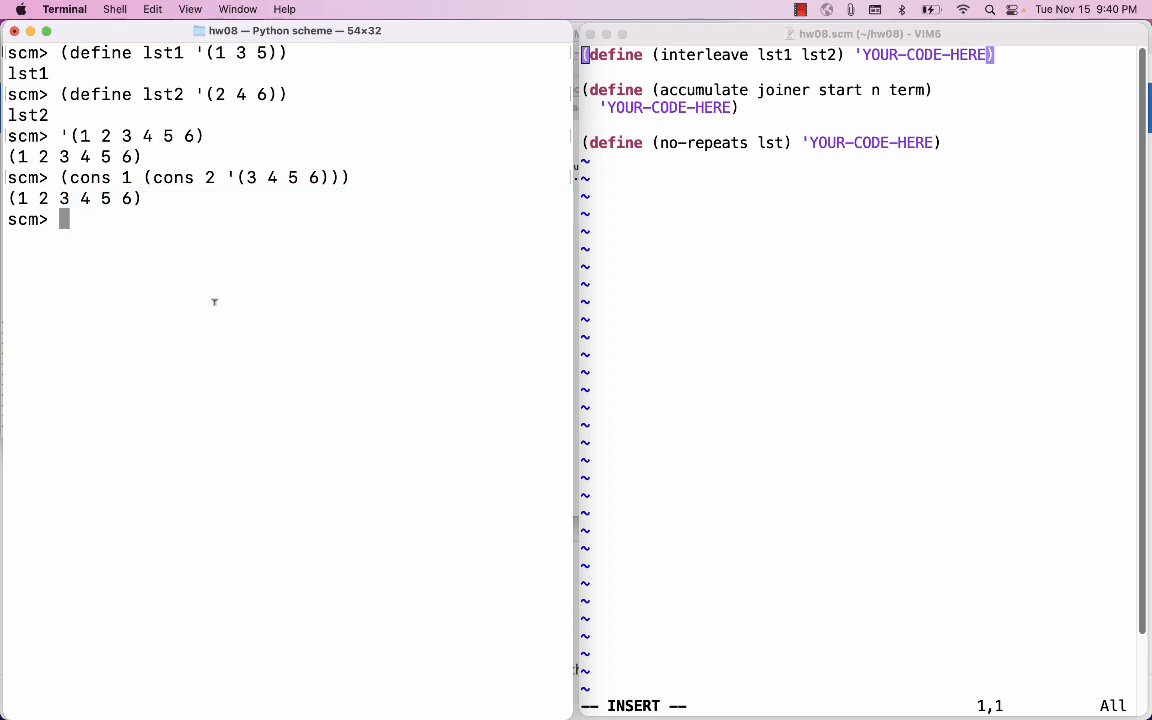
Evaluate (append (list 1 2) '(3 4 5 6)) and select the nested cons line for copying.
type("(append (li")
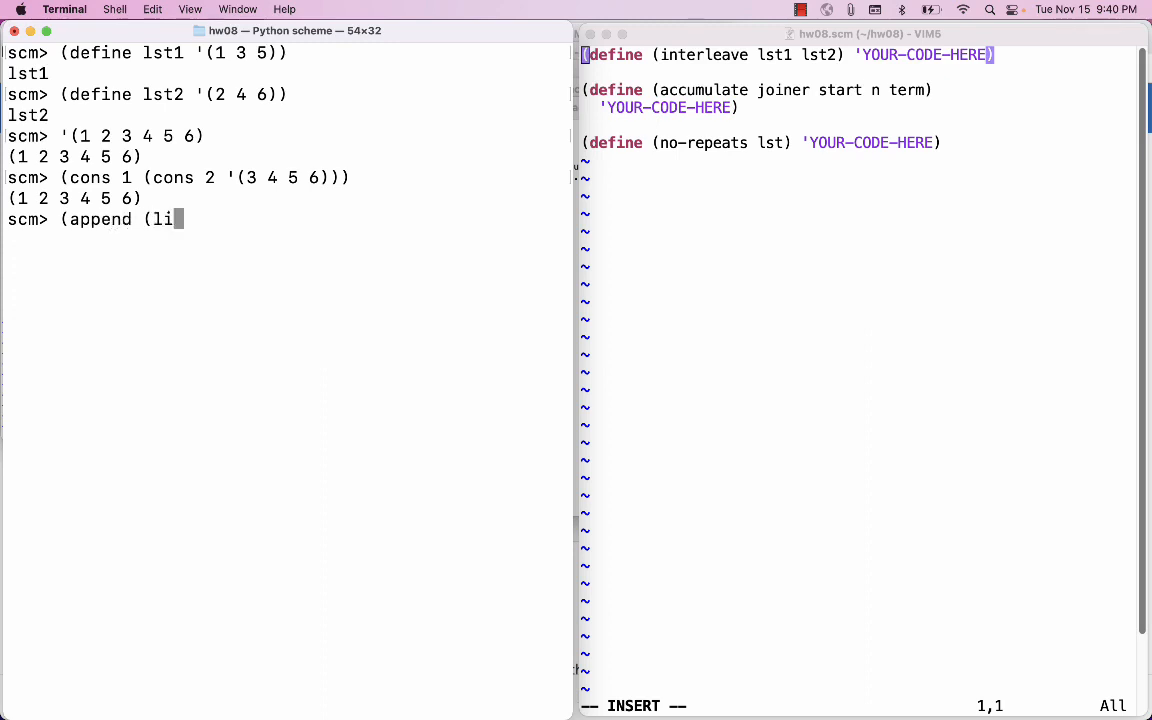
type("st 1 2) '(")
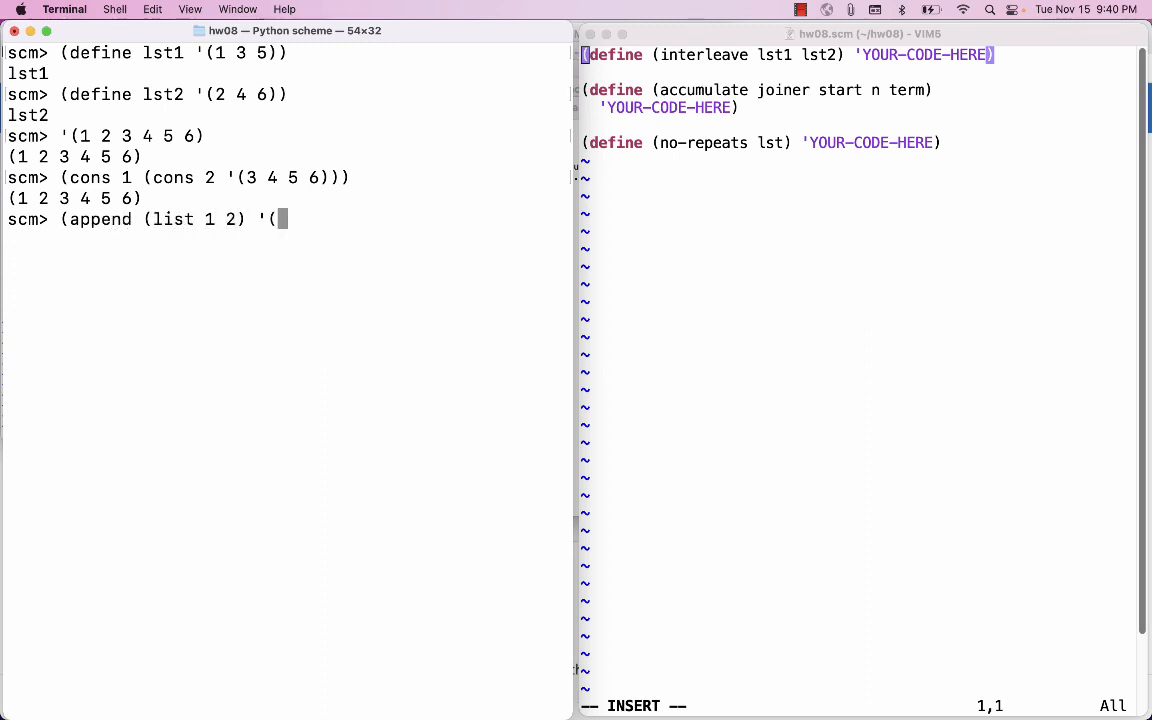
type("3 4 5 6))")
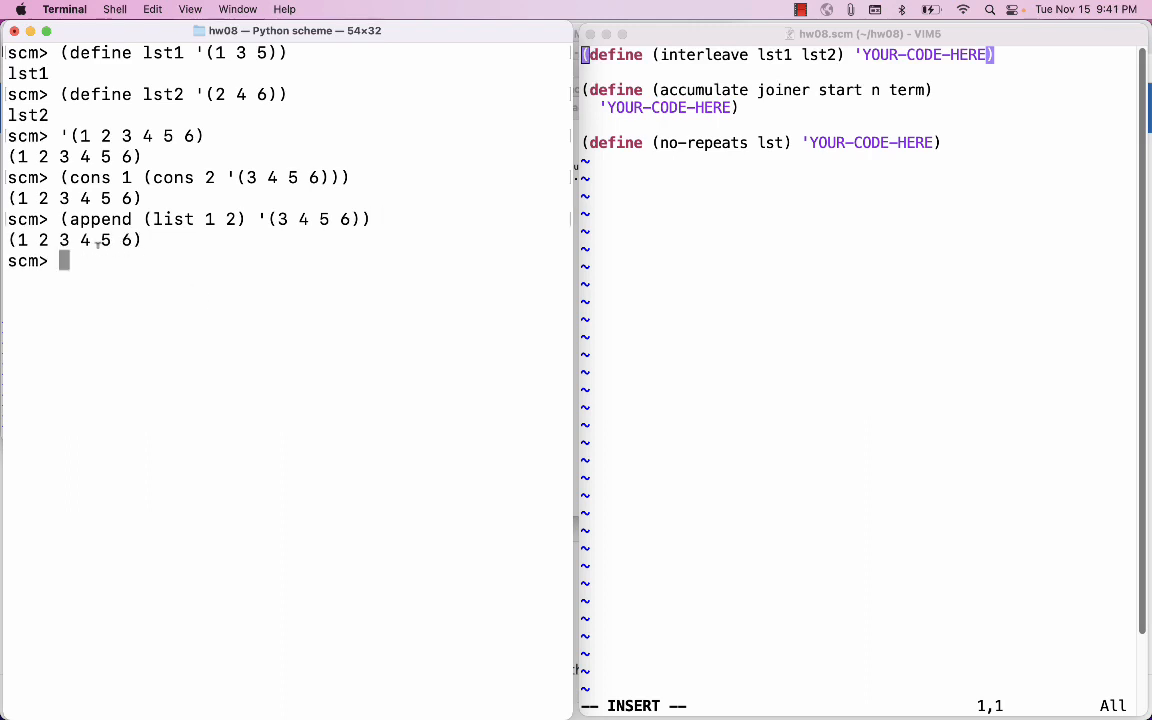
left_click_drag(60, 176, 140, 198)
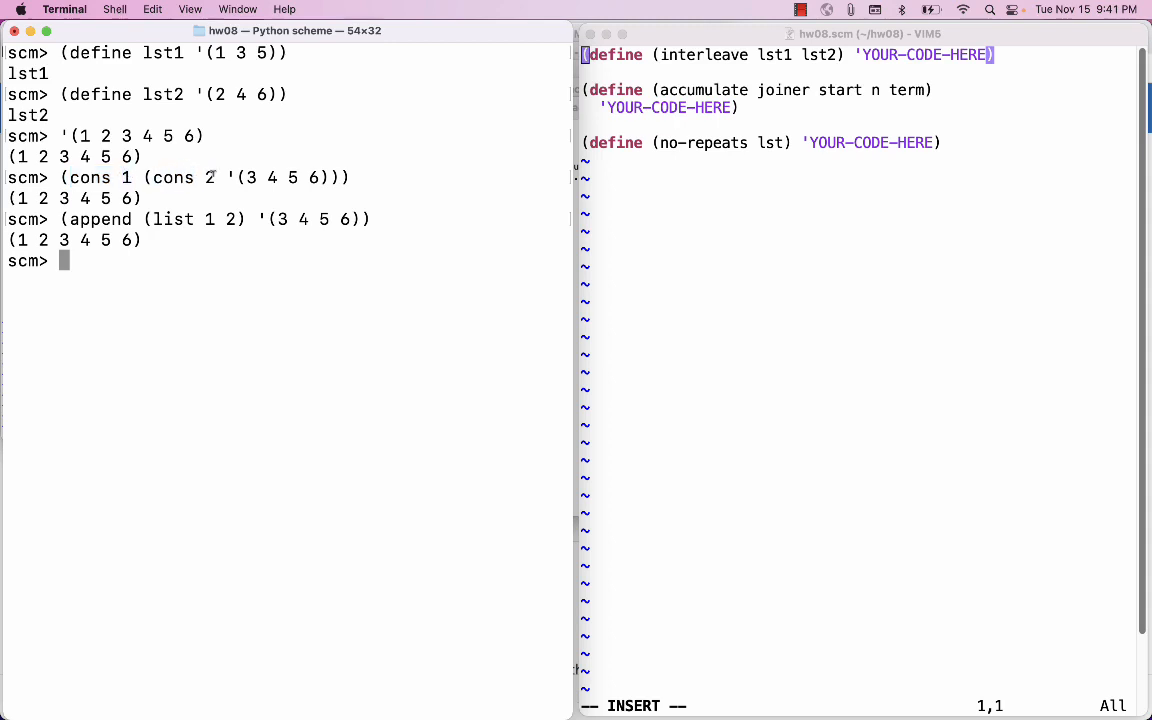
double_click(284, 176)
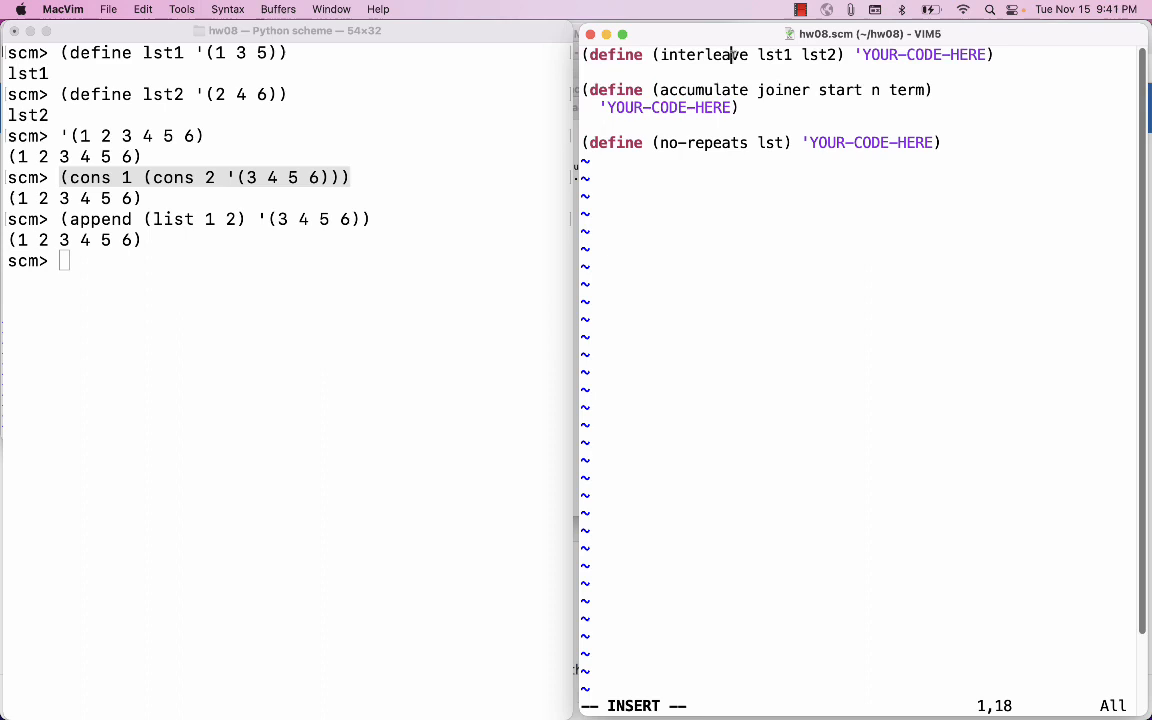
Paste the nested cons example into hw08.scm, then evaluate (car lst1) → 1 and (car lst2) → 2.
type("(cons 1 (cons 2 '(3 4 5 6)))")
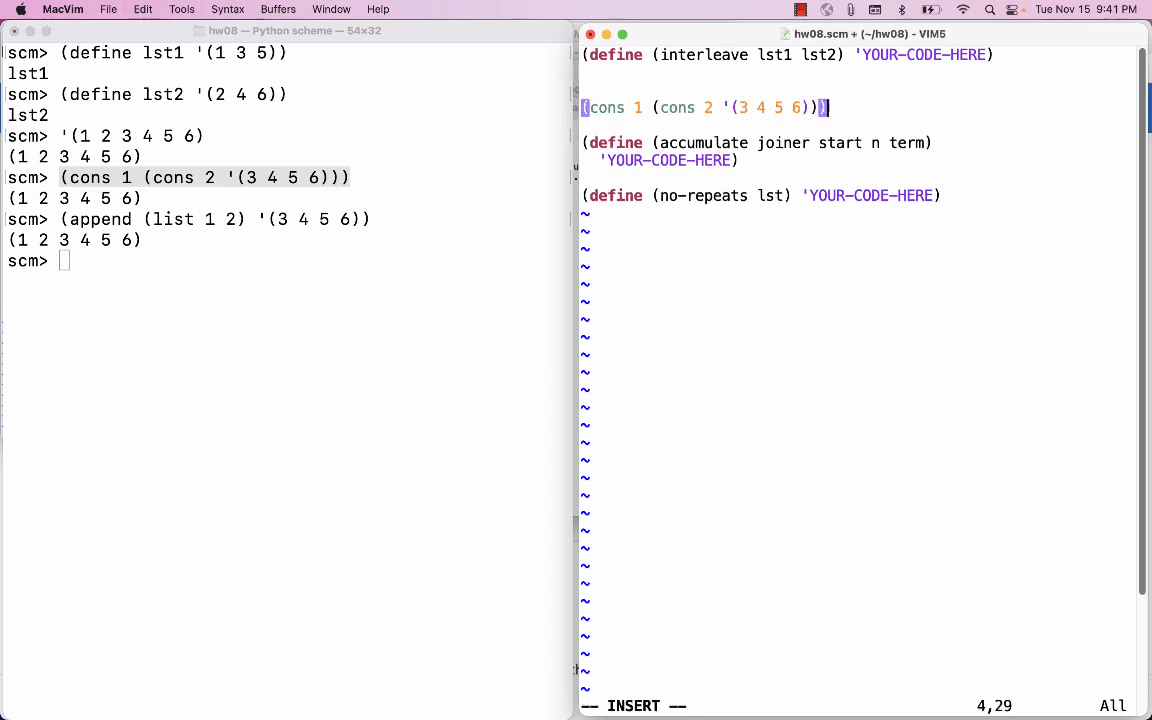
left_click(280, 260)
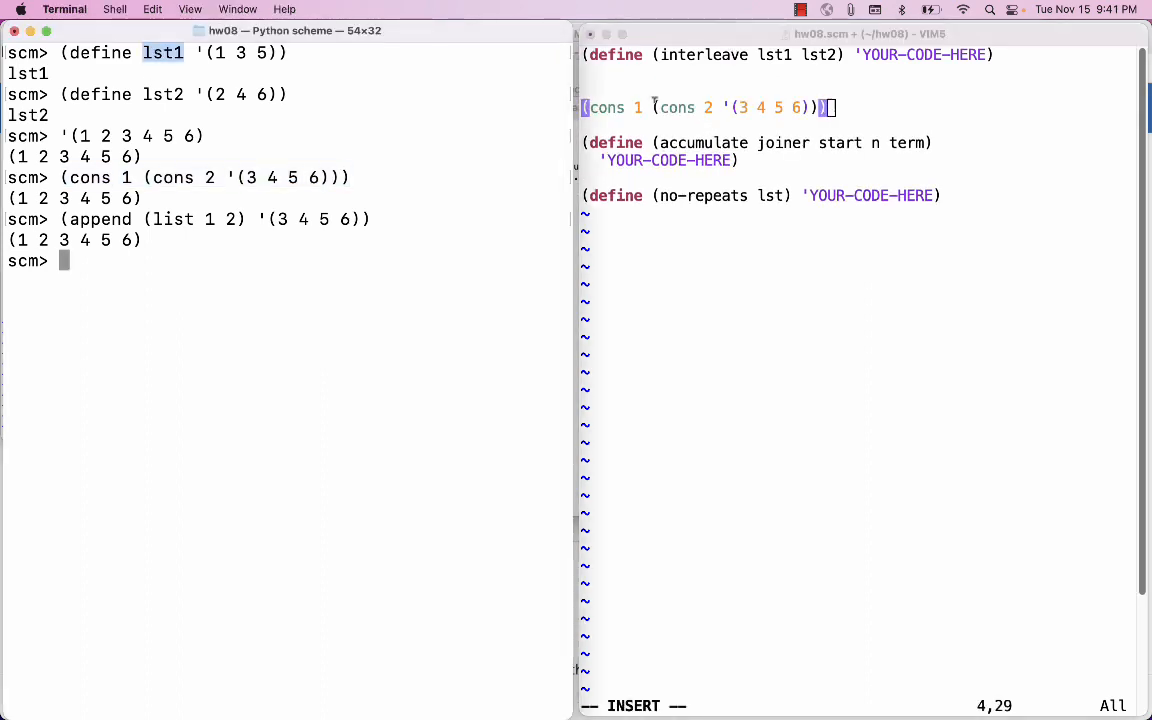
type("(")
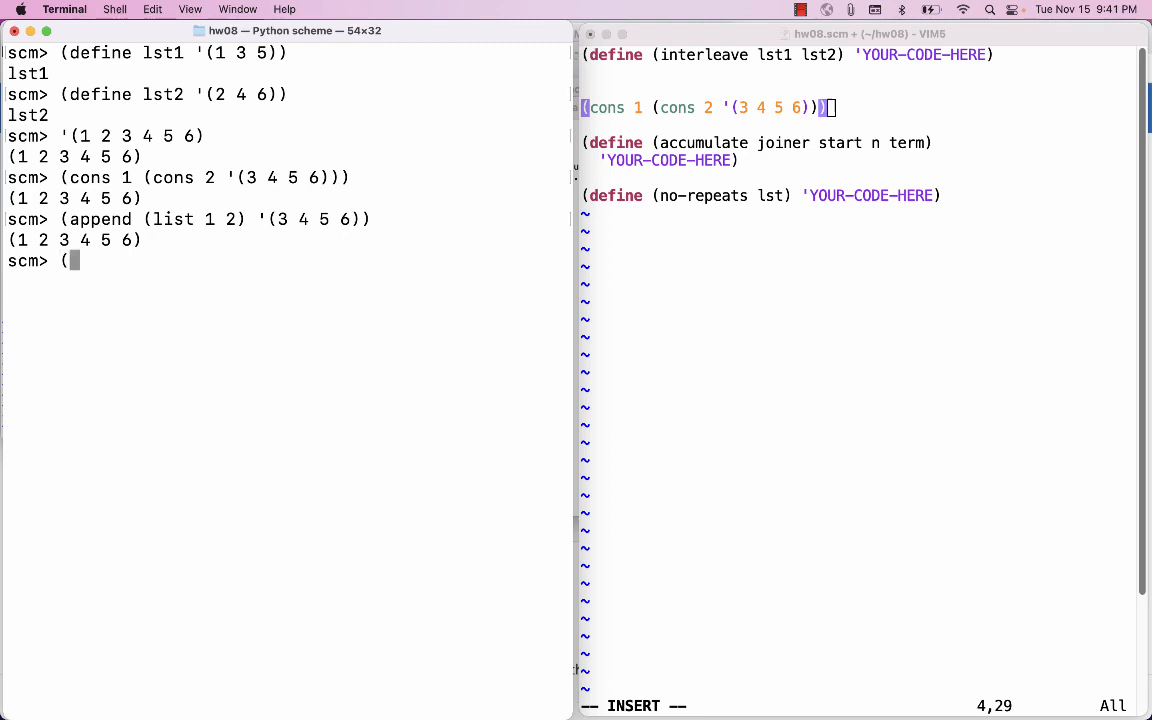
type("car lst1)")
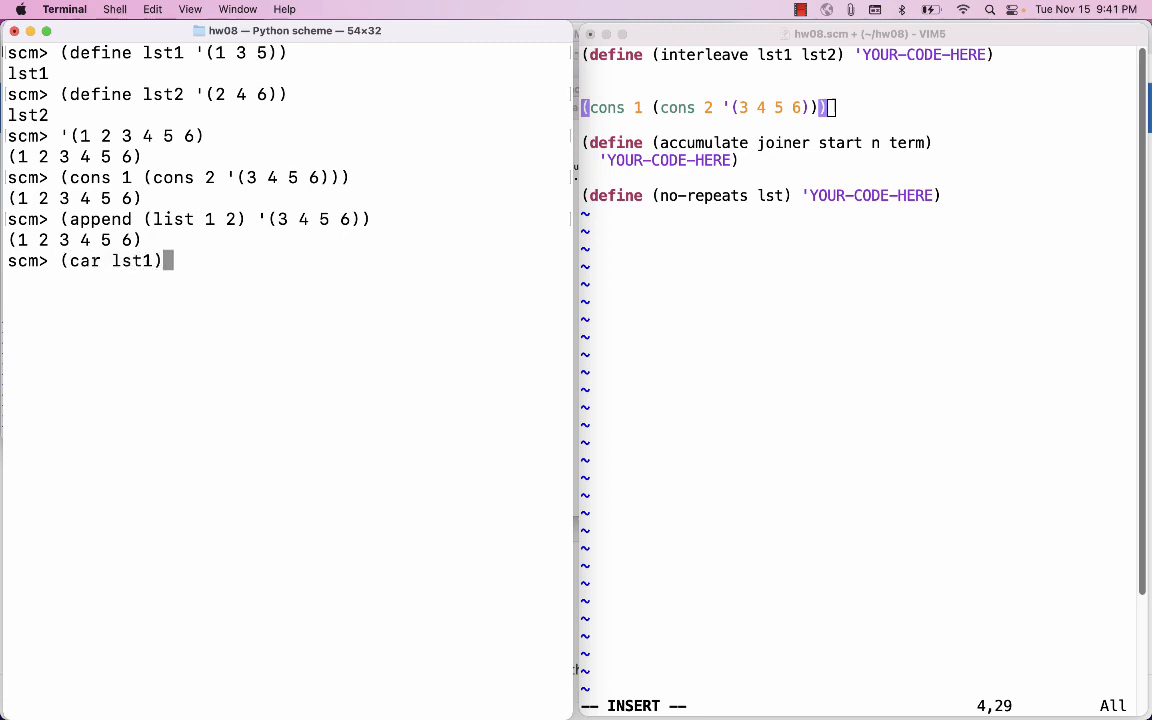
key("Return")
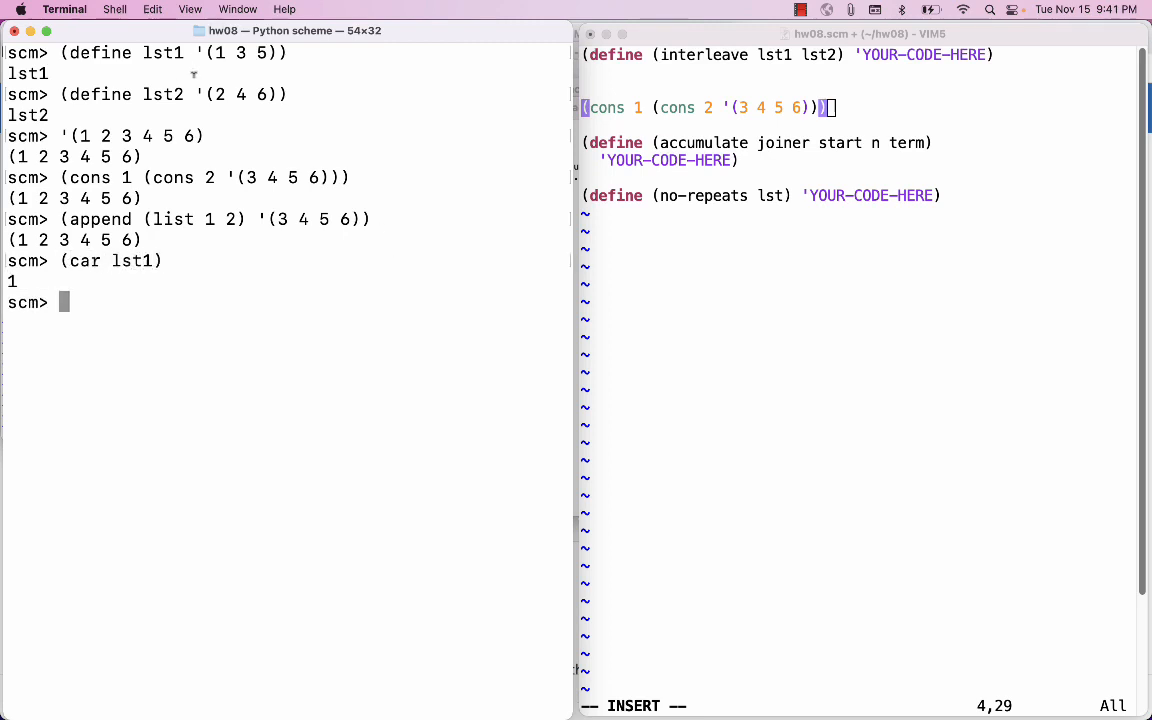
type("(car lst2")
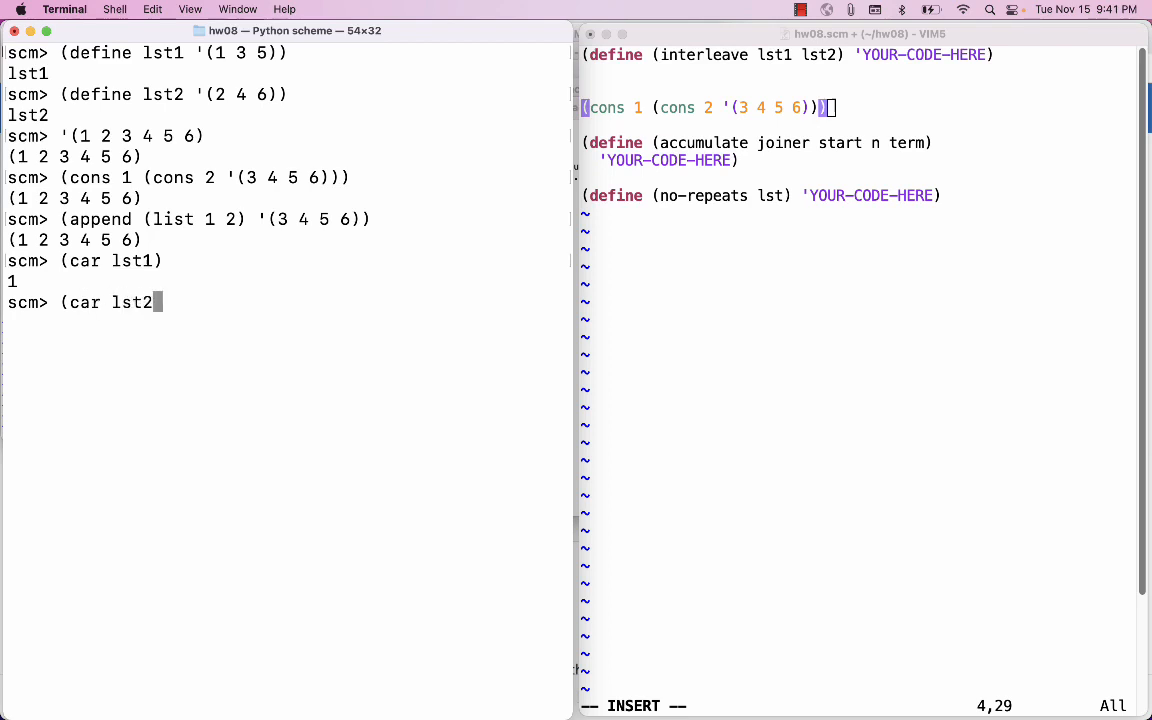
key("Return")
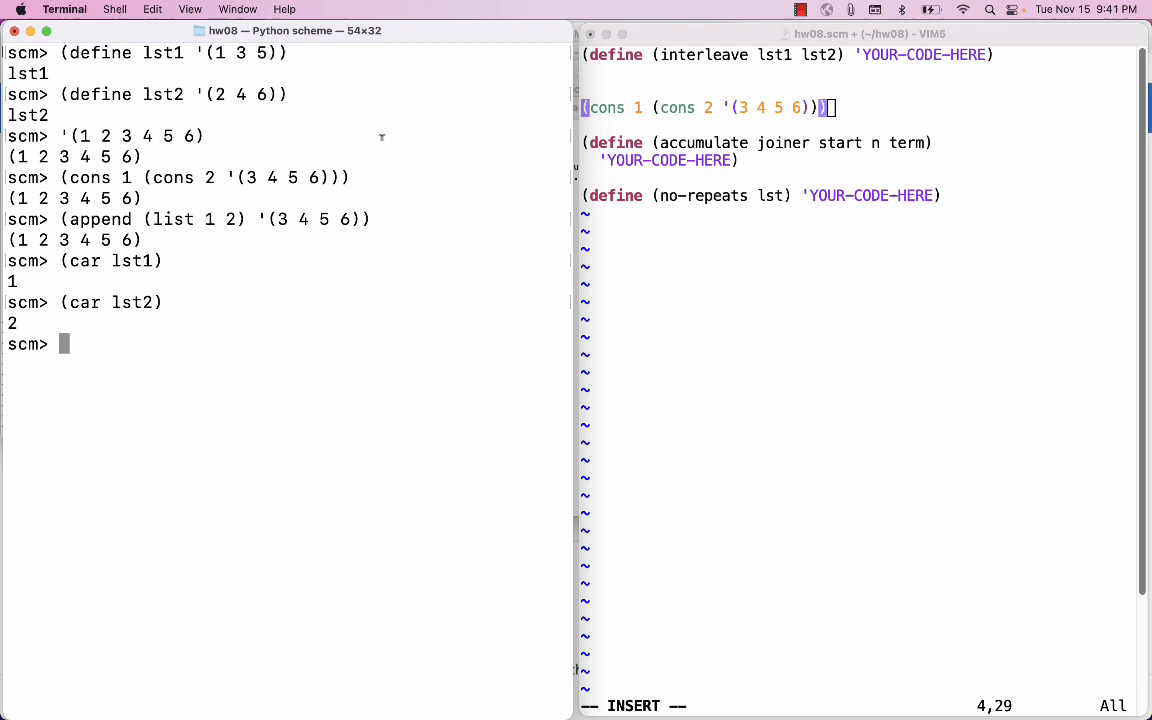
Evaluate (cdr lst1) → (3 5) and (cdr lst2) → (4 6) in the interpreter.
type("(c")
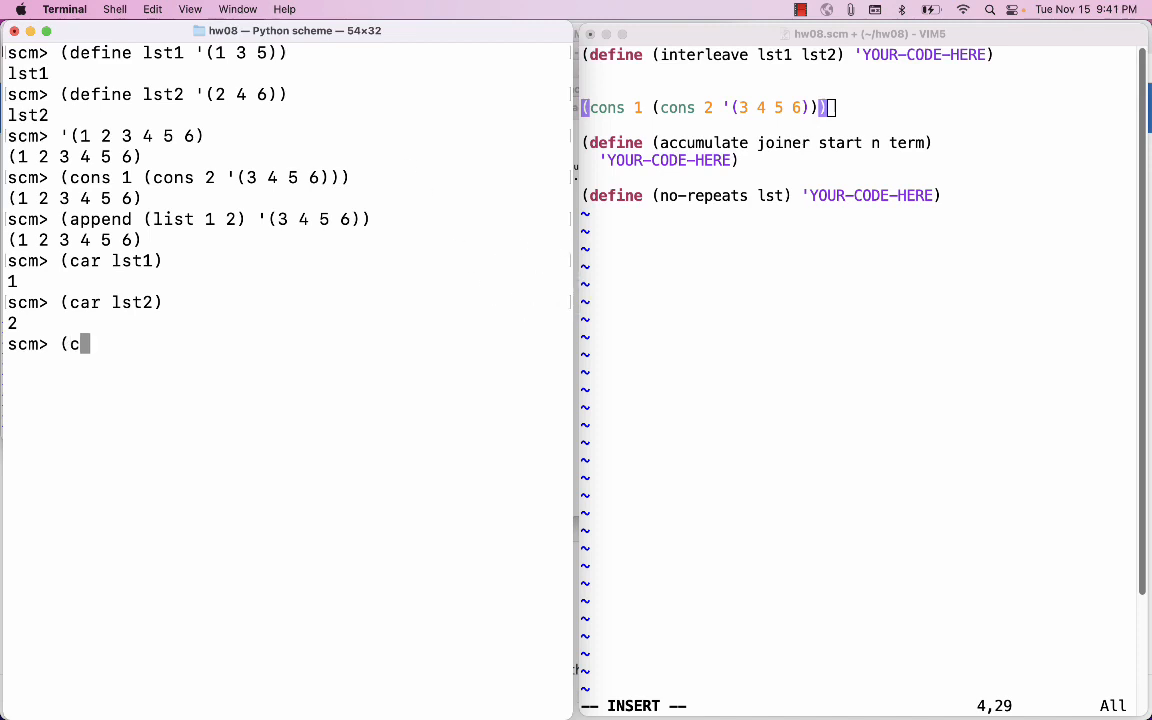
type("dr list1")
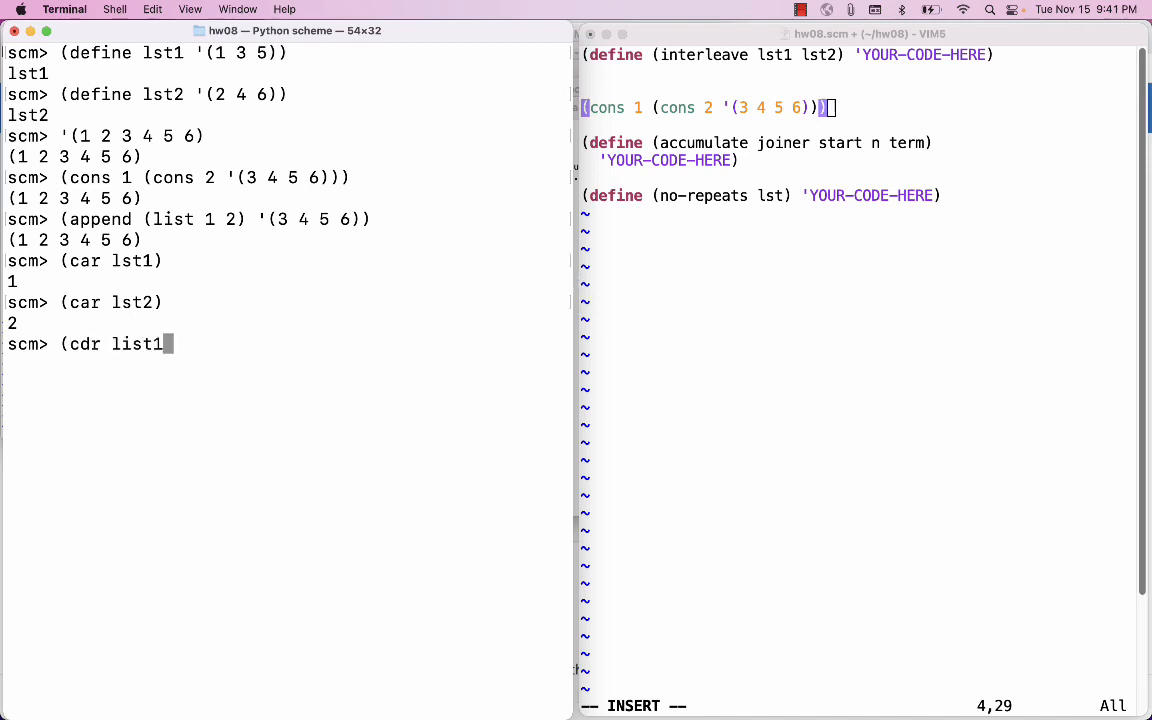
type(")")
type("(cd")
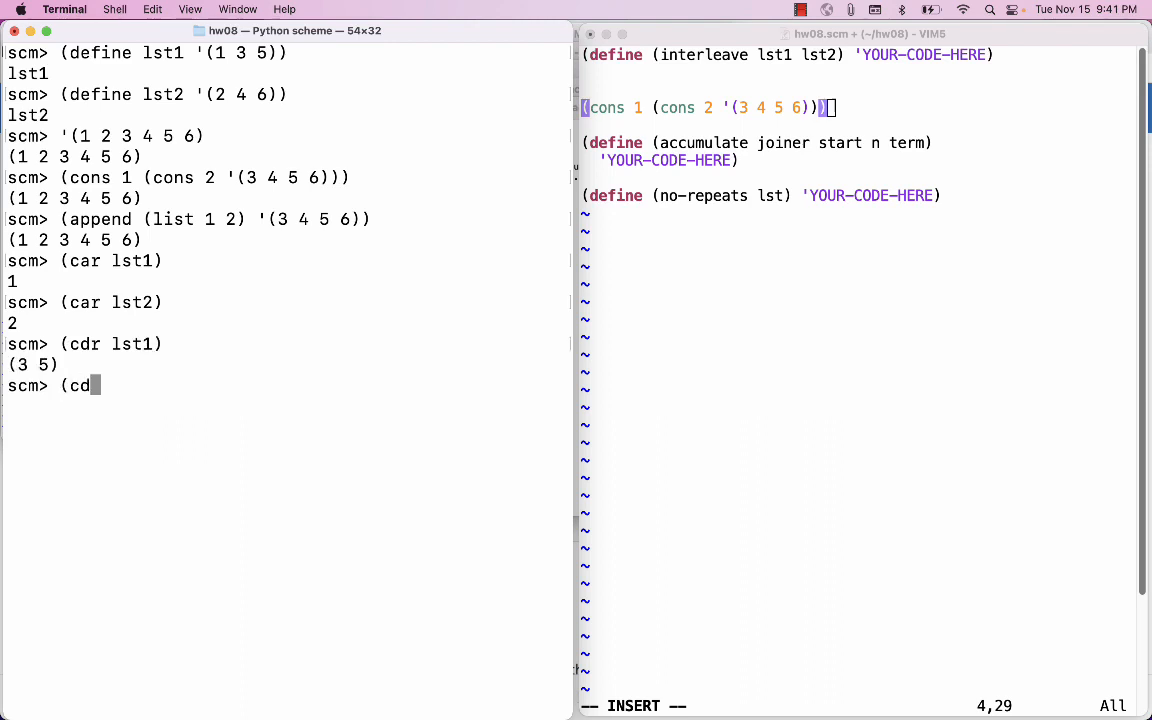
type("r lst2")
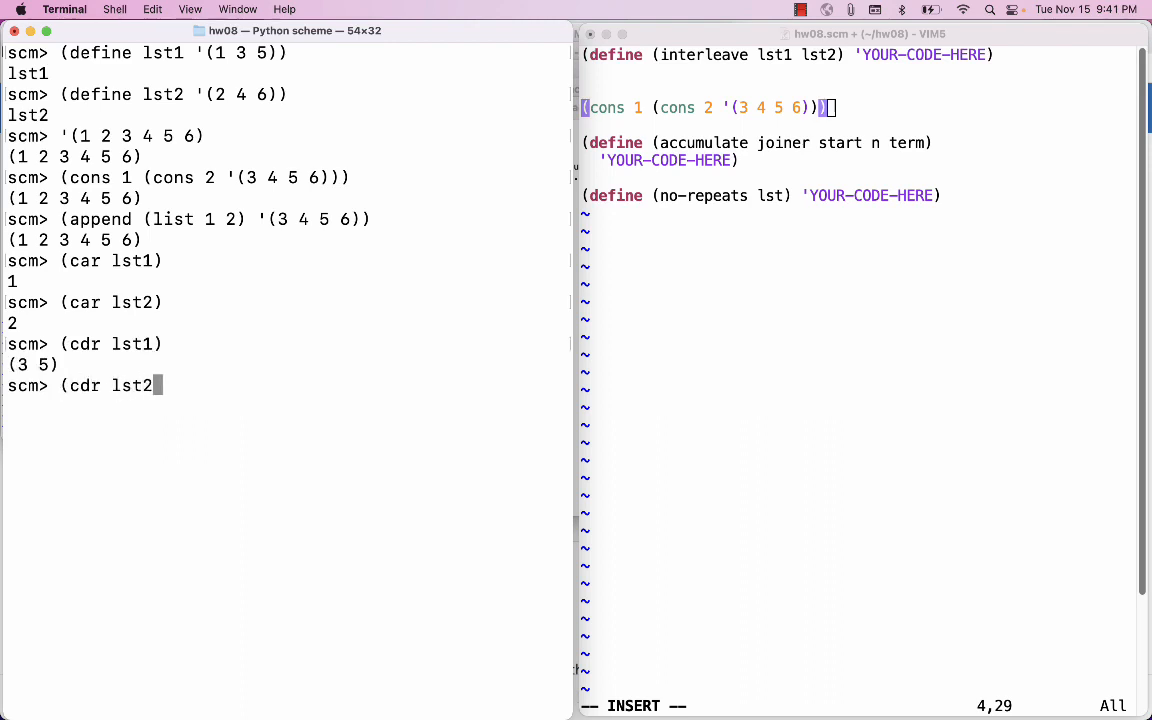
key("Return")
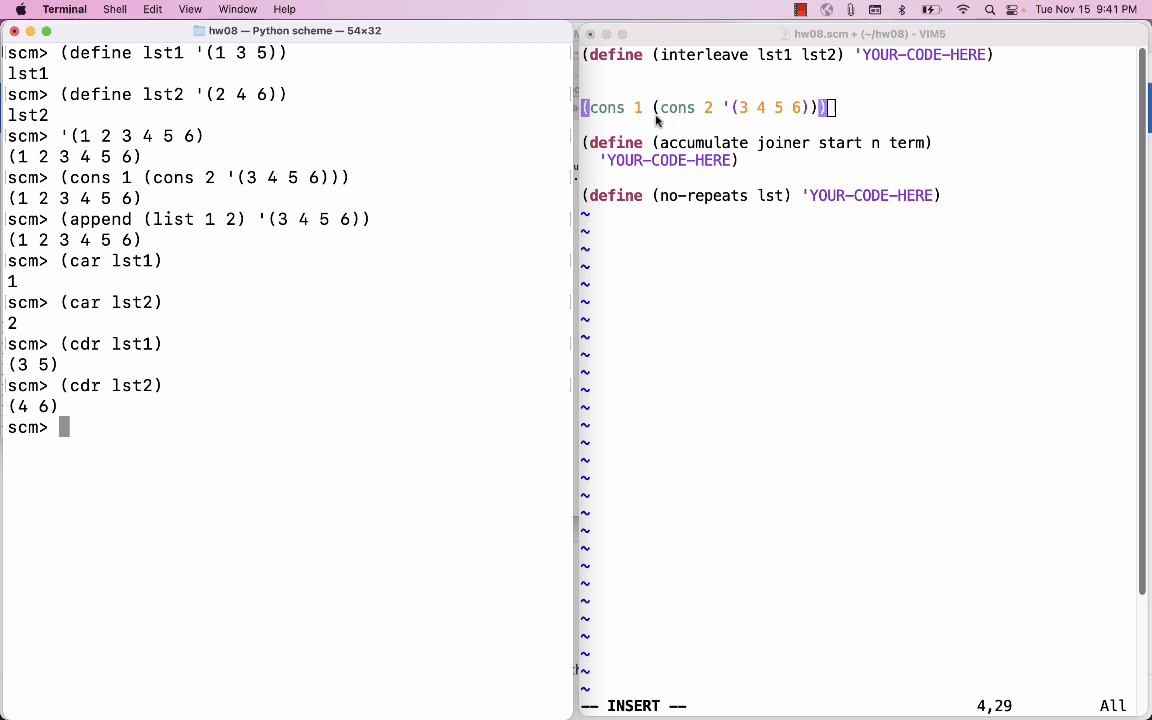
mouse_move(856, 68)
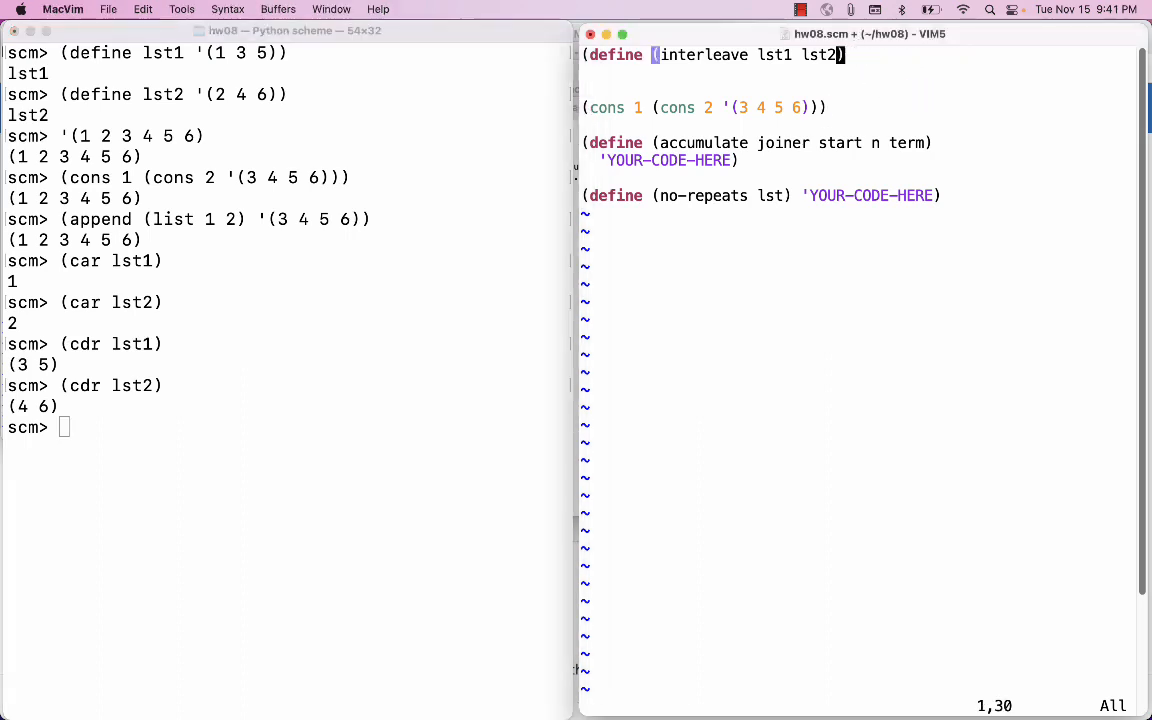
Write interleave's cond skeleton with two (... base case ...) lines and an else clause, closing the parens.
type("(cond ((... base c")
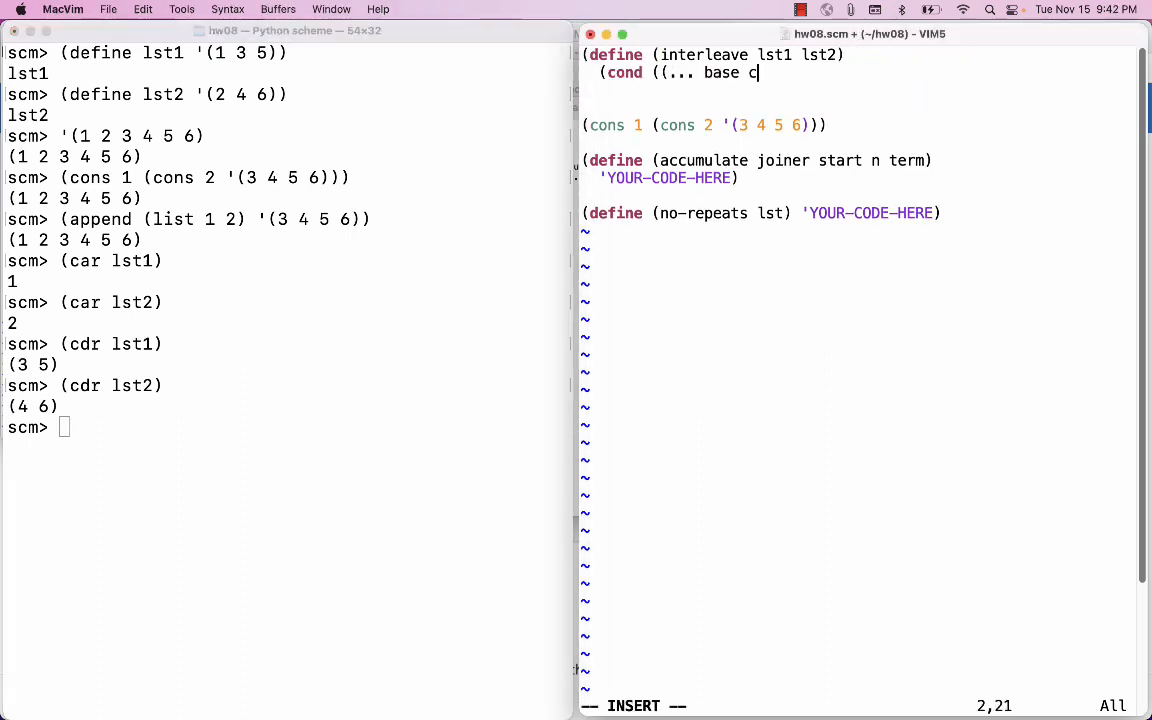
type("ase ...)")
type("( ")
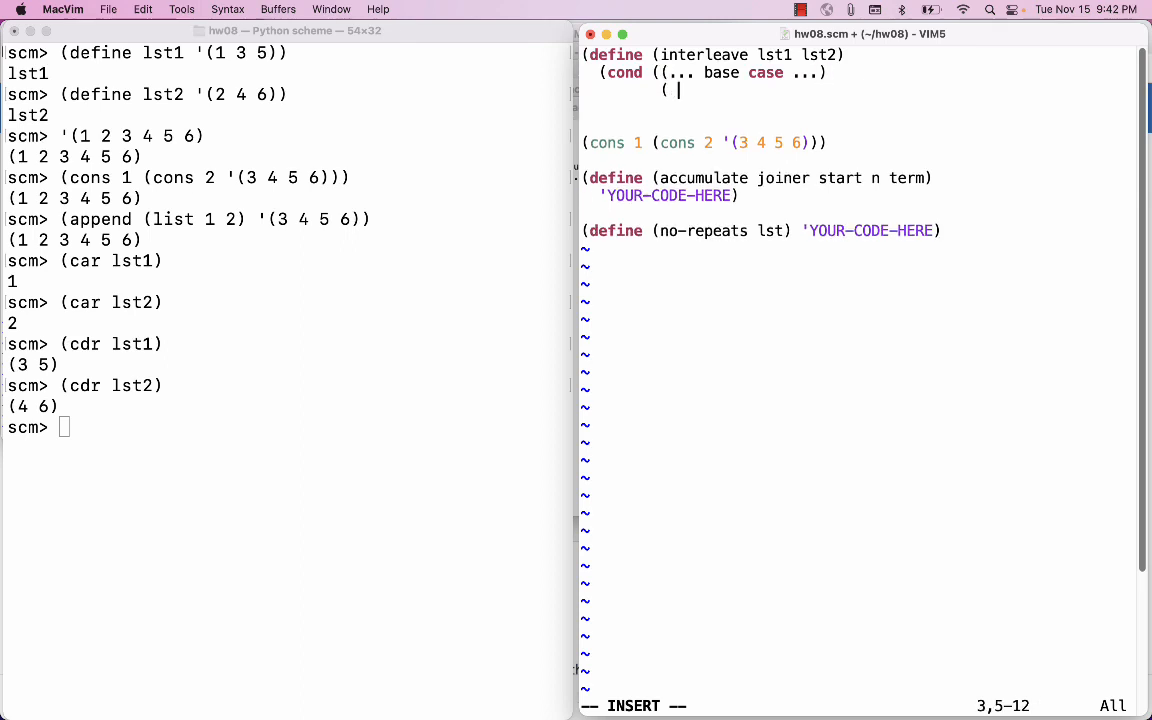
type("(... base case ...")
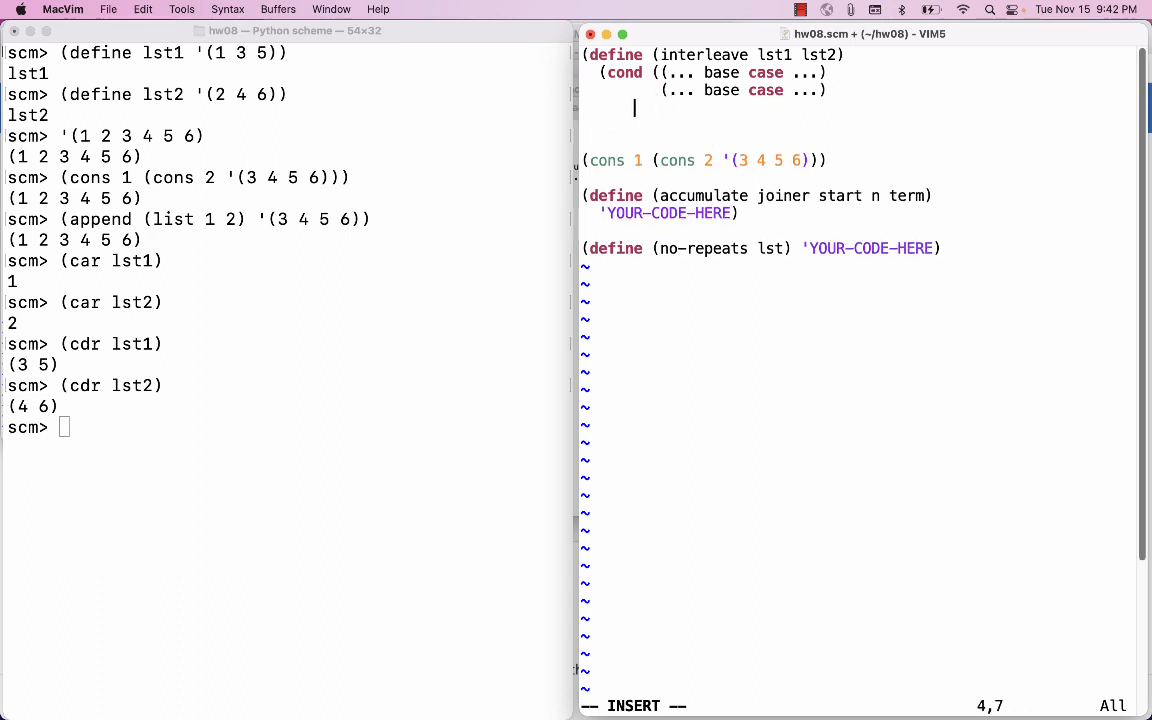
type("else")
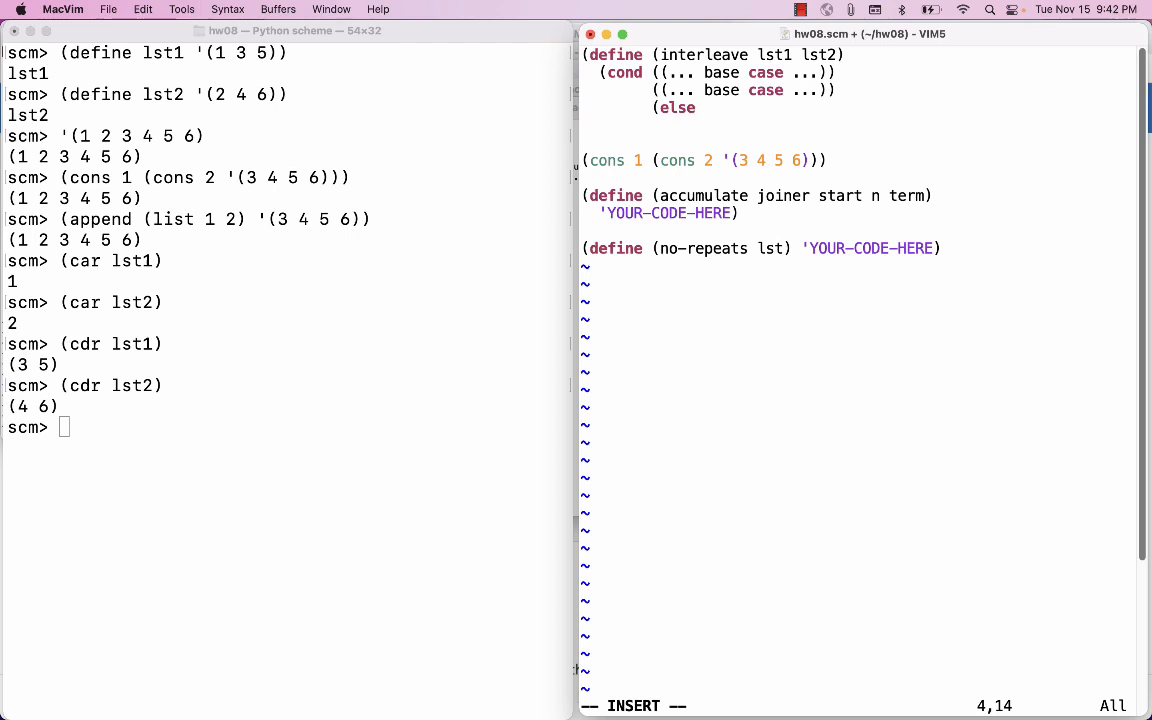
key("Escape")
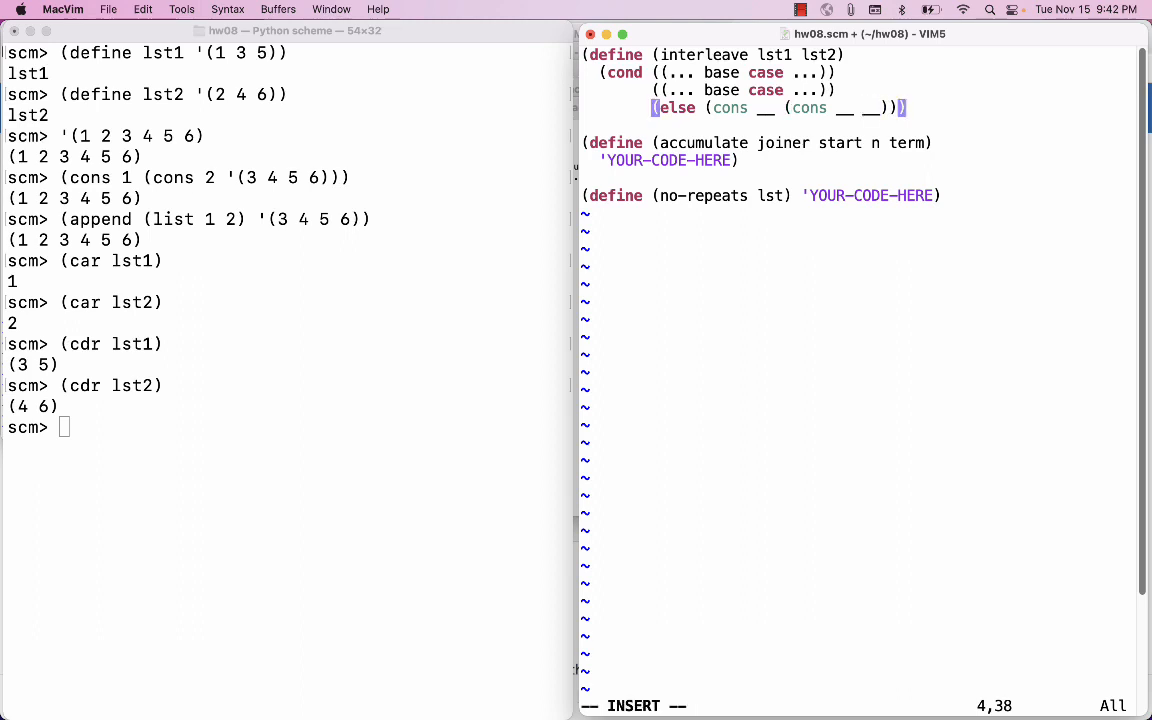
type("))")
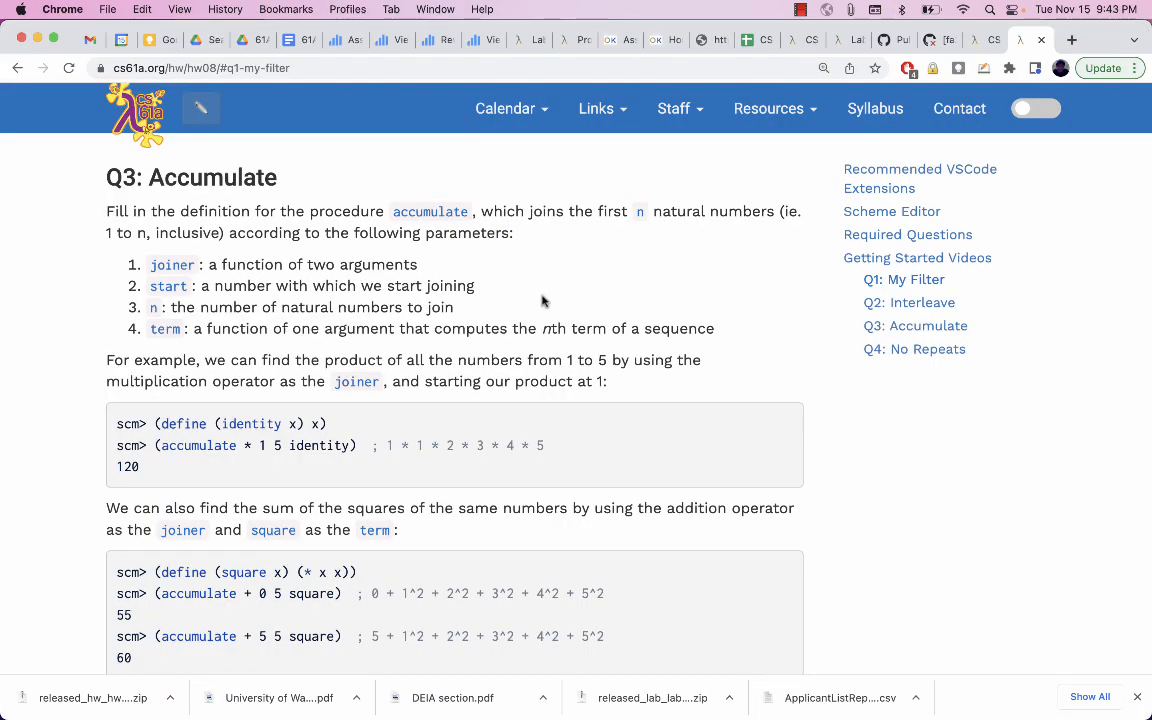
mouse_move(172, 308)
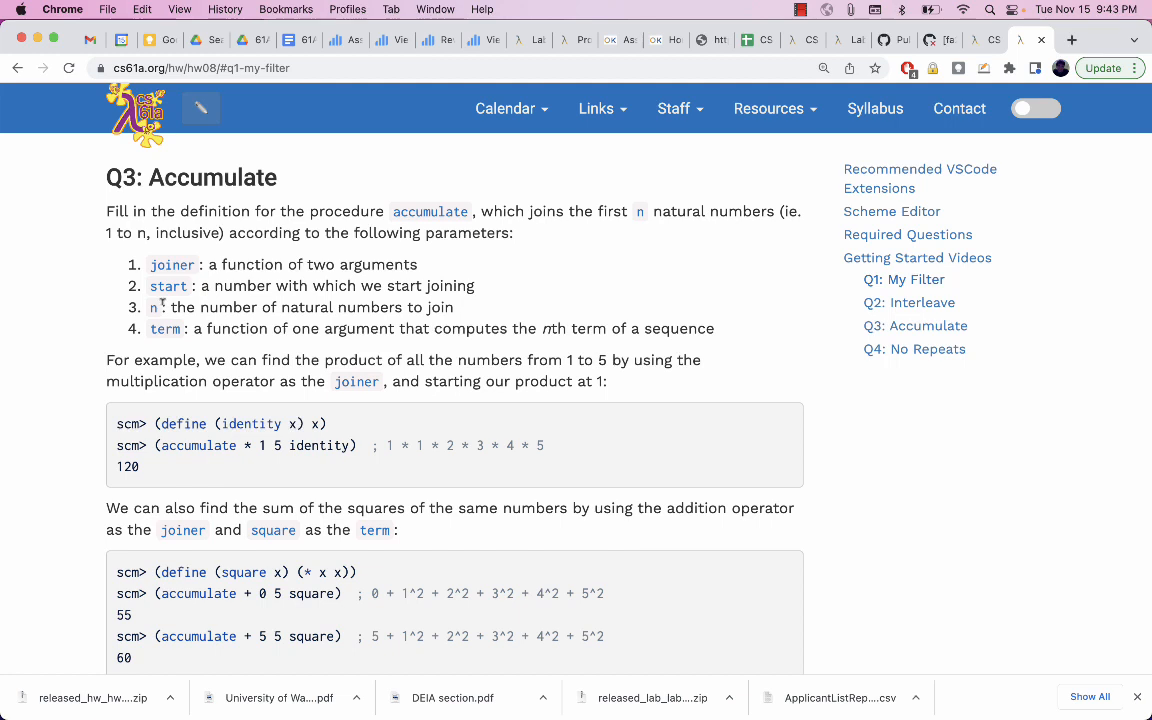
mouse_move(160, 308)
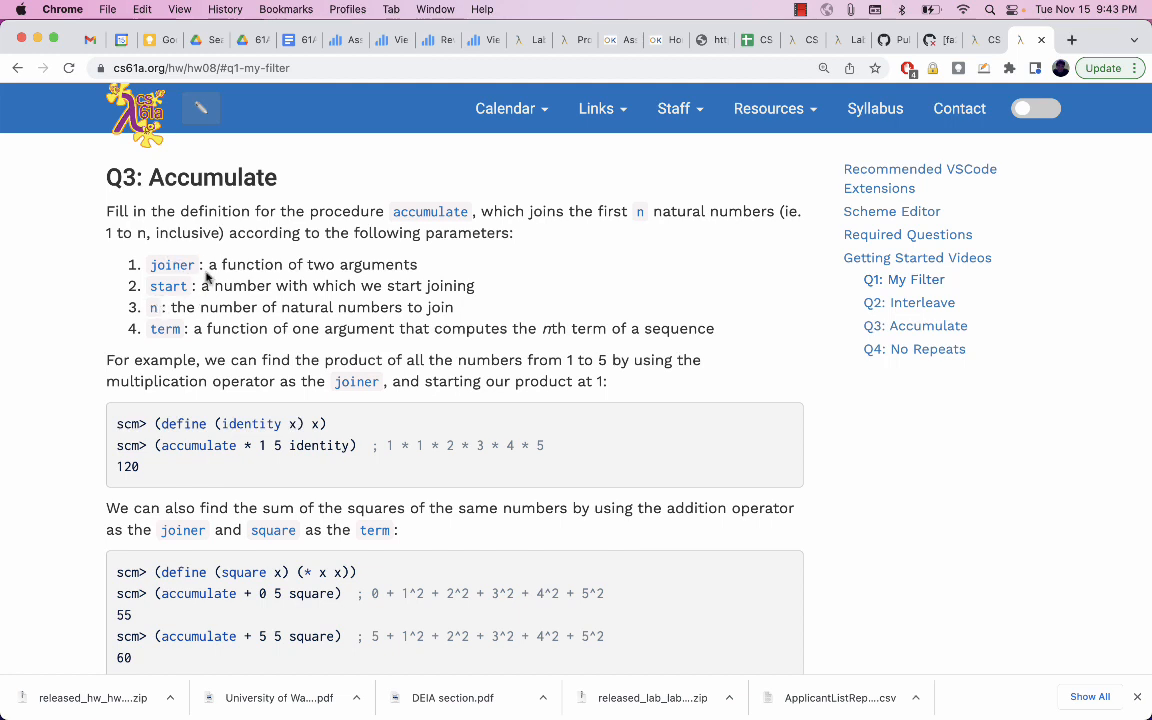
mouse_move(416, 320)
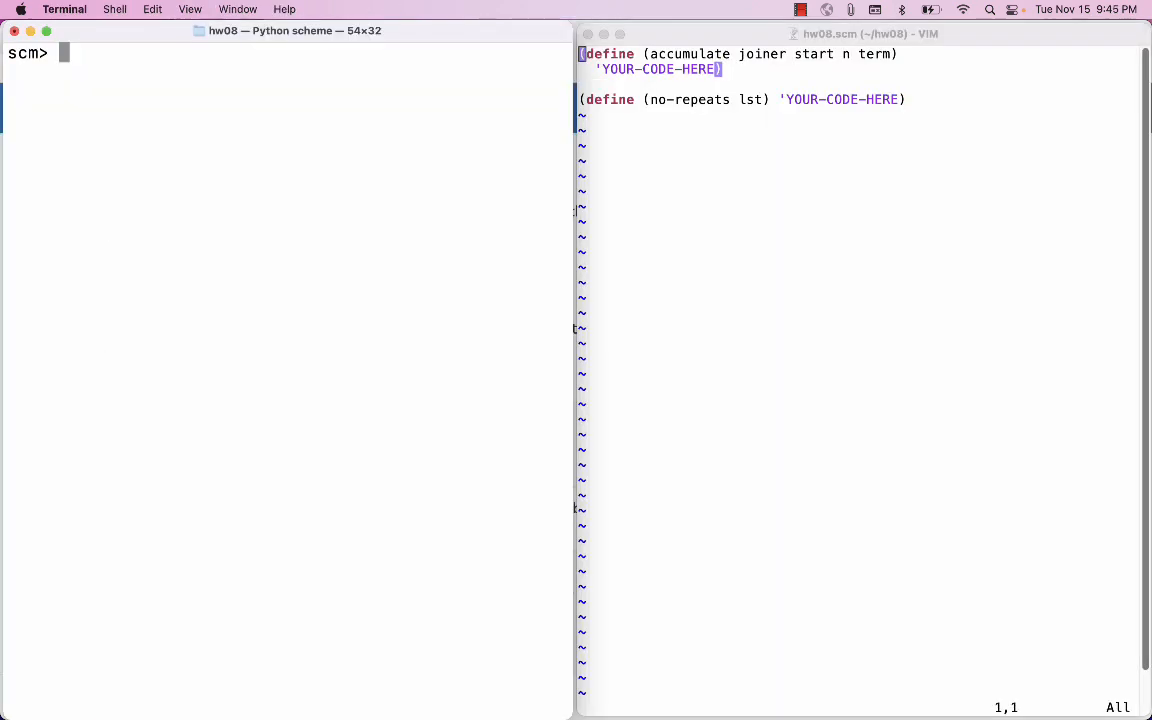
Define square and write a comment line sketching (accumulate + 5 3 square).
type("(define (")
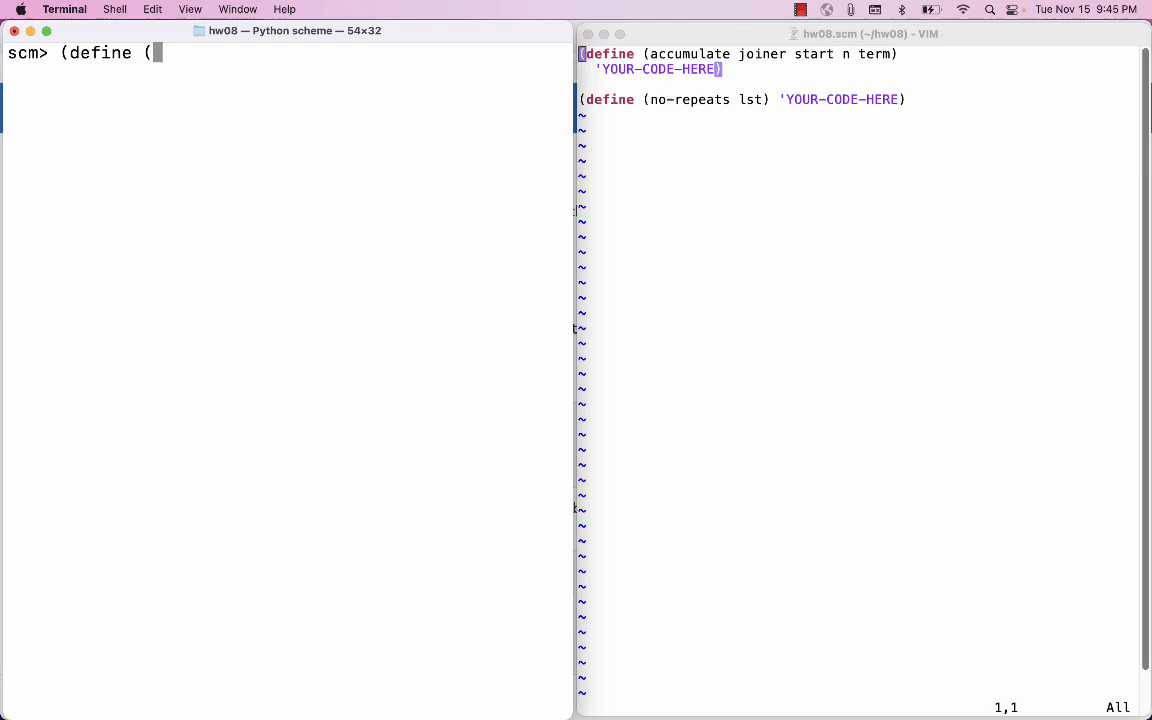
type("square x) (*")
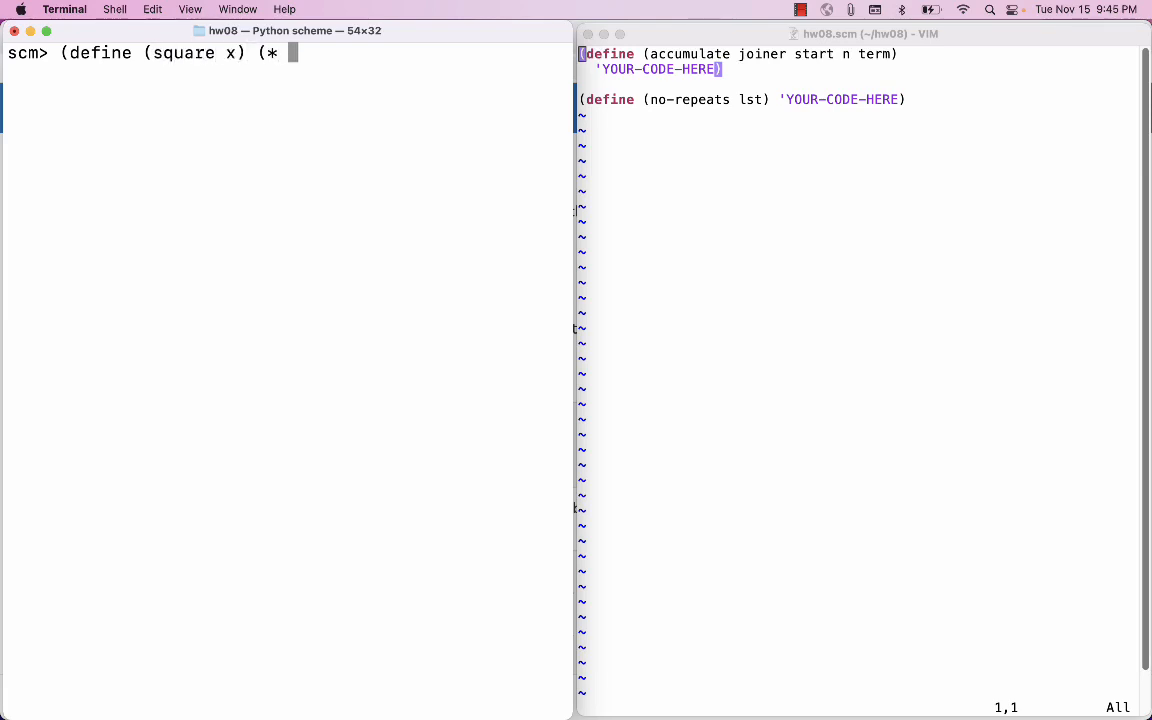
key("Return")
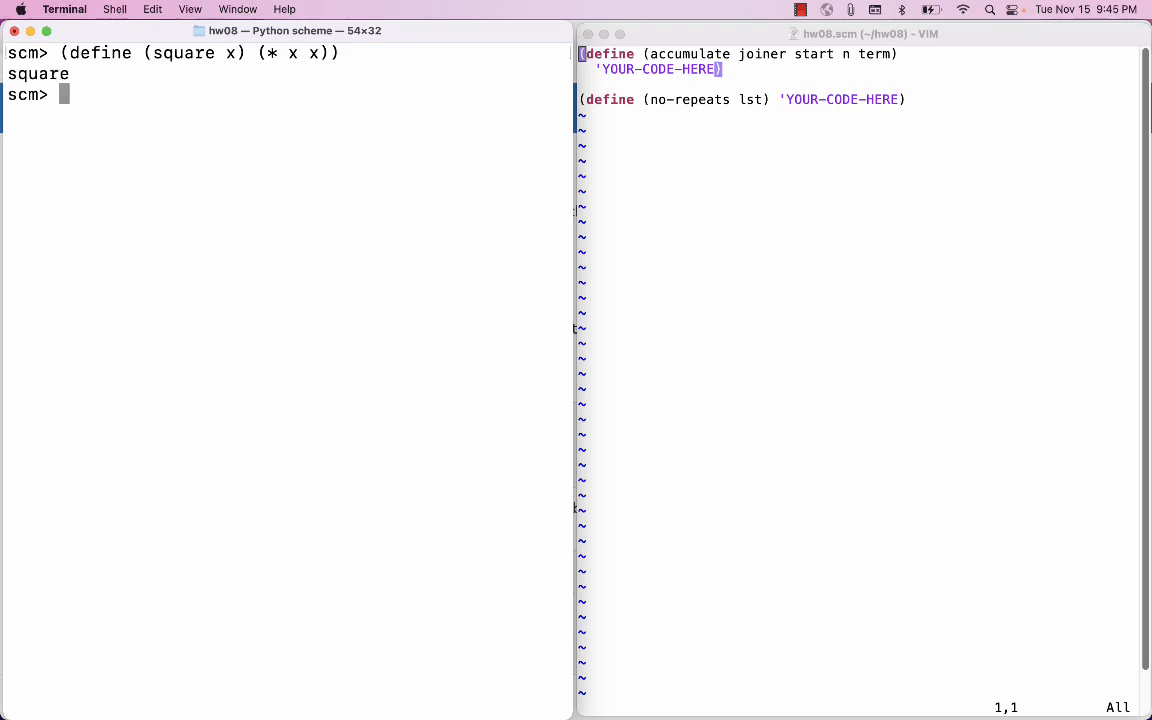
type("; ac")
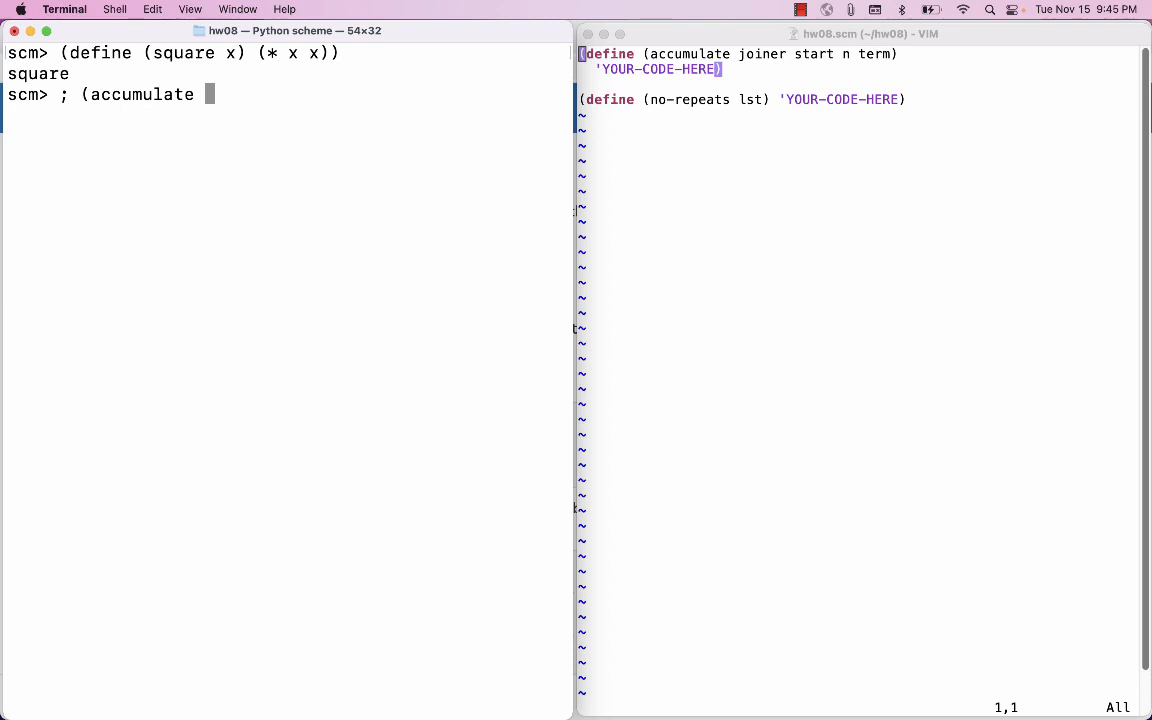
type("+ 5")
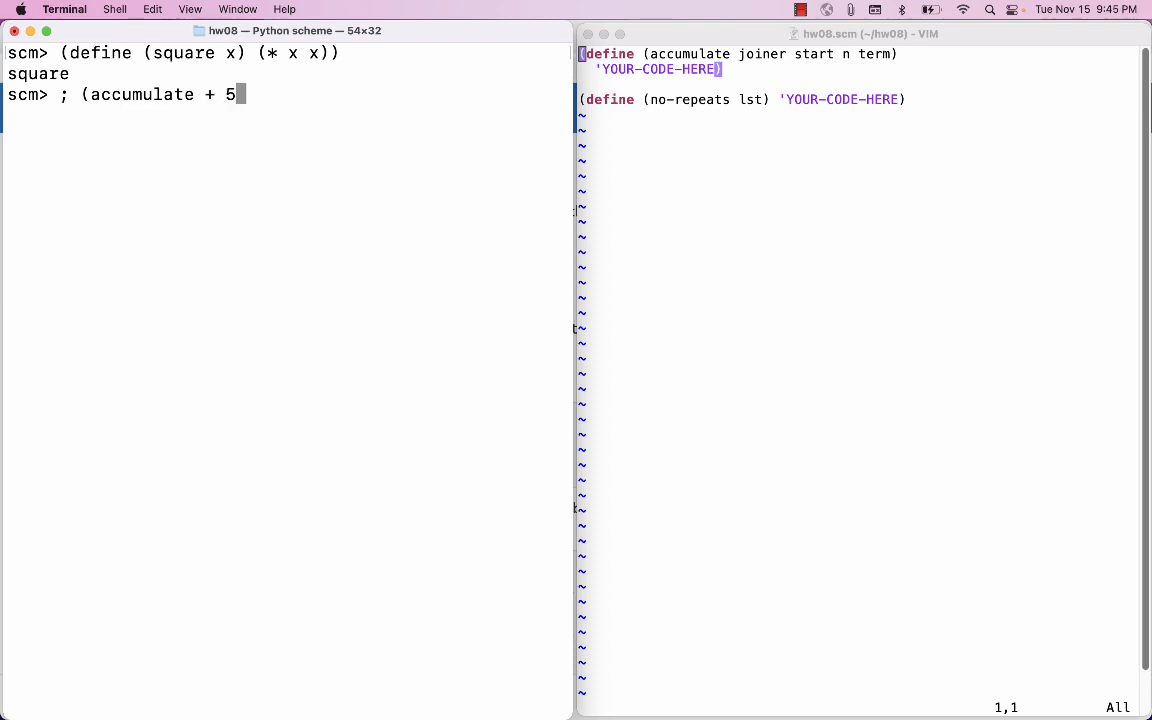
type("3")
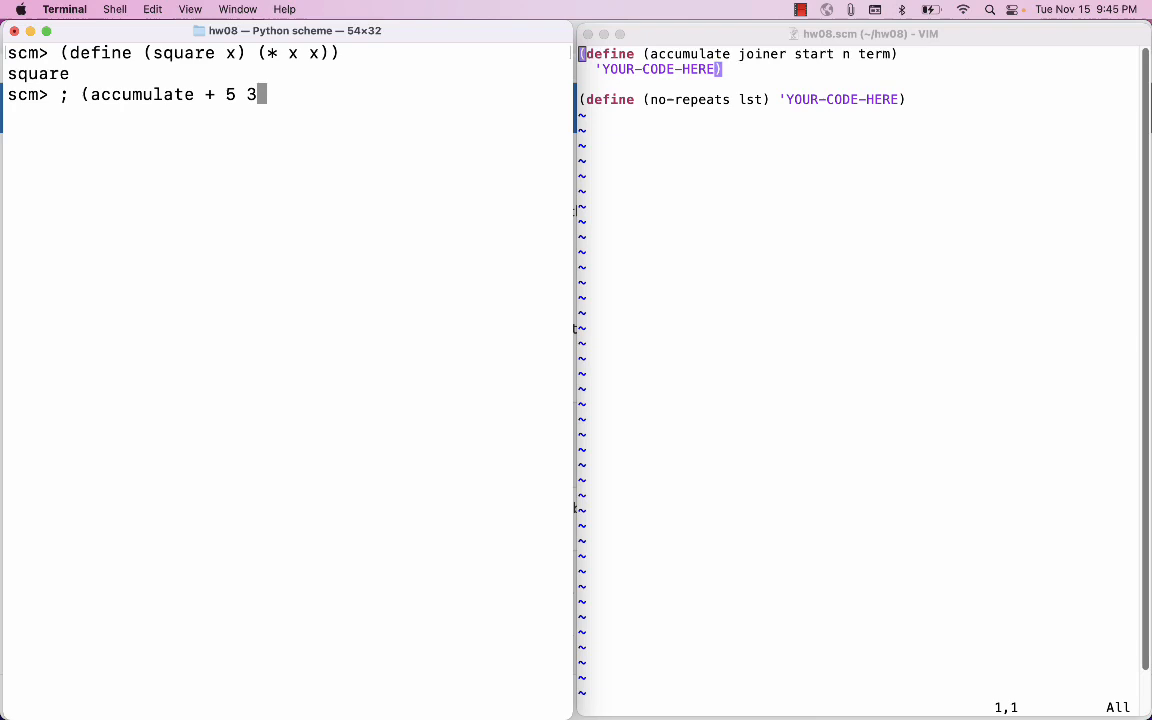
type("square)")
type("(")
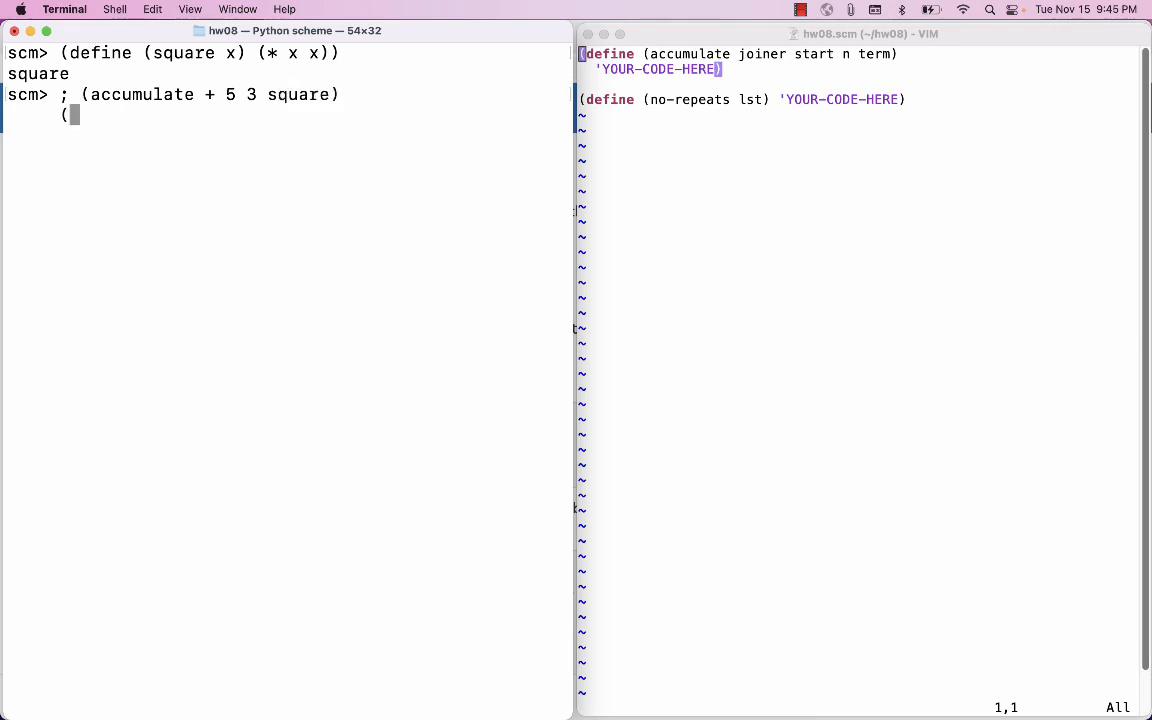
Evaluate the expansion as nested + of (square 1), (square 2), (square 3) and 5 in both orders, each giving 19.
type("+")
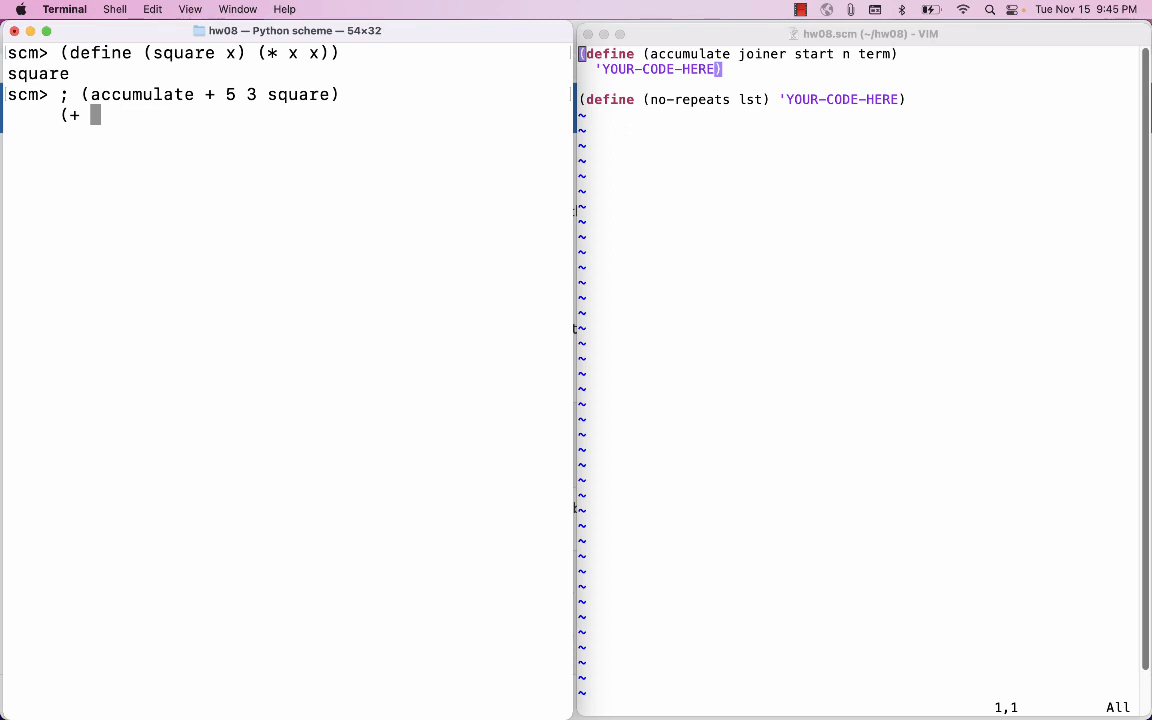
type("(square 1) (")
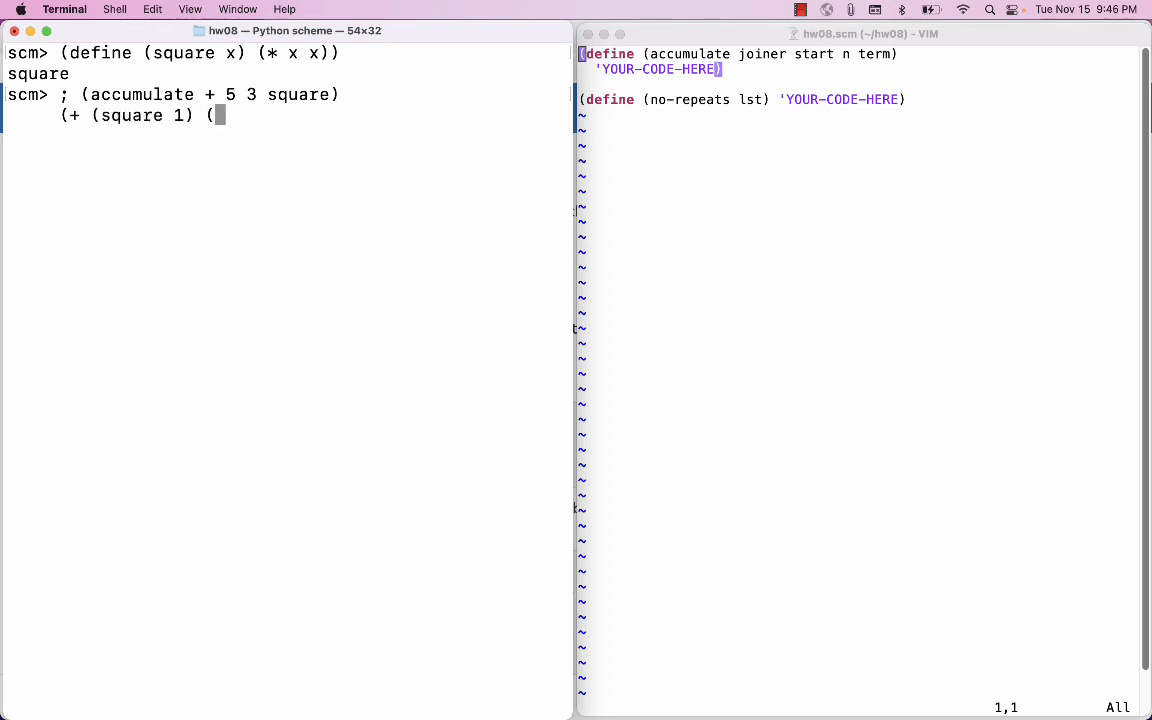
type("+")
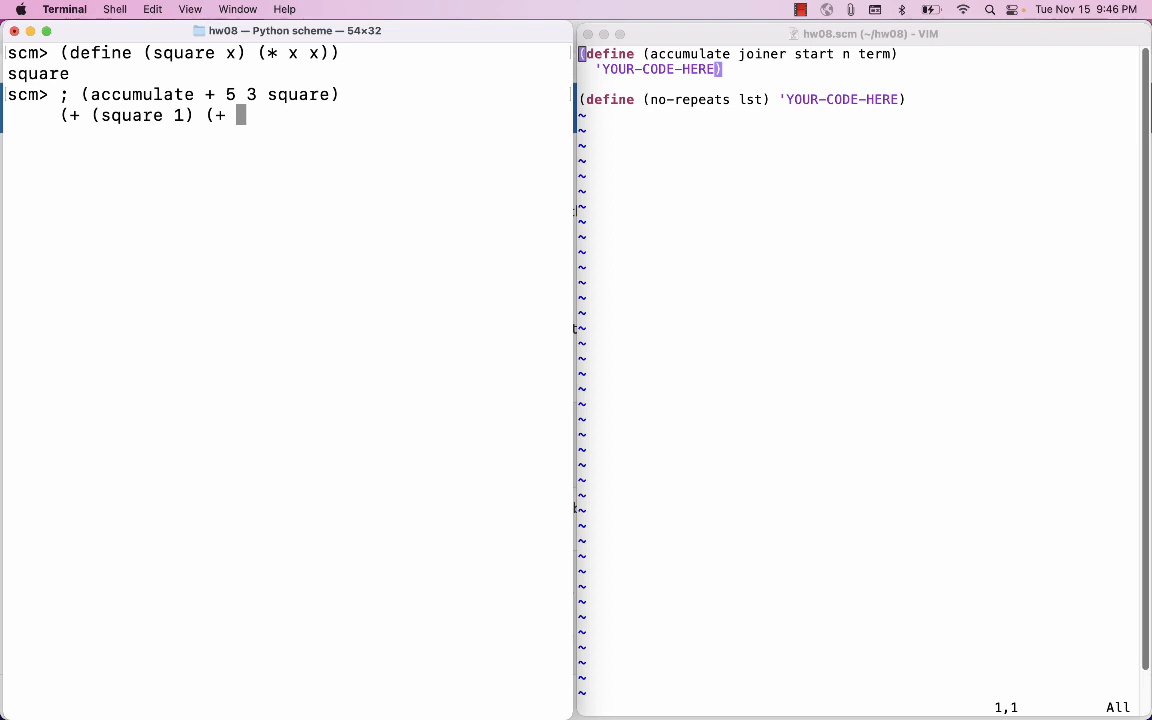
type("(square 2)")
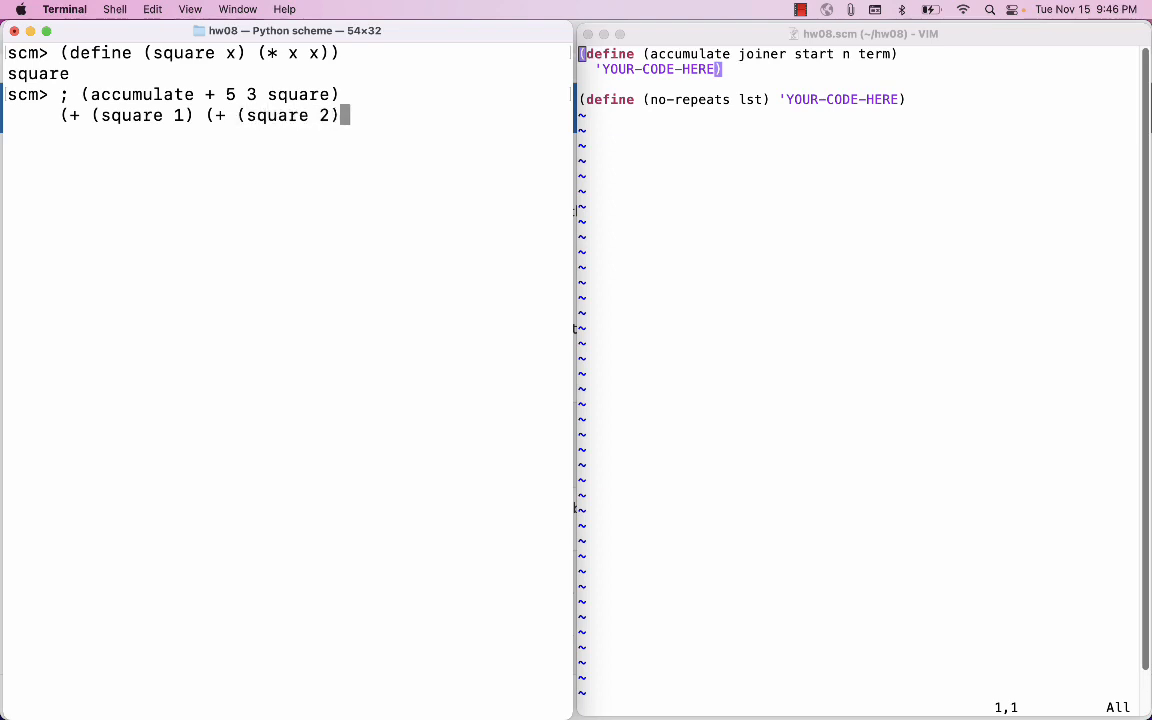
type("(+ square 3) 5")
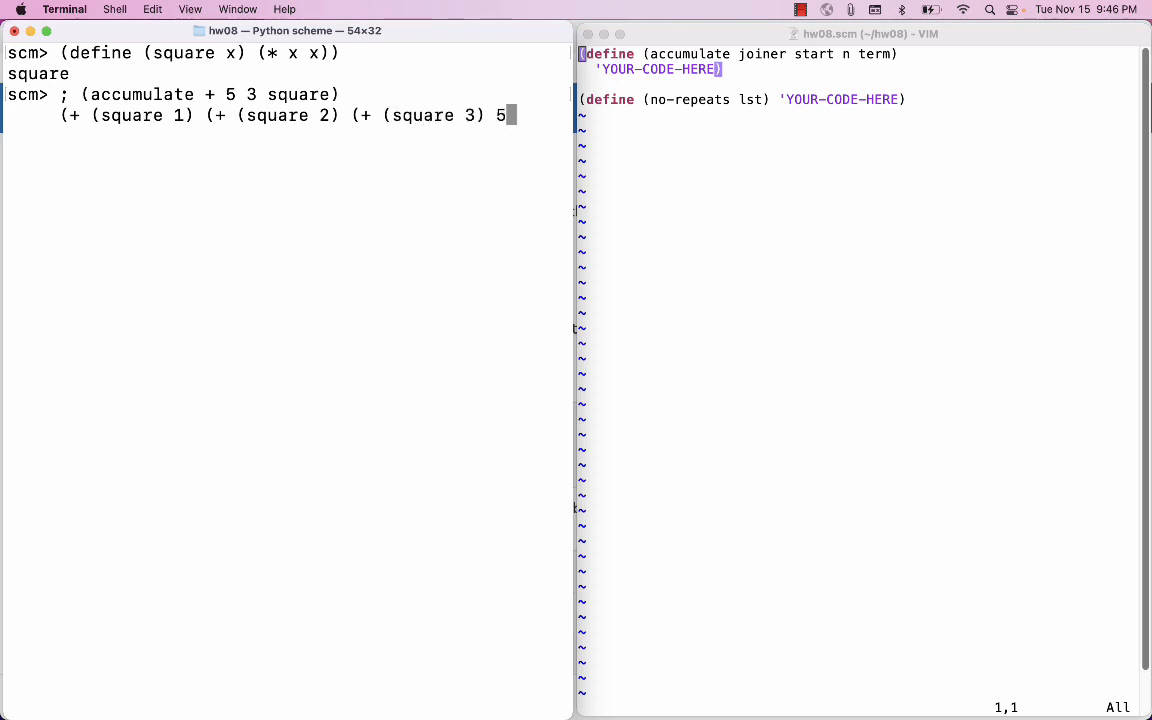
type(")))")
key("Return")
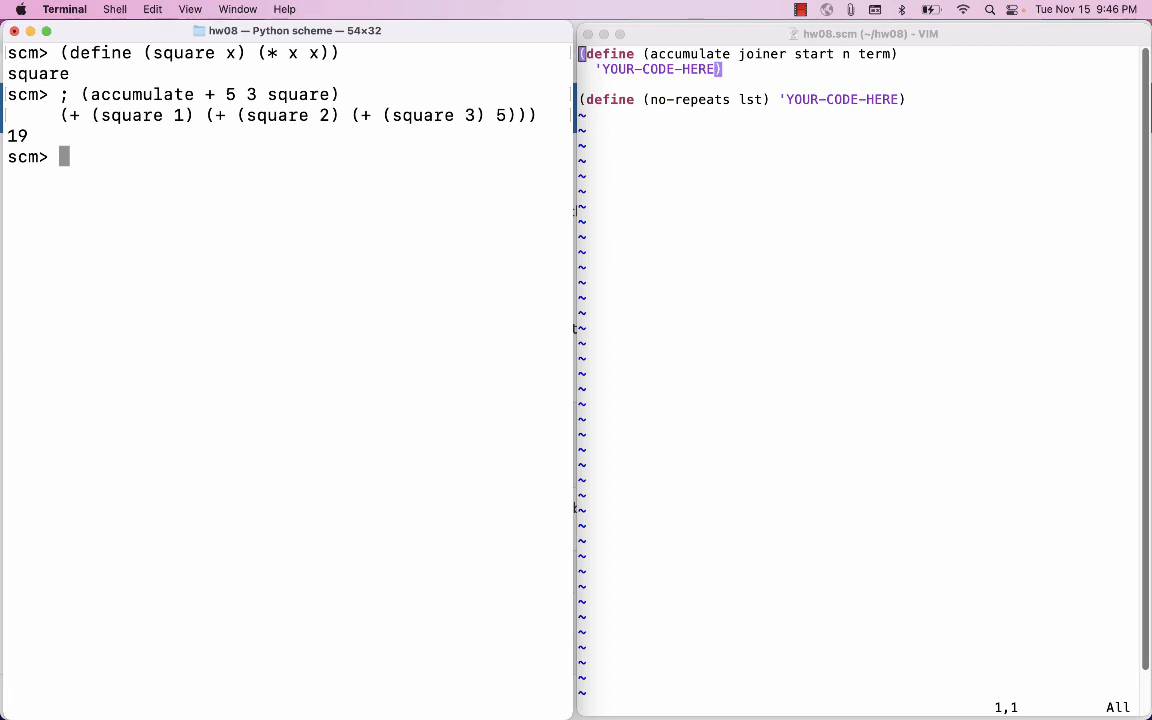
type("(+ (square 1) (+ (square 2) (+ (square 3) 5))")
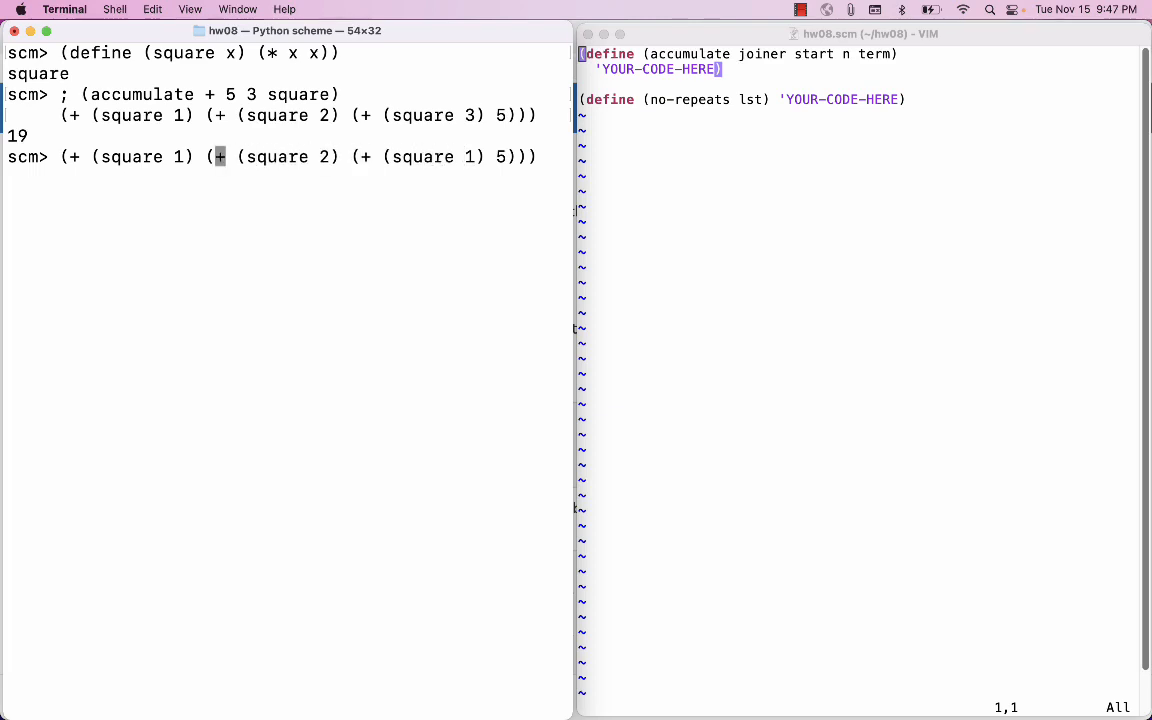
type("3")
key("Return")
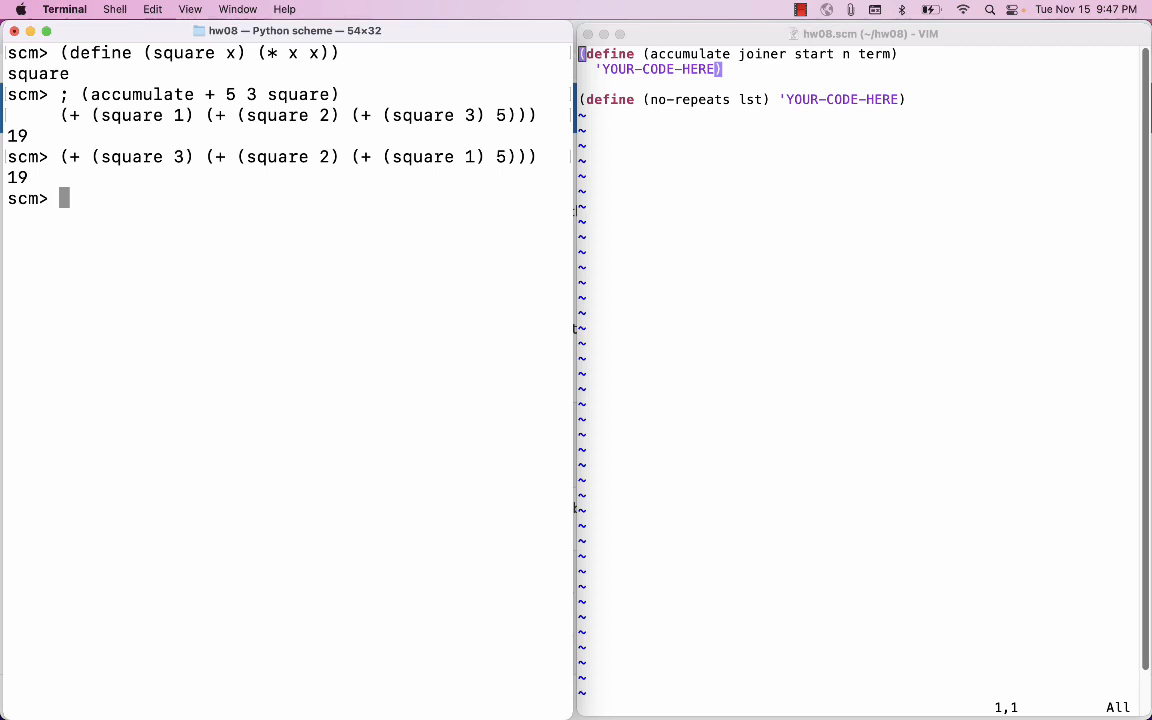
Sketch (joiner (term n) ...) at the prompt as the general combining step.
type("(")
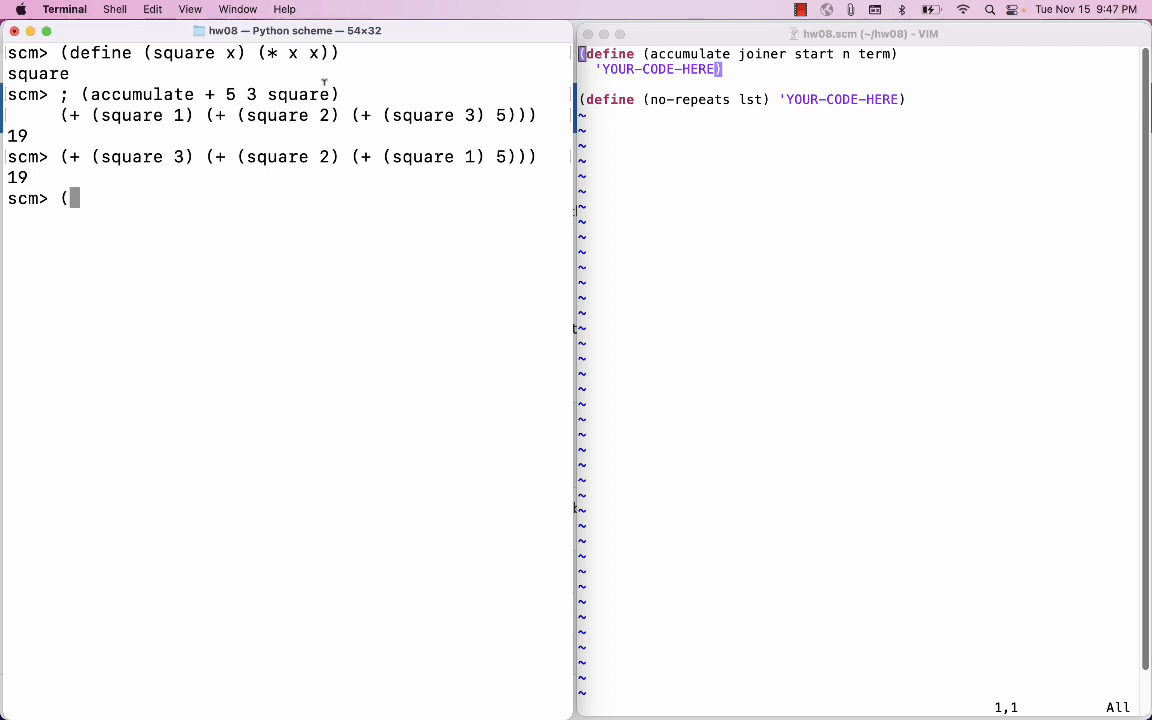
type("jo")
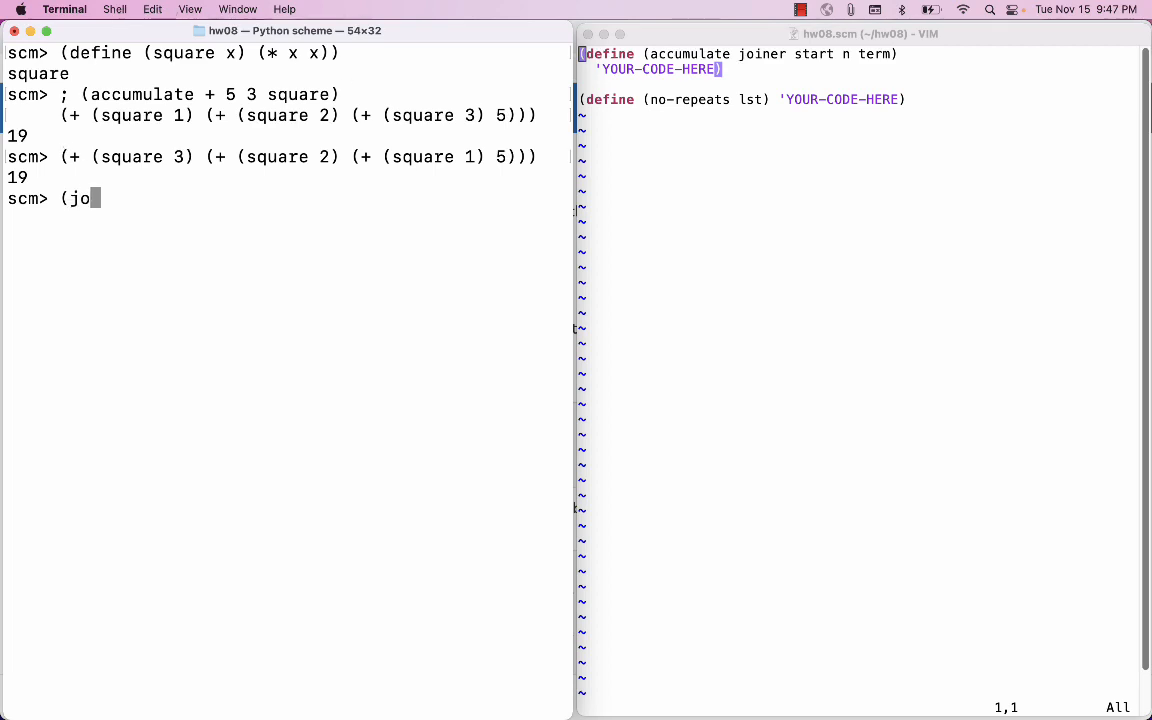
type("iner (")
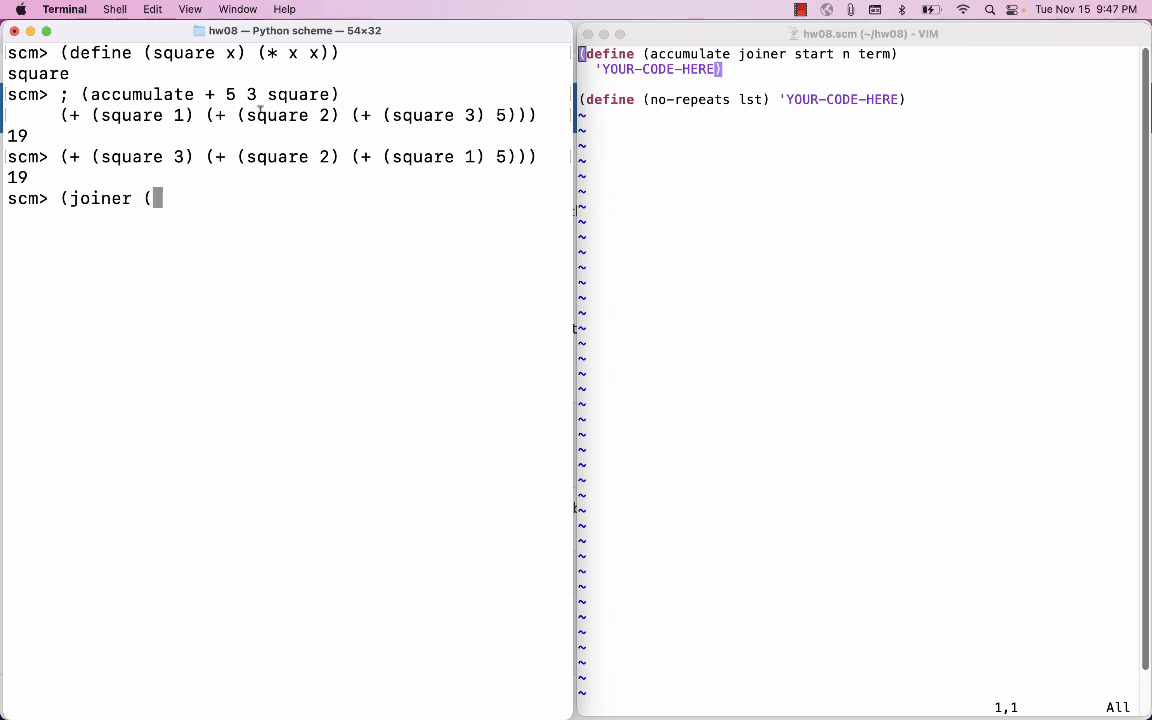
type("t")
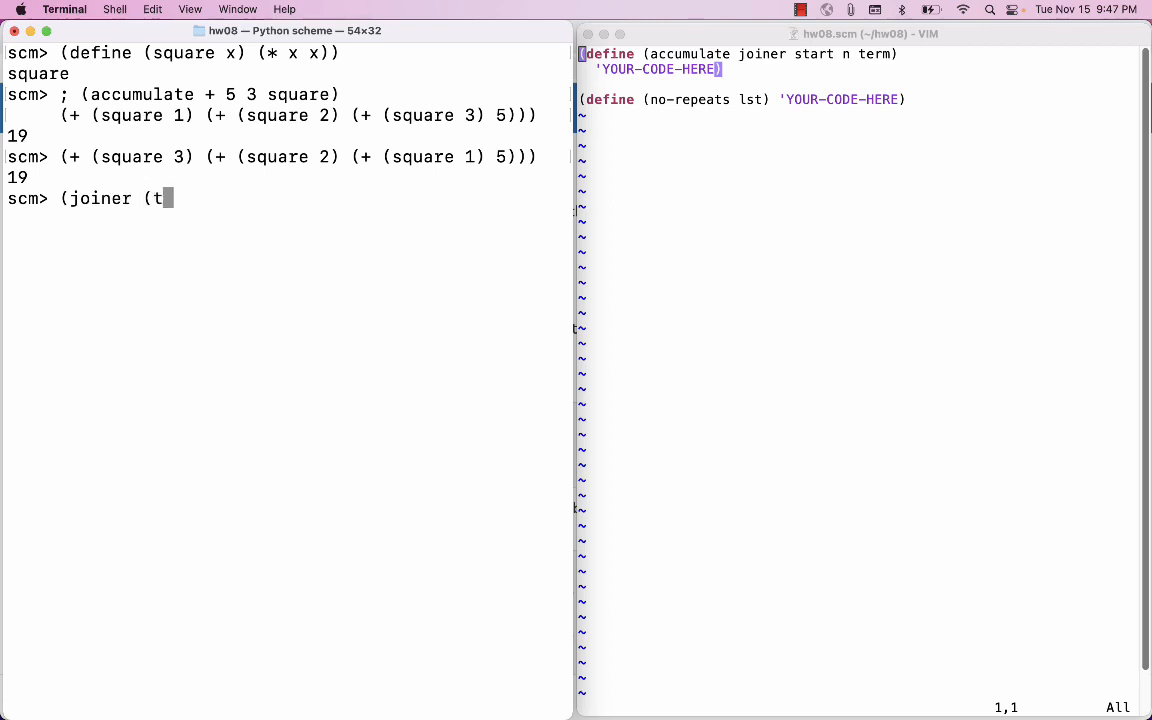
type("erm")
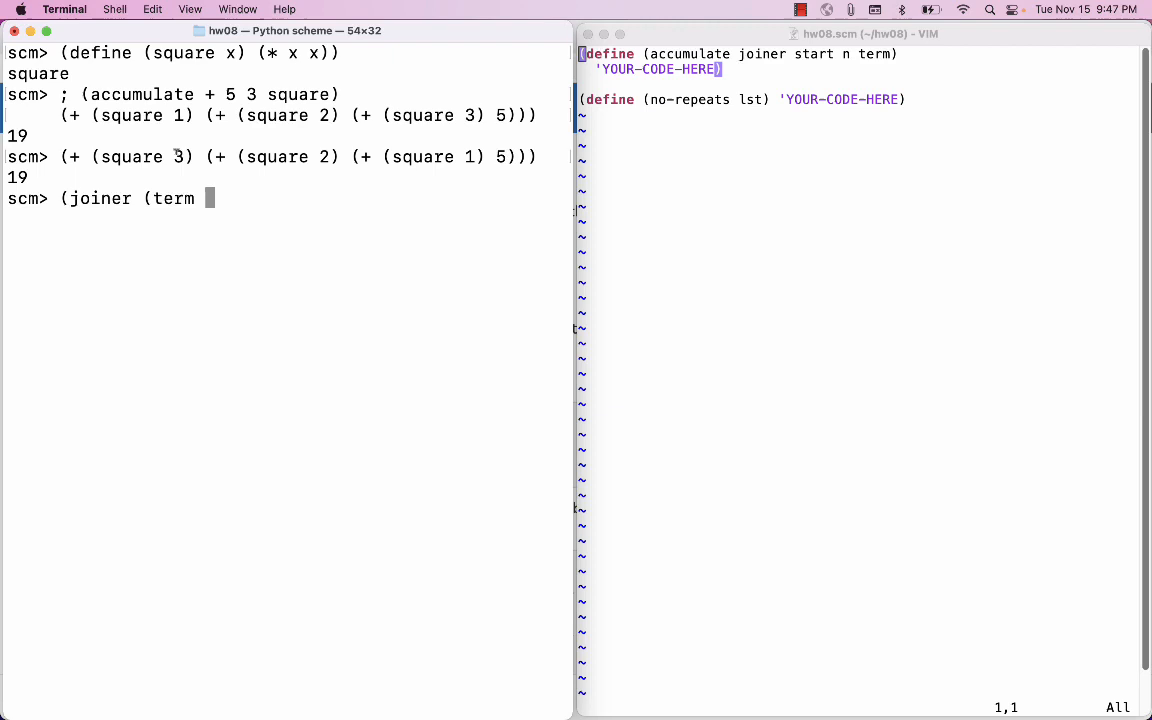
type("n")
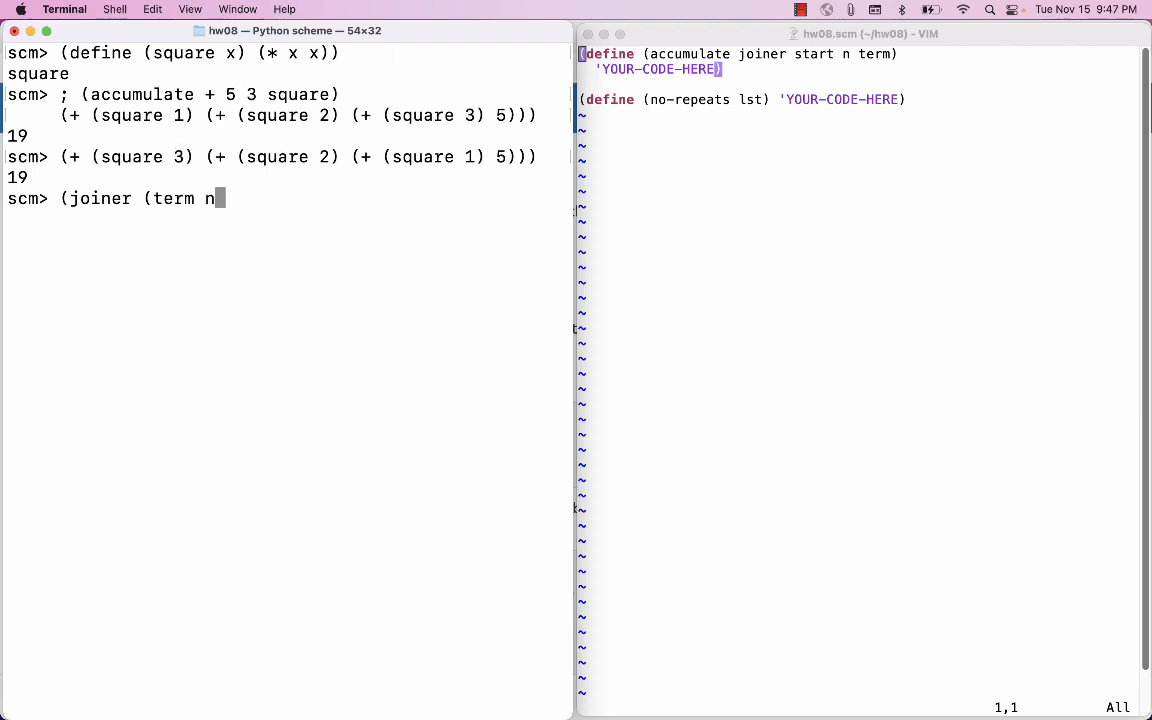
type(")")
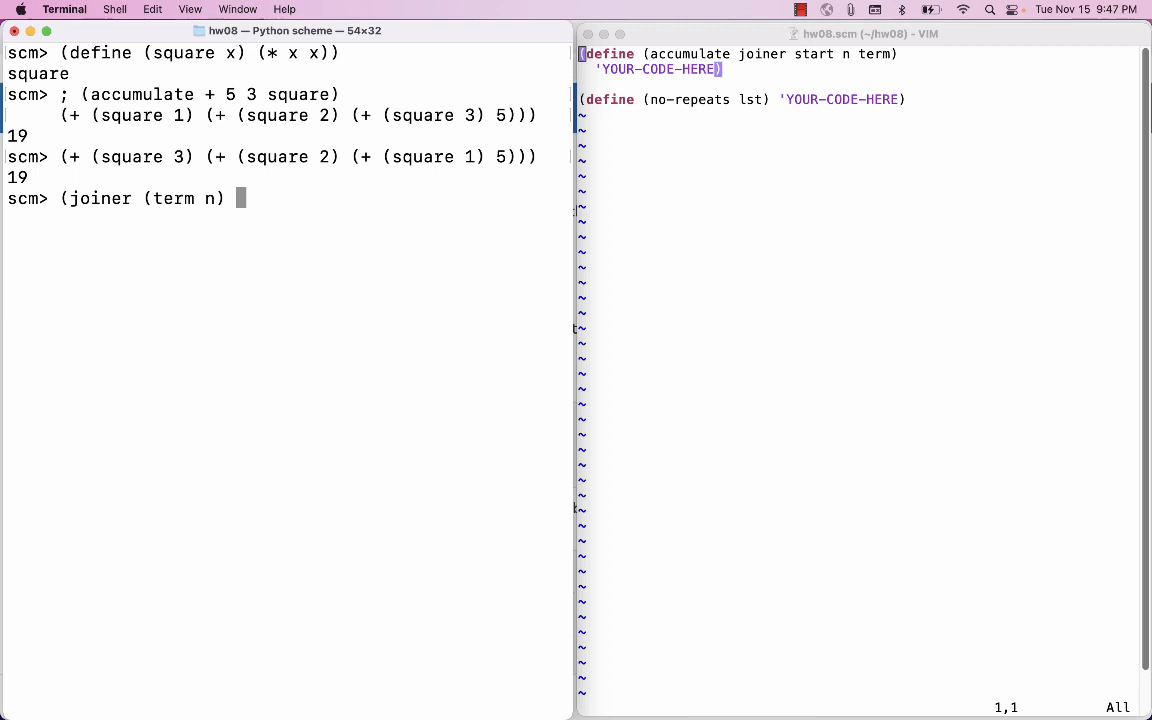
type("...)")
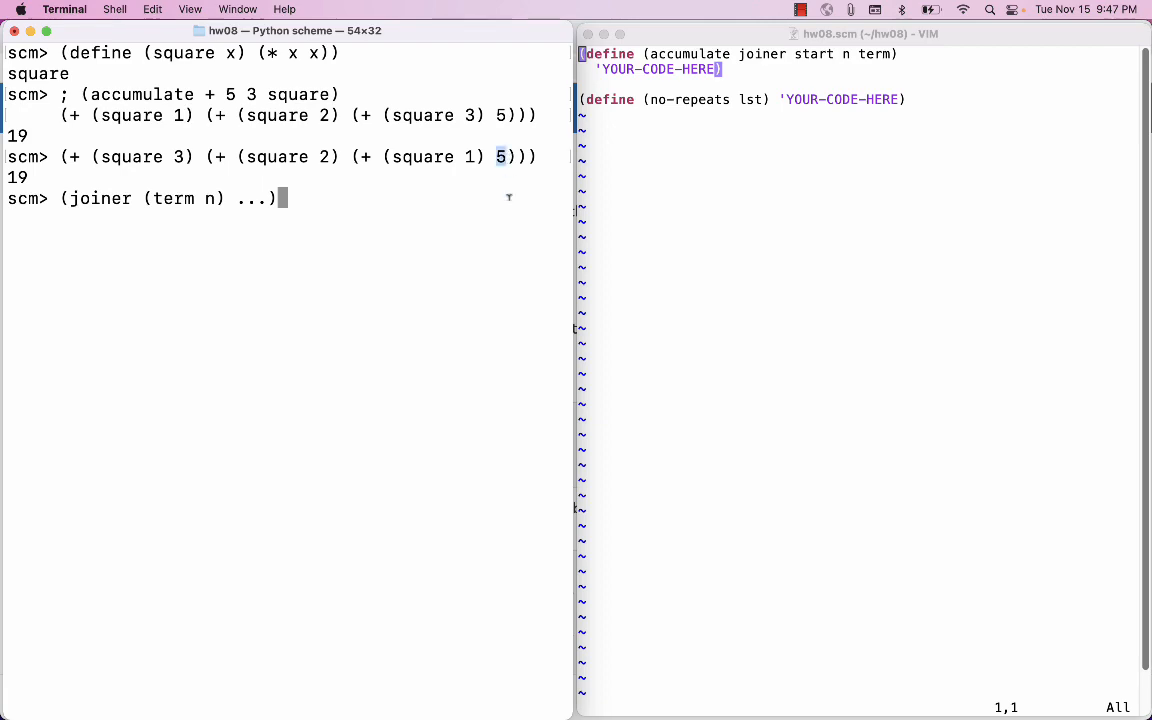
mouse_move(624, 212)
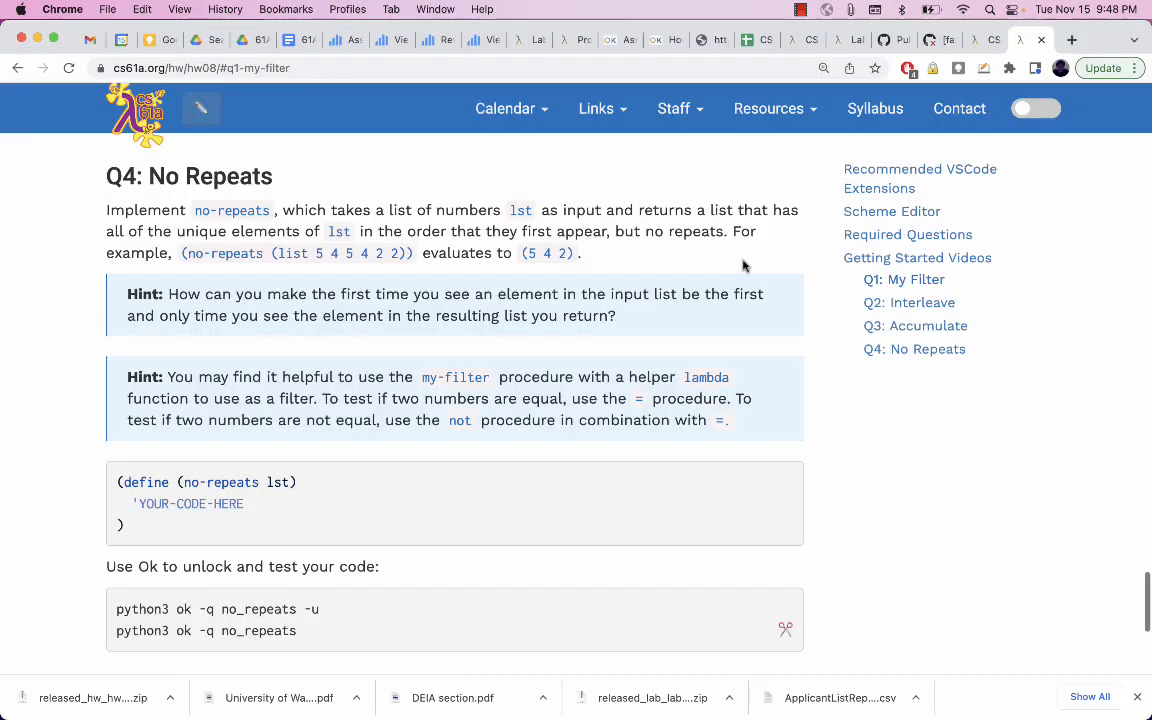
mouse_move(440, 206)
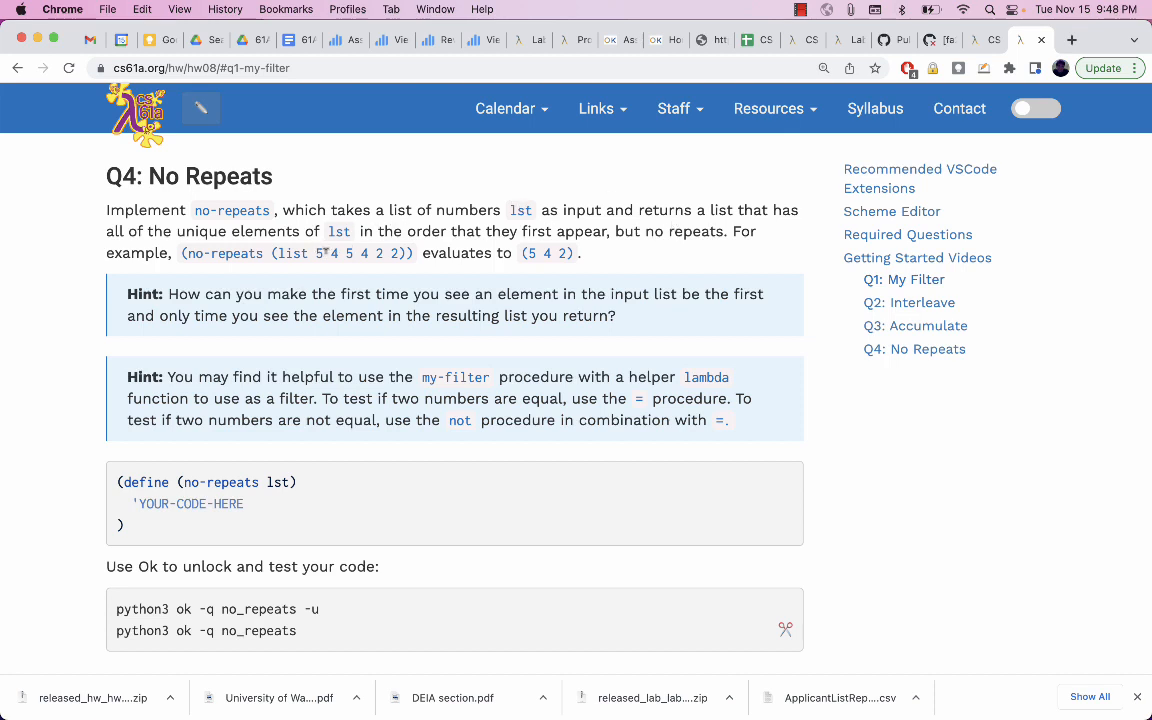
Read Q4 No Repeats, where (no-repeats (list 5 4 5 4 2 2)) gives (5 4 2).
double_click(332, 252)
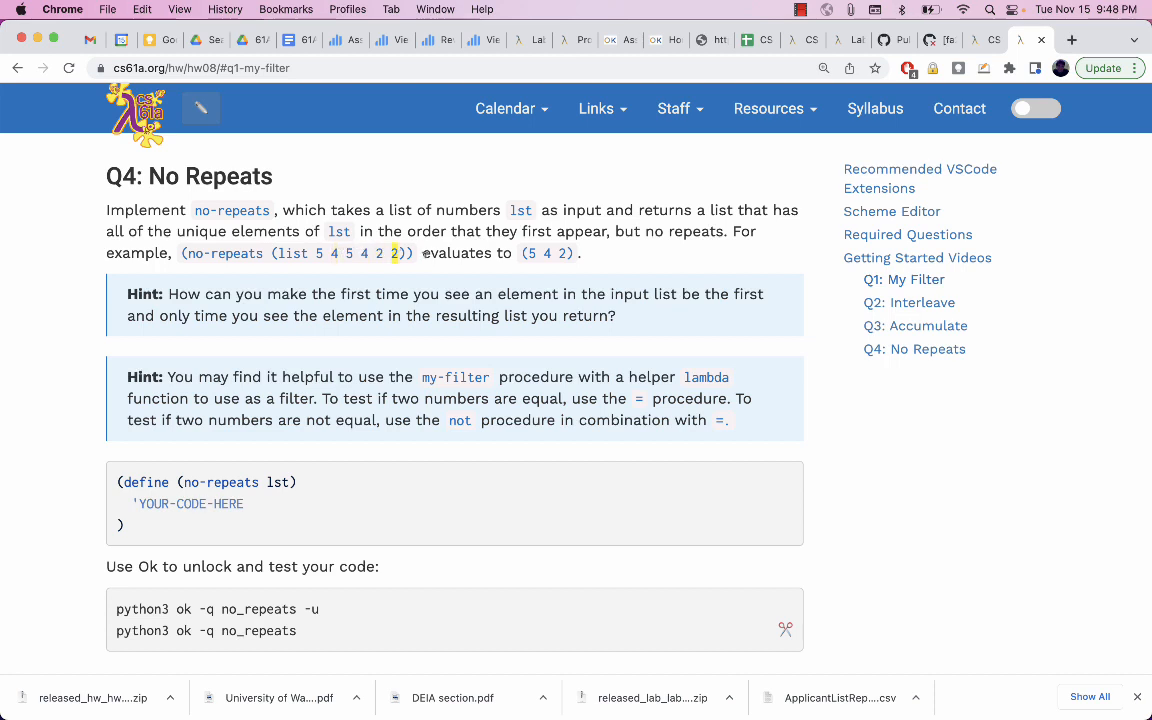
mouse_move(696, 268)
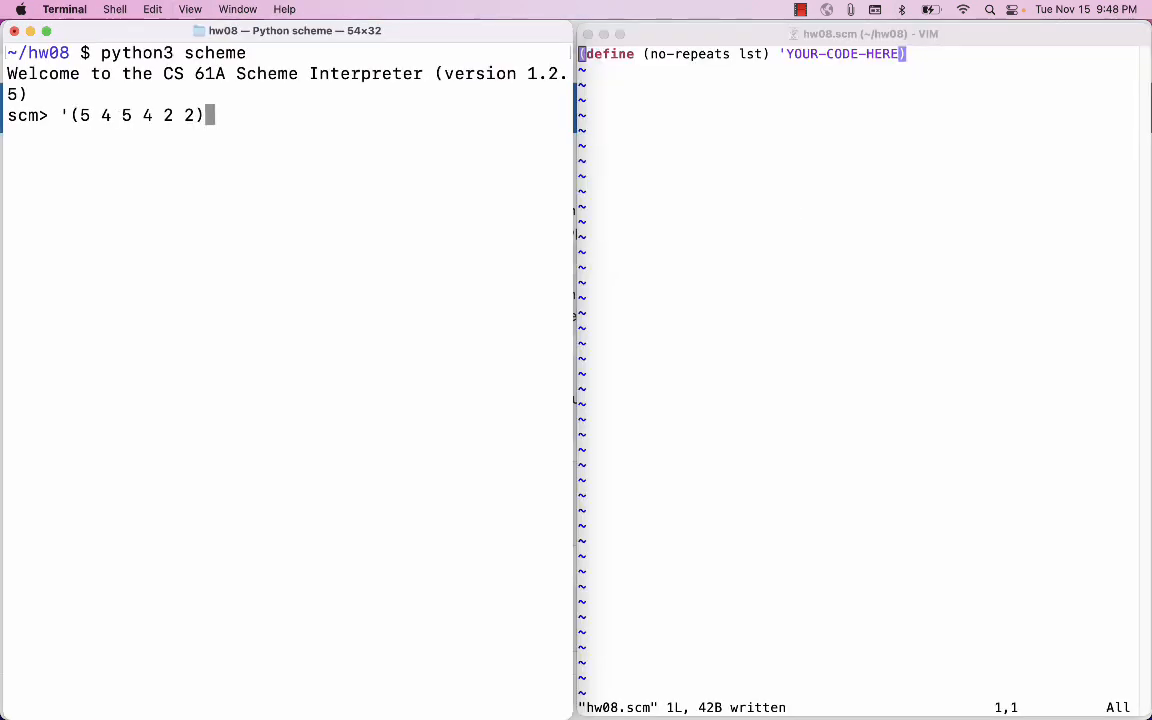
Evaluate '(5 4 5 4 2 2), take (car lst) as 5, and cons it onto '(4 2) to get (5 4 2).
key("Return")
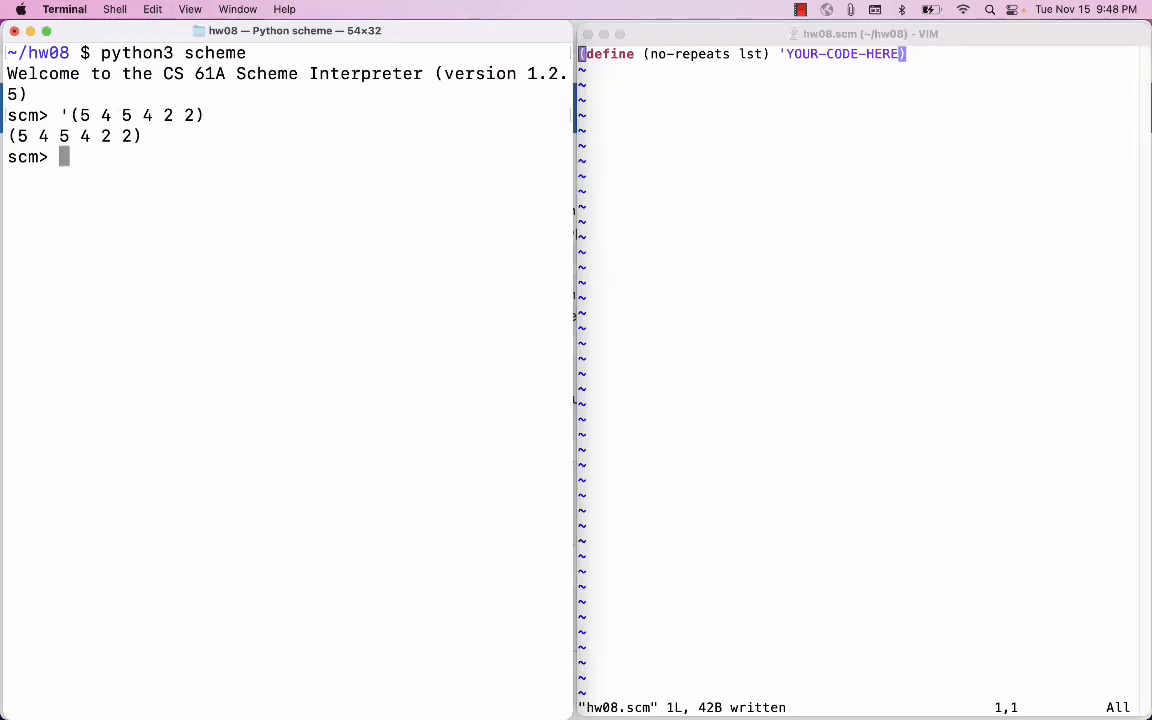
mouse_move(756, 74)
type("(car")
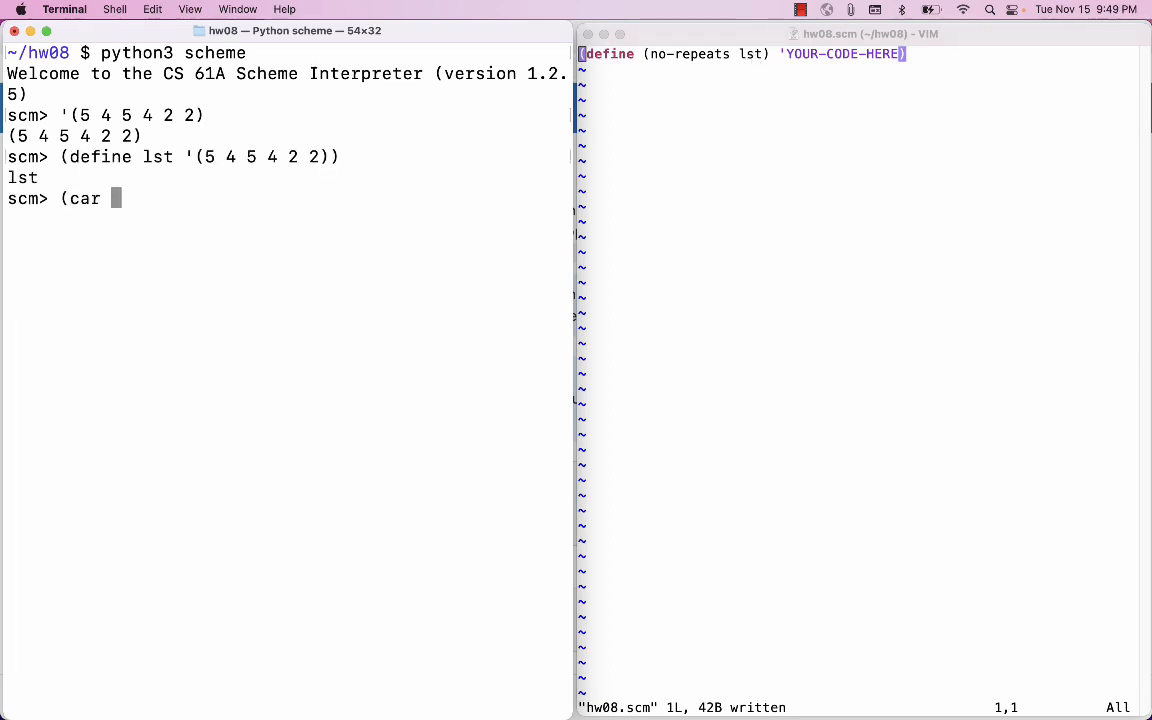
key("Return")
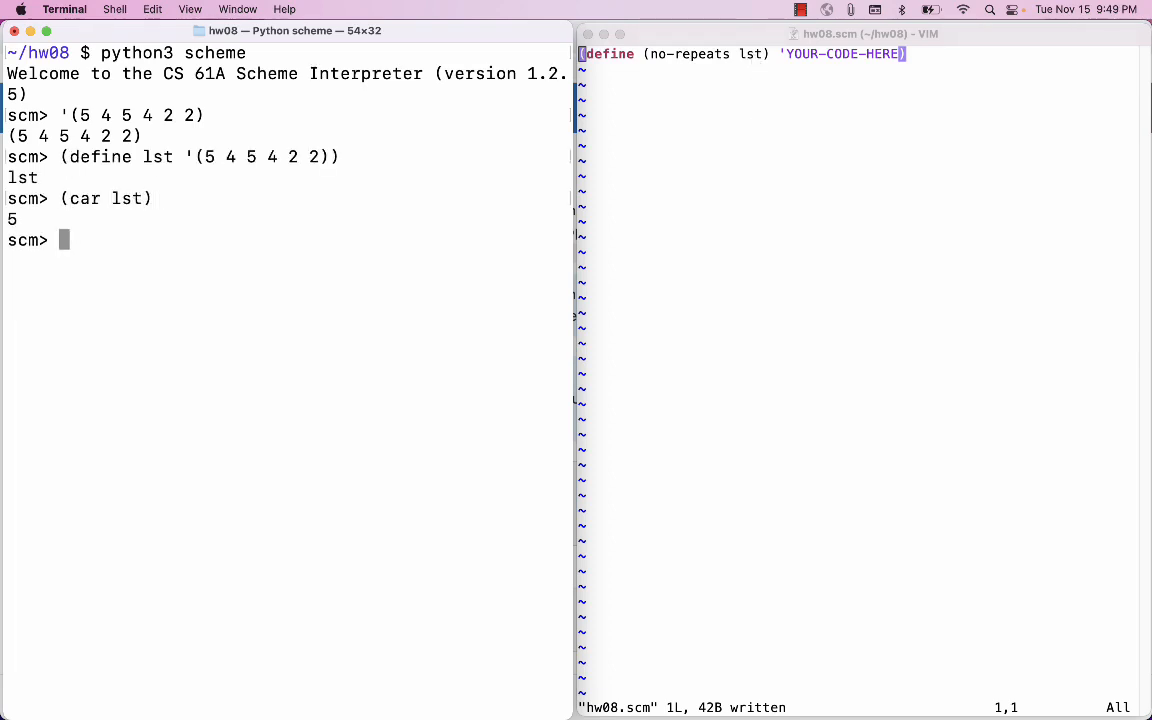
type("(car lst)")
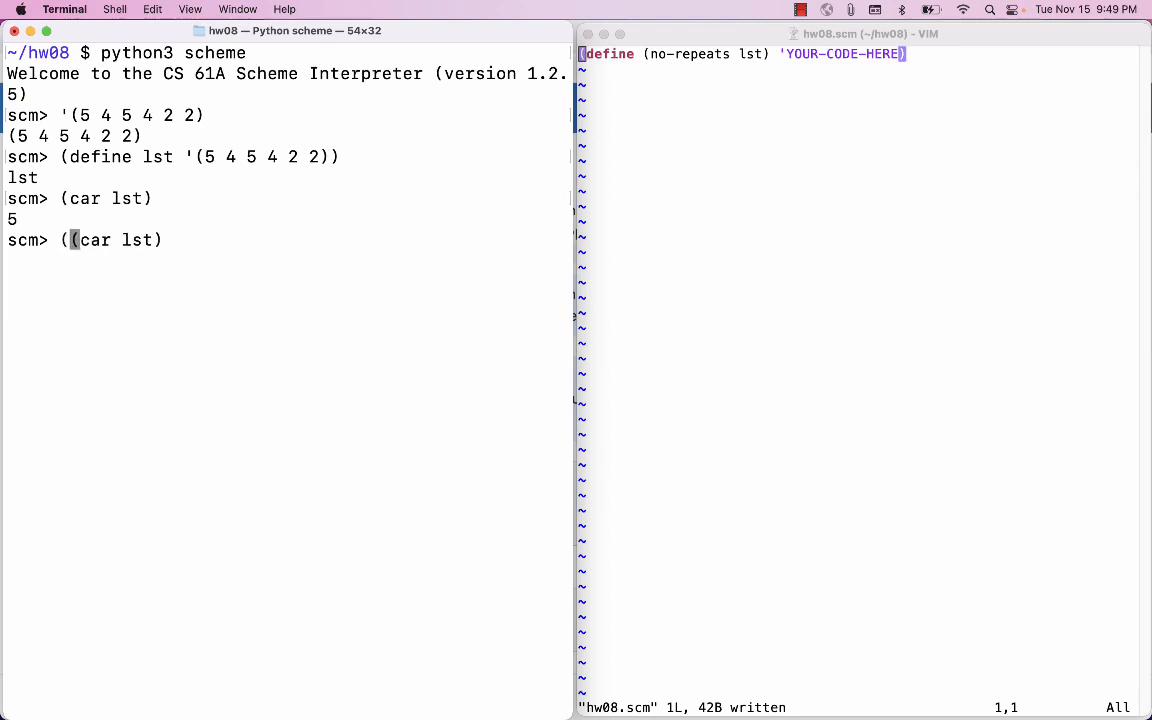
type("cons (car lst)")
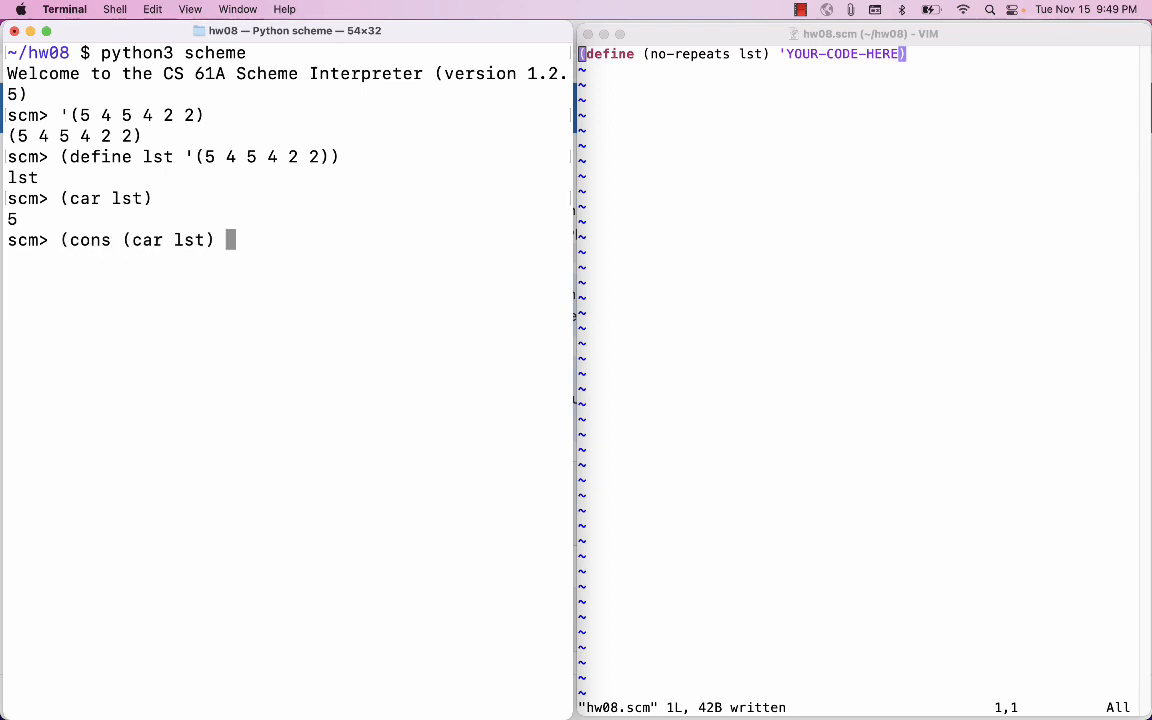
type("'(")
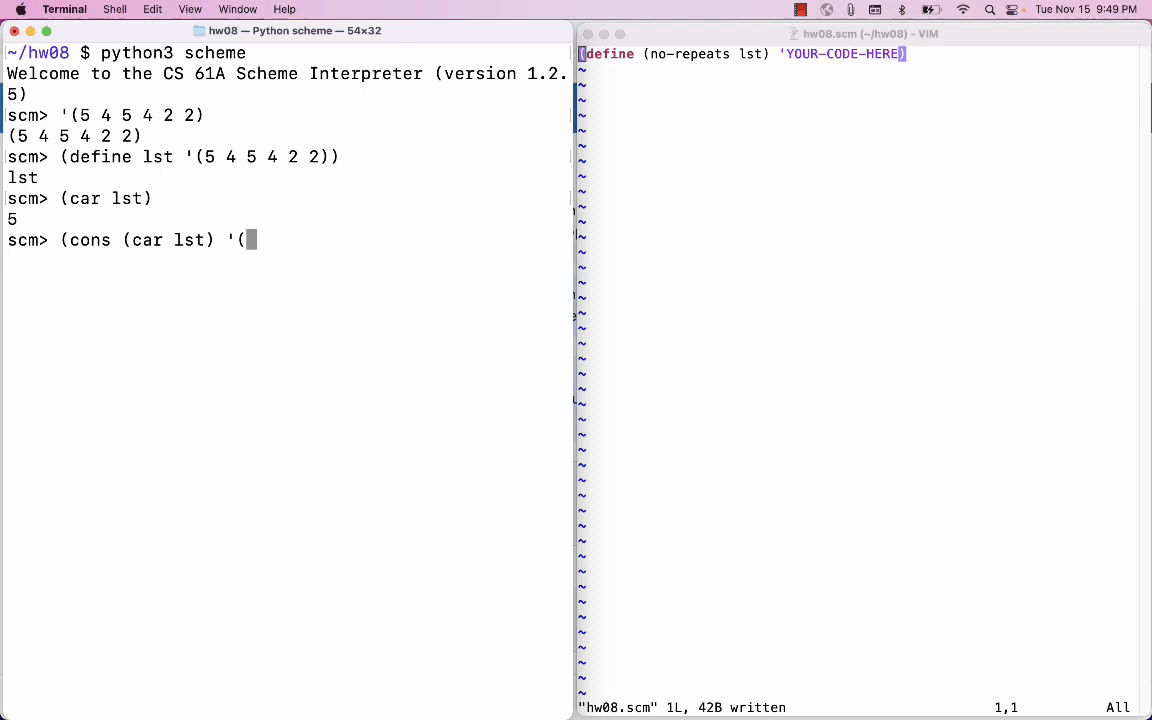
type("4 2))")
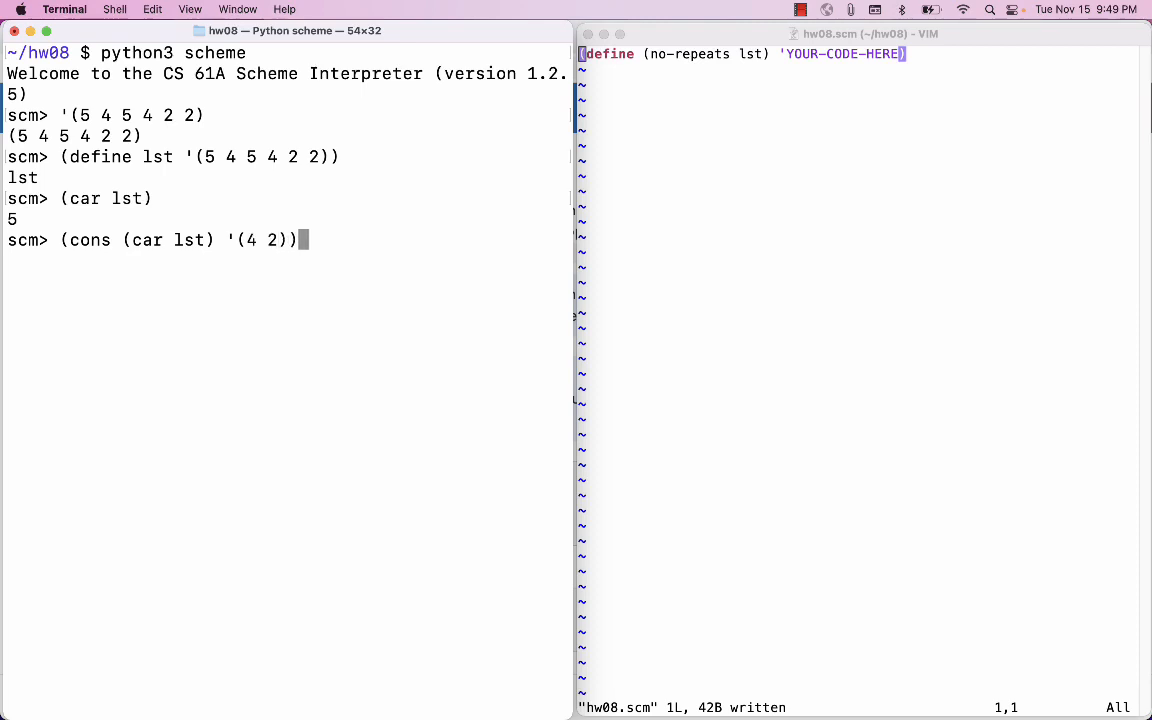
key("Return")
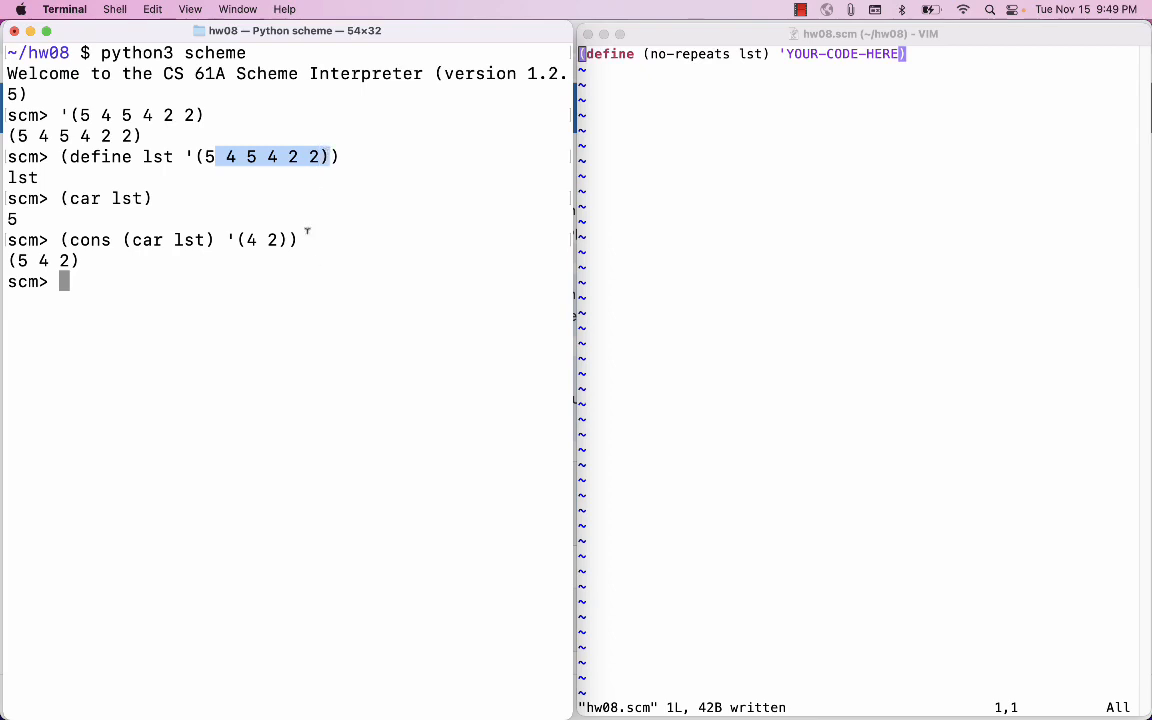
mouse_move(426, 200)
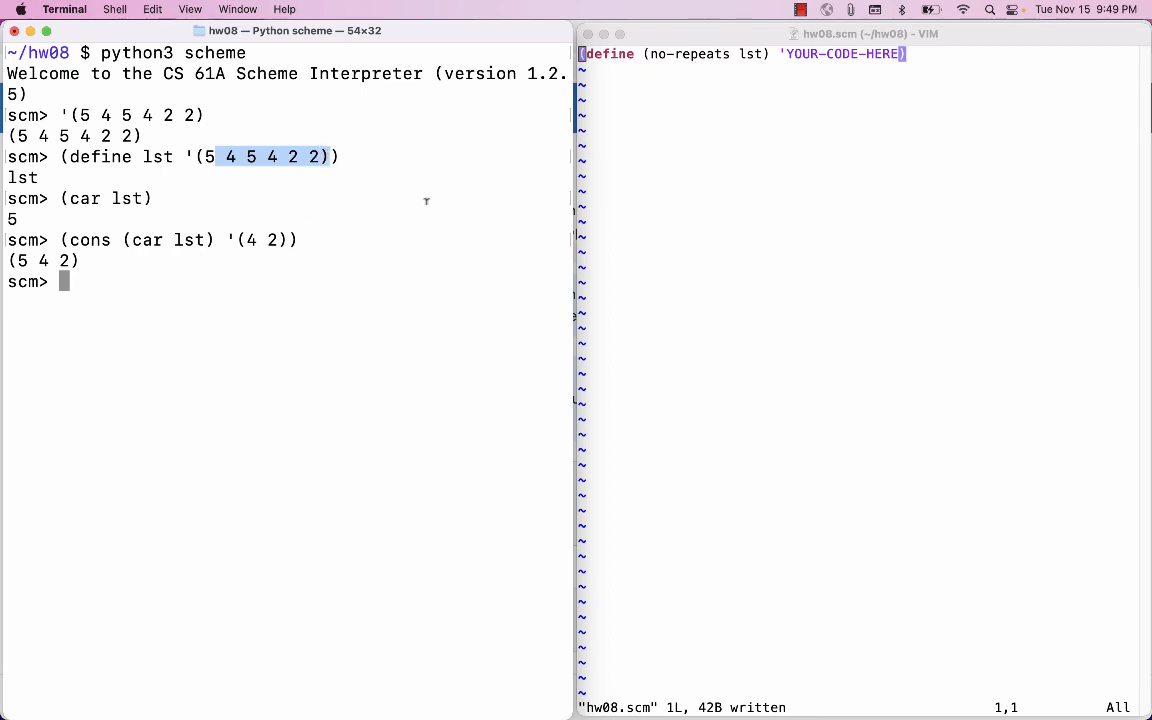
Evaluate the quoted list '(4 5 2) at the scm> prompt.
type("'")
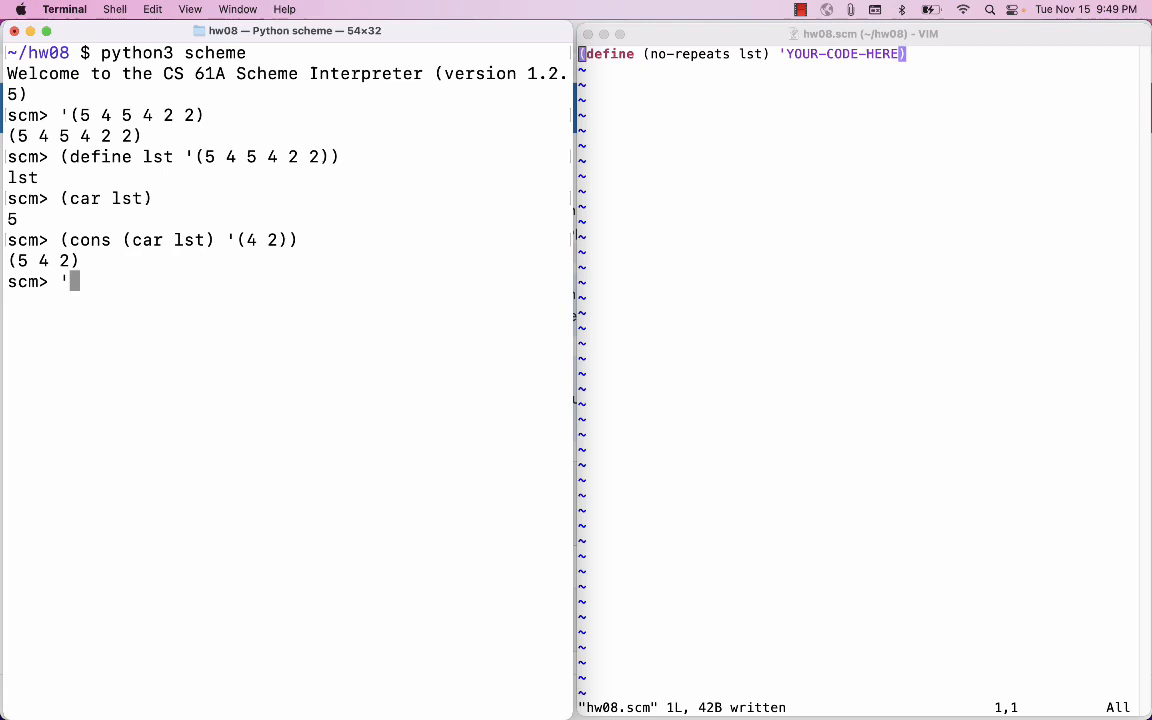
type("(4 5 2")
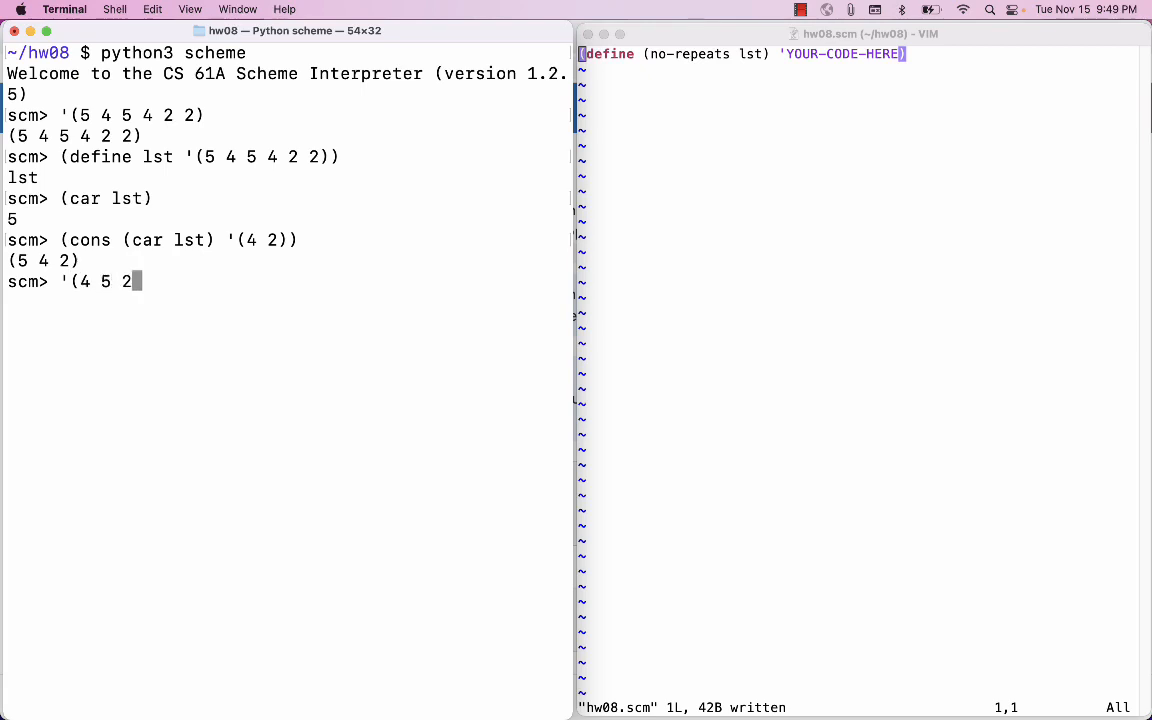
key("Return")
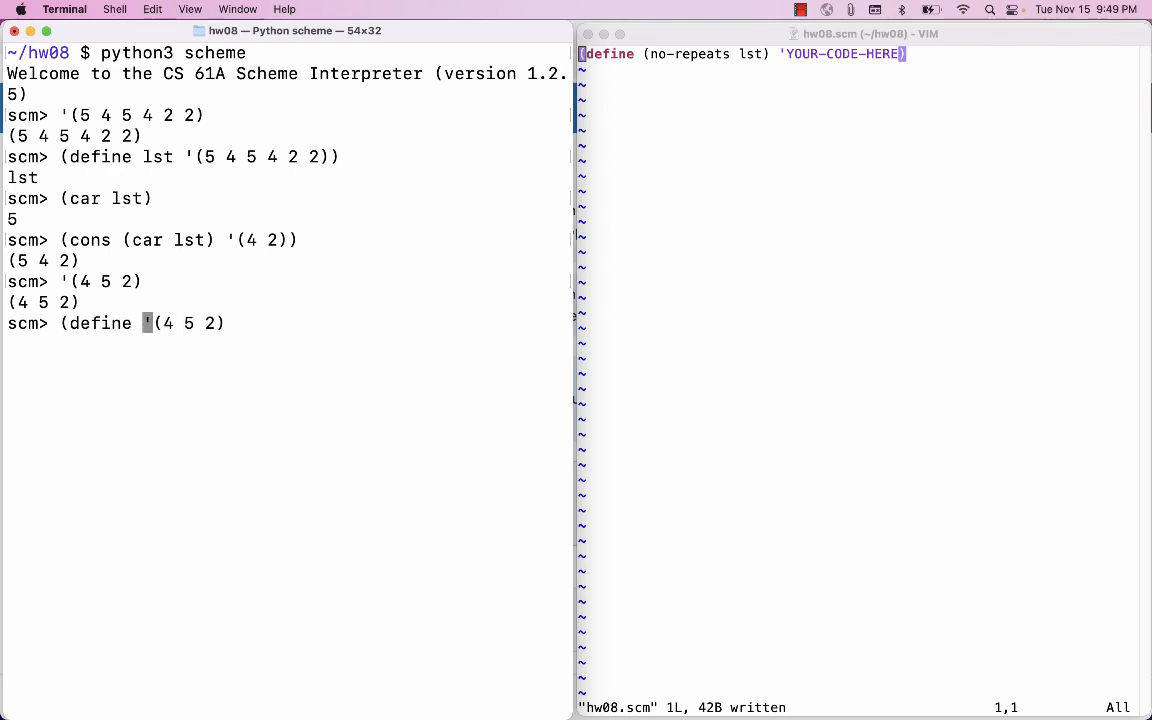
Define no-repeats-cdr as '(4 5 2) and confirm it evaluates to (4 5 2).
type("no-repeats-cdr")
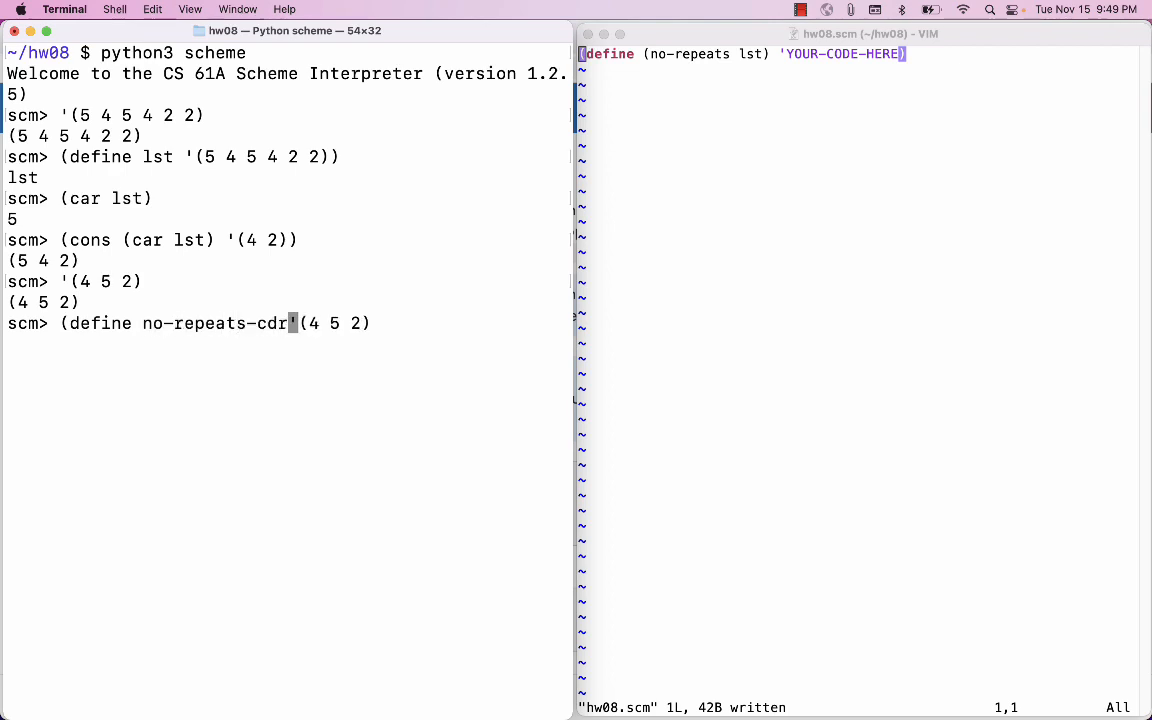
type(")")
key("Return")
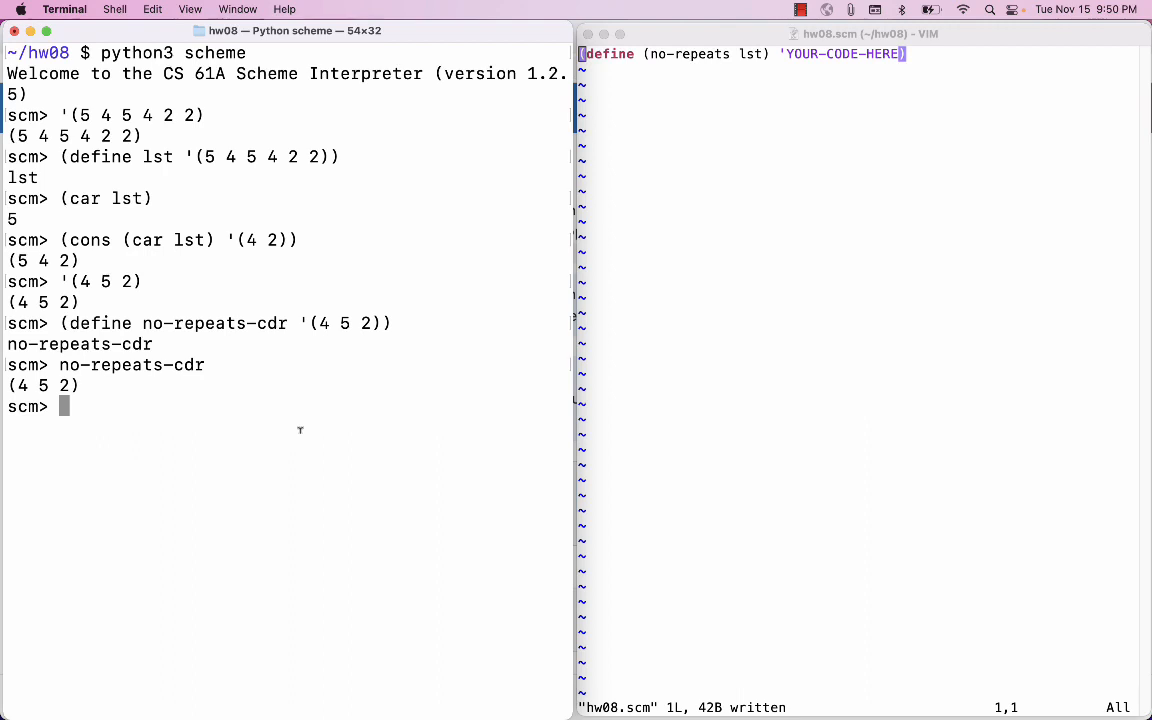
Sketch (my-filter (lambda (x) ...) with a placeholder lambda body at the prompt.
type("(my-fil")
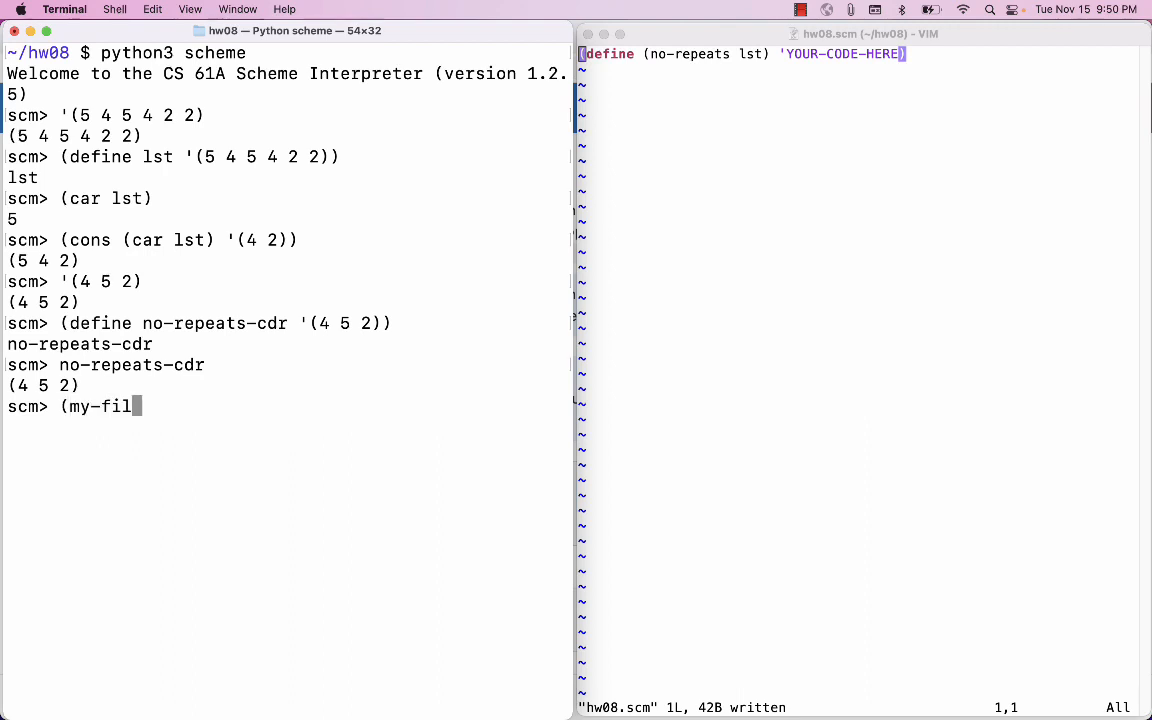
type("ter")
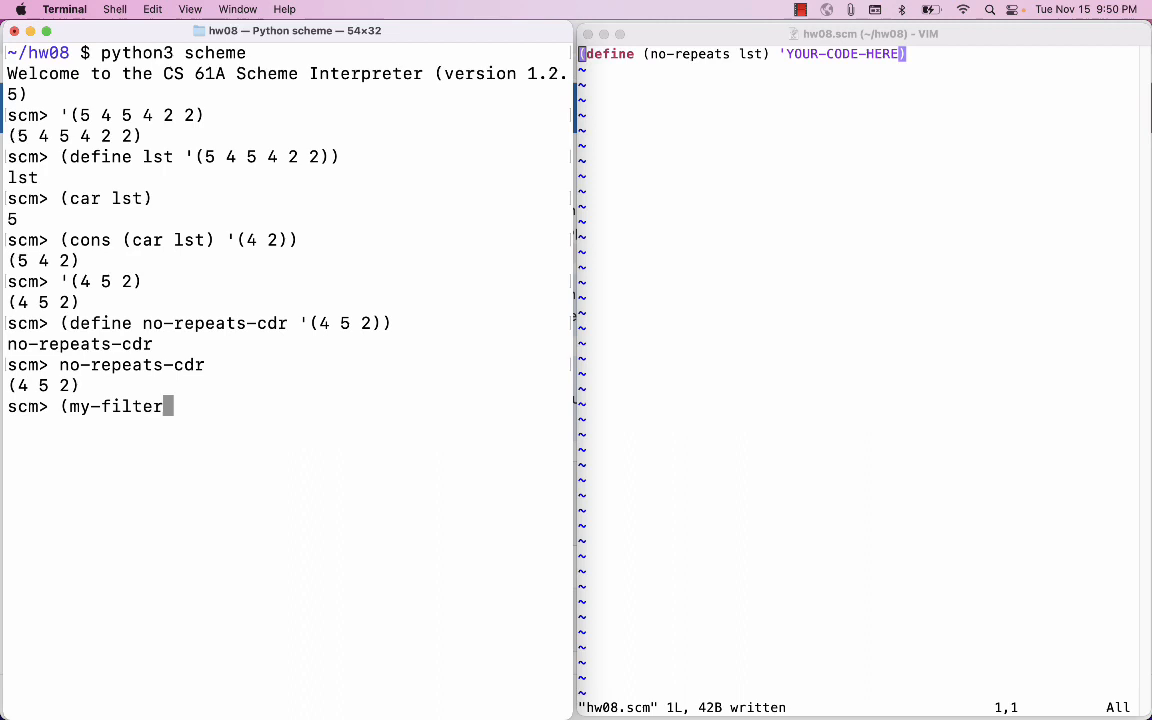
type("...")
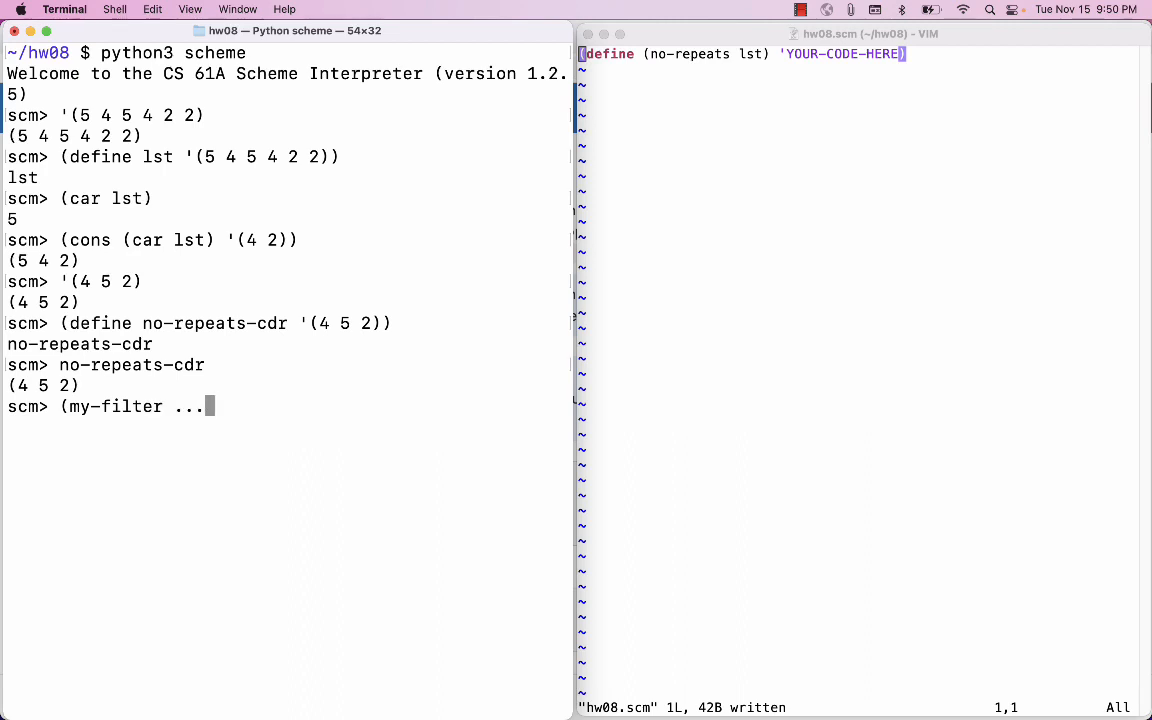
type("(la")
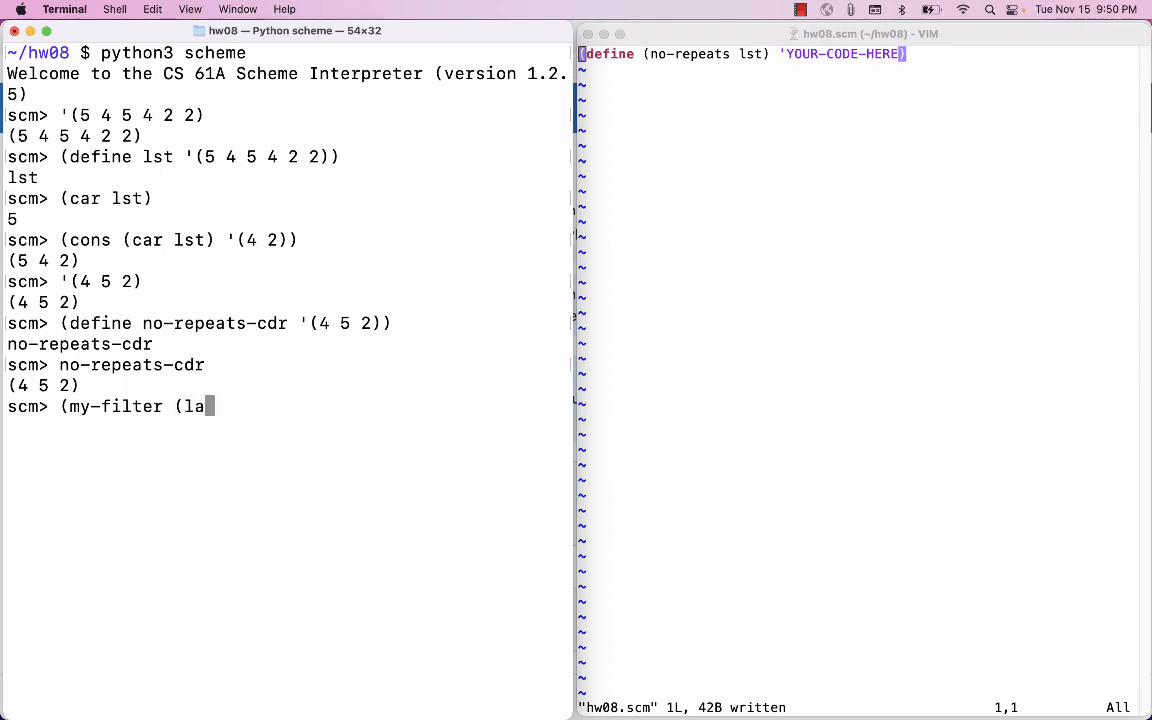
type("mbda (x)")
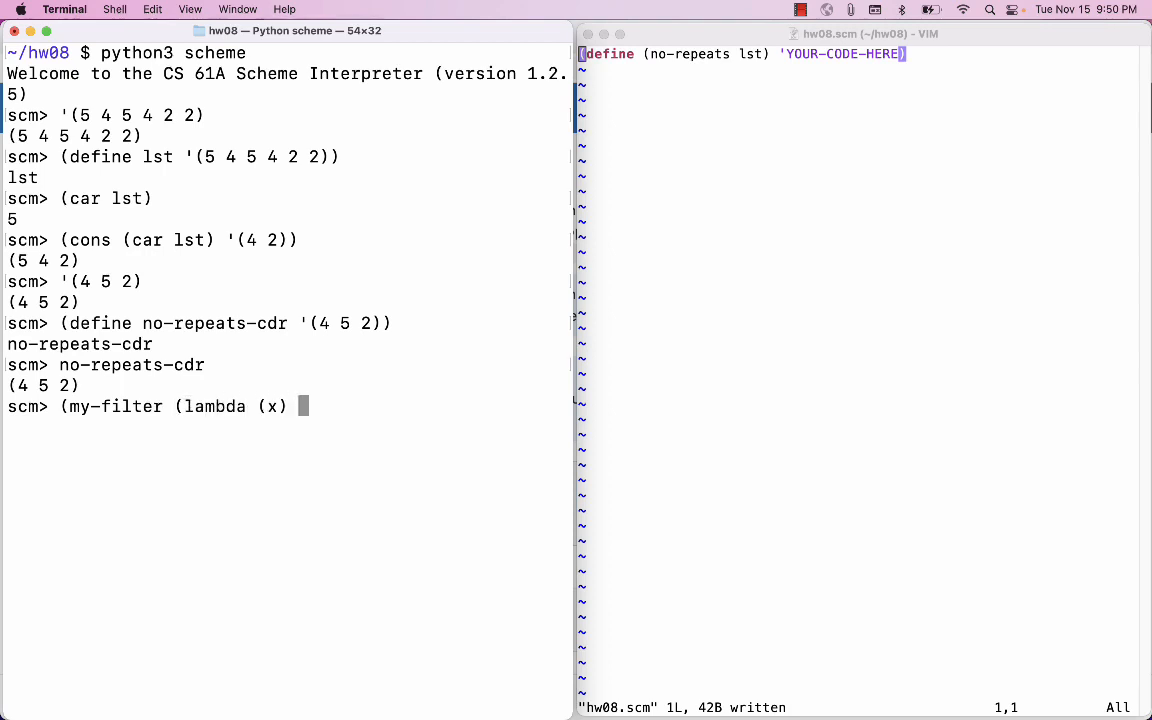
type("...")
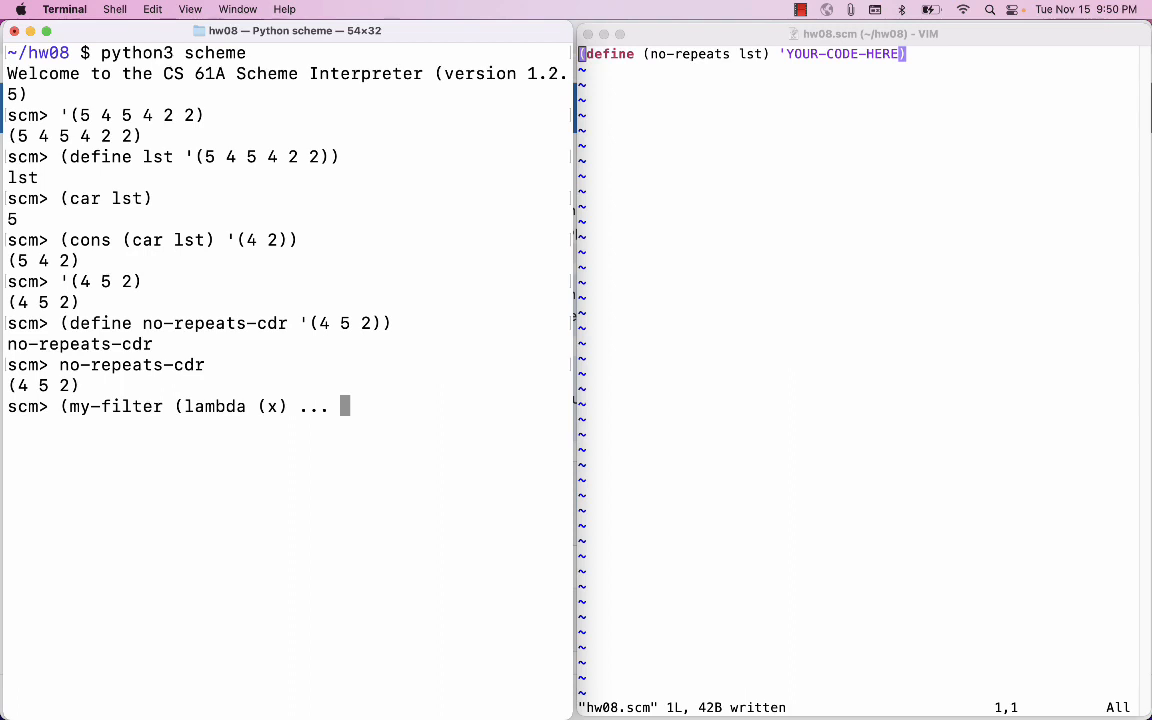
type(")")
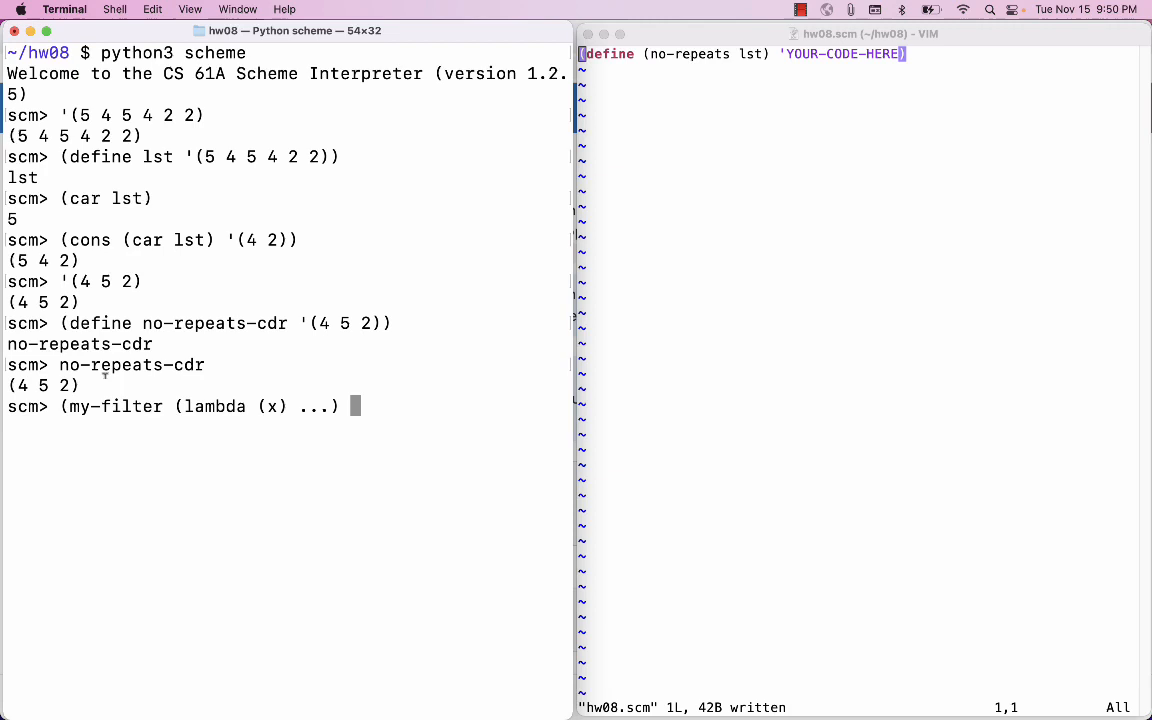
Finish the call with no-repeats-cdr, leaving it unevaluated, and point out the expected (5 4 2).
double_click(132, 364)
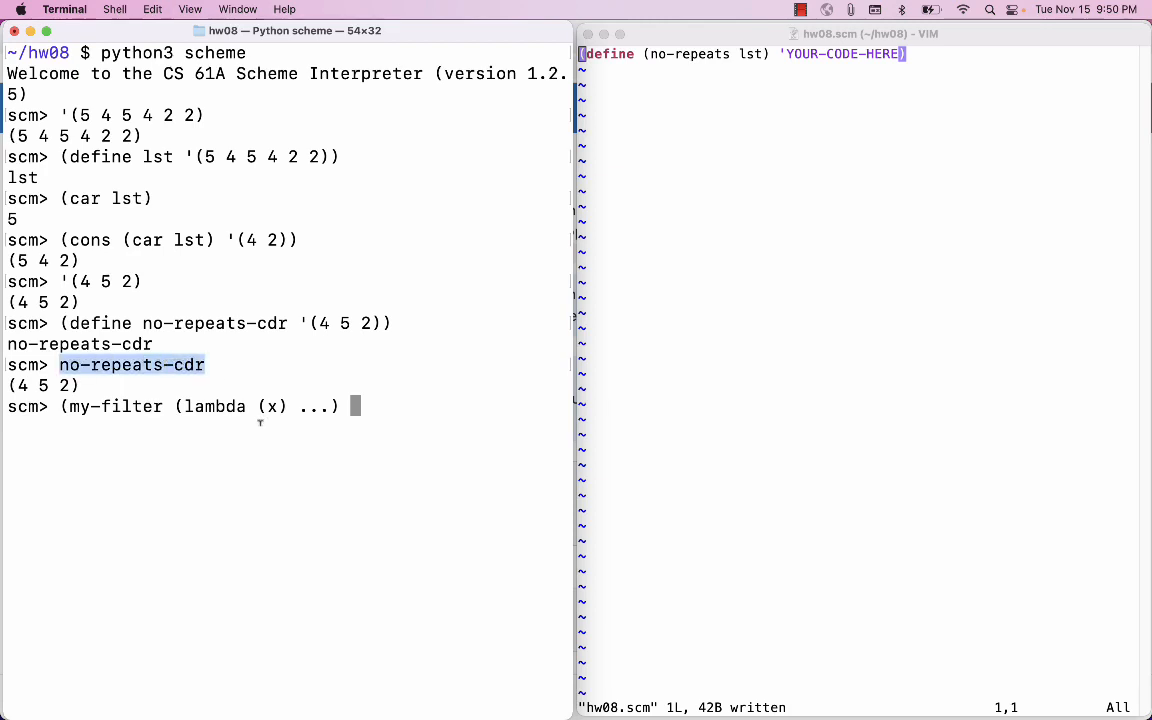
type("no-repeats-cdr)")
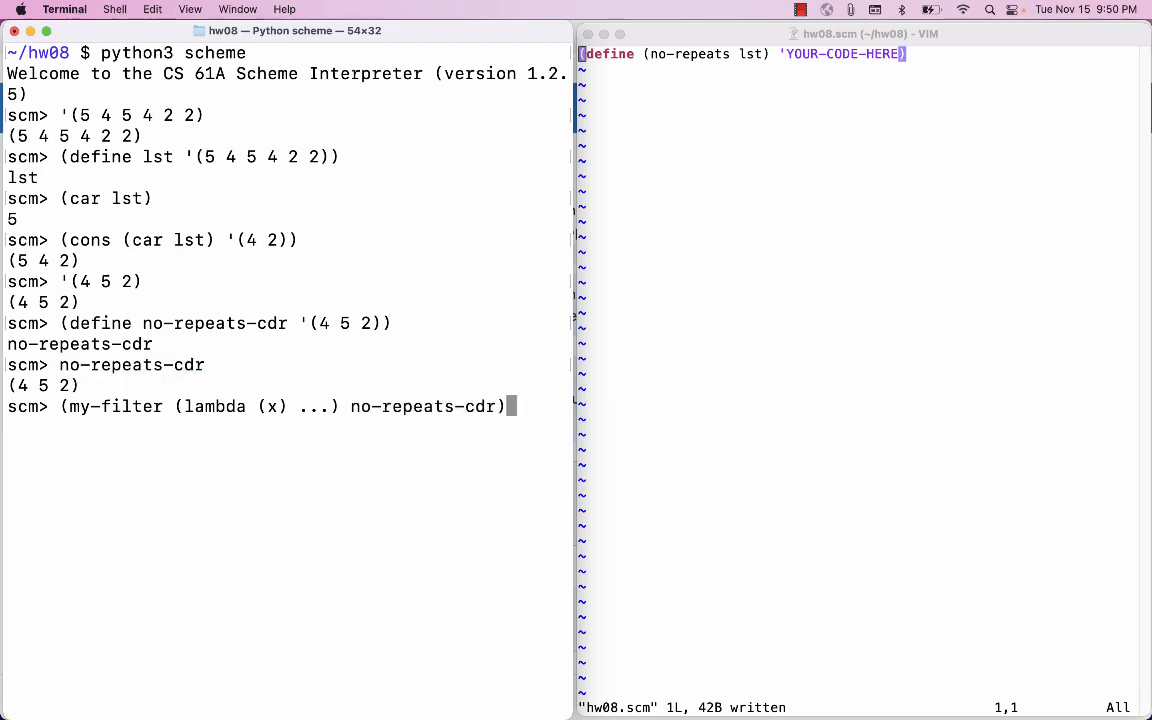
double_click(42, 384)
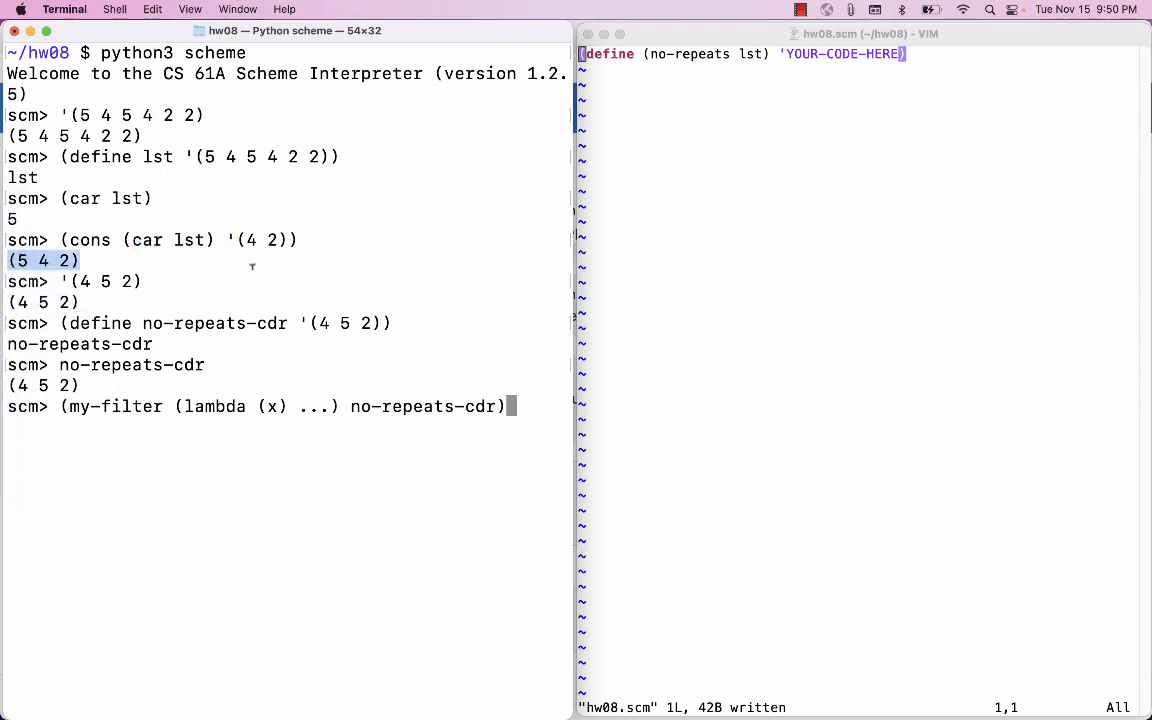
mouse_move(364, 256)
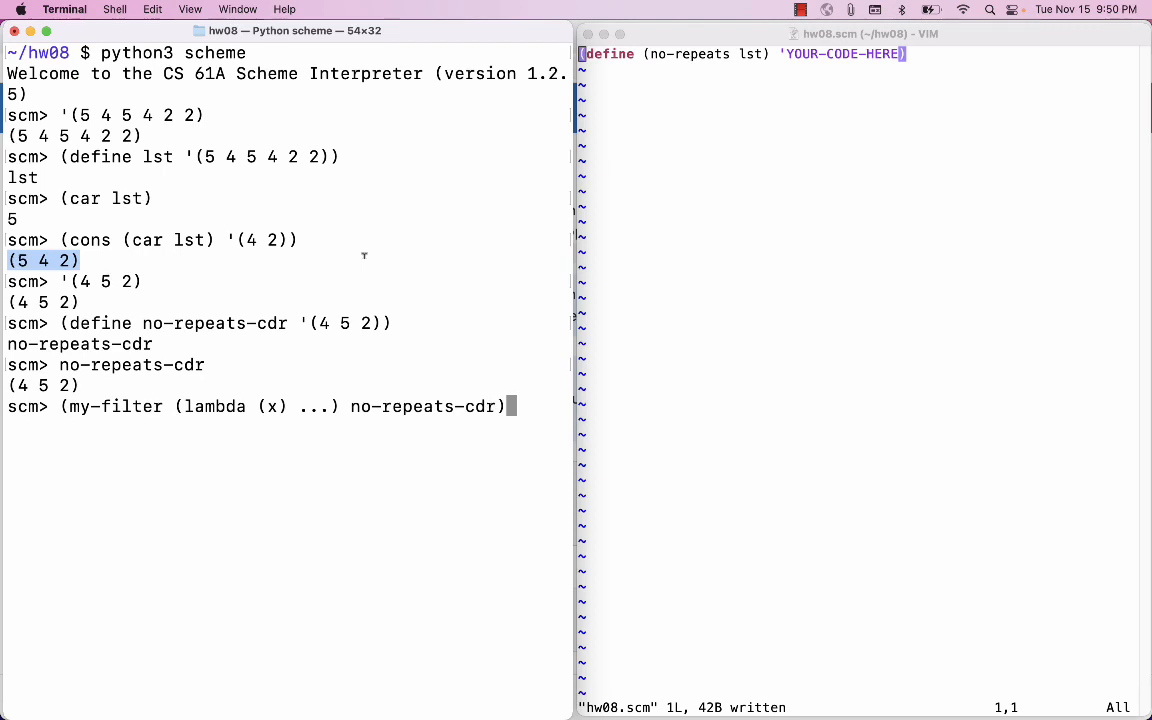
mouse_move(708, 136)
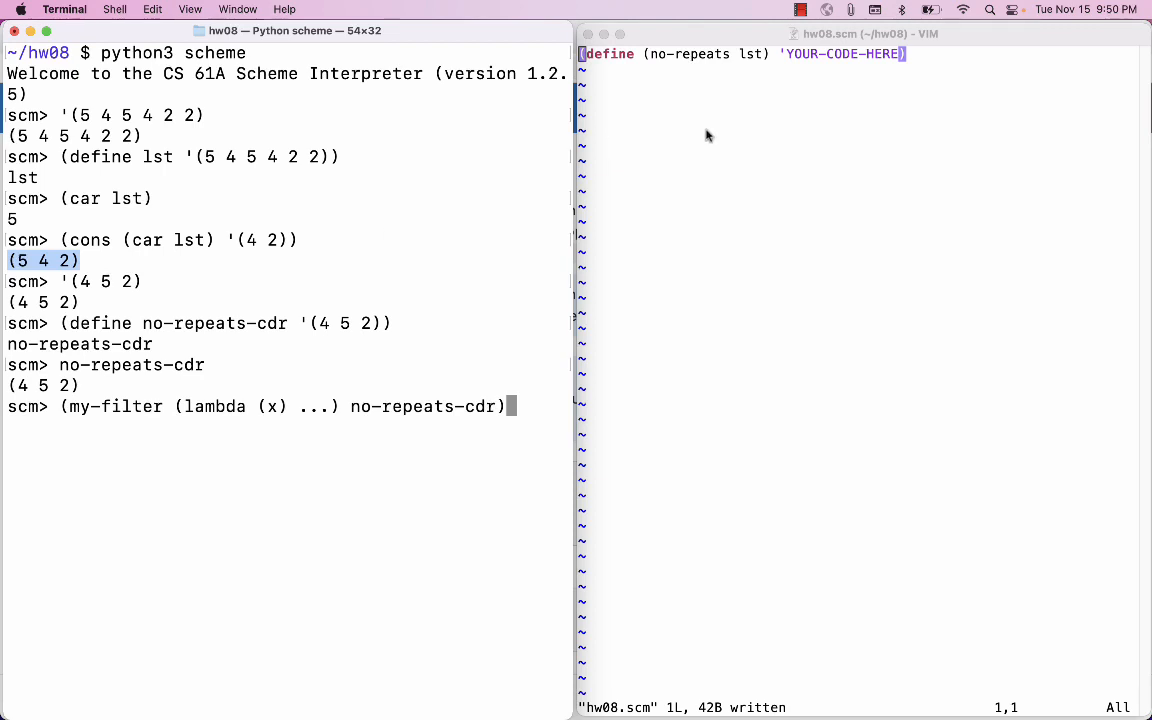